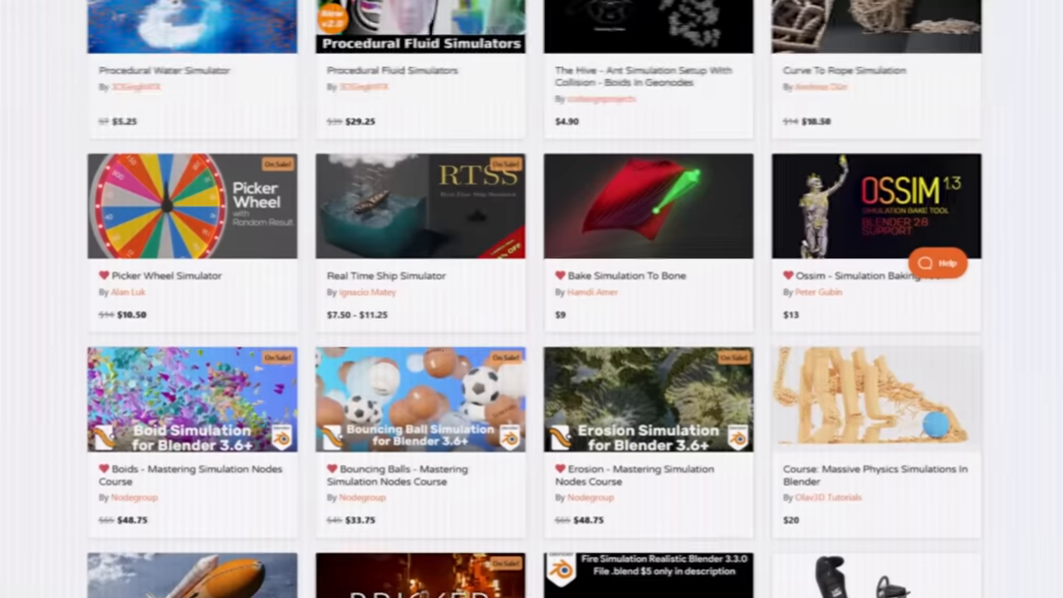
# - Scroll the simulation and hard-surface listings down to the Summer Sale's popular items
pyautogui.scroll(-3)
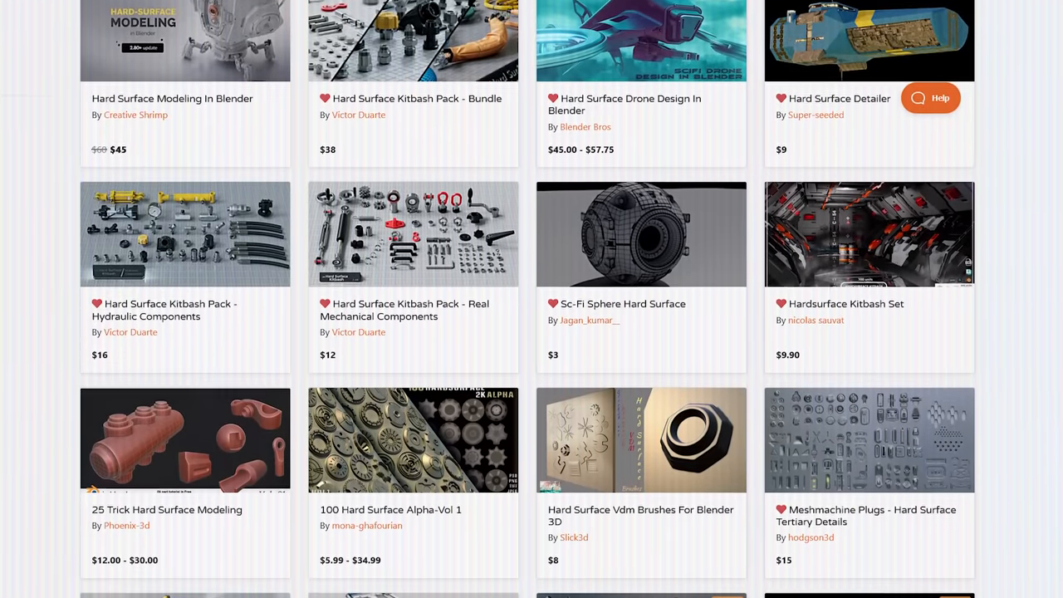
pyautogui.scroll(-3)
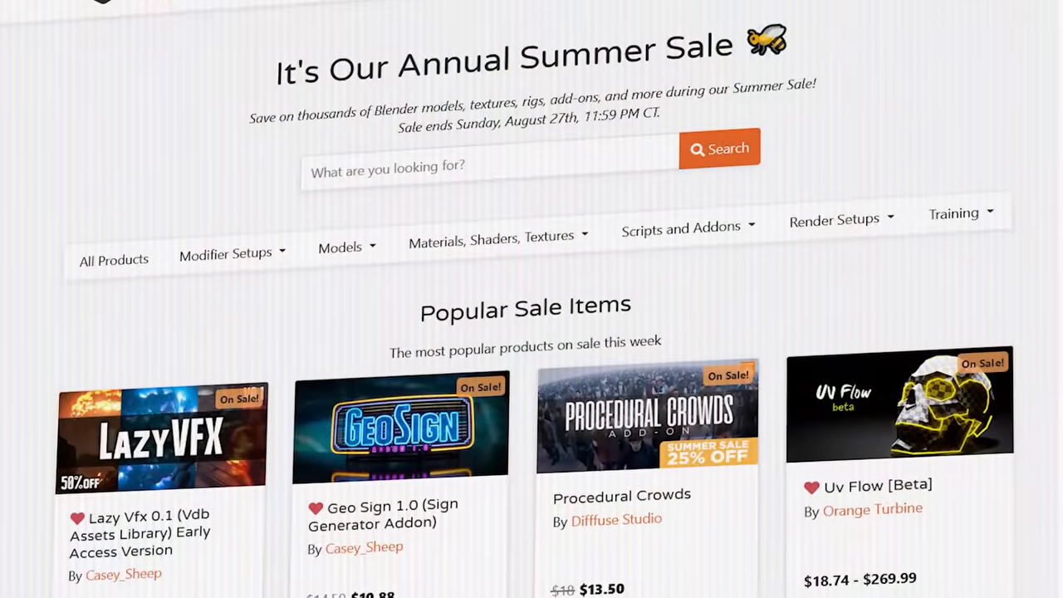
pyautogui.scroll(-3)
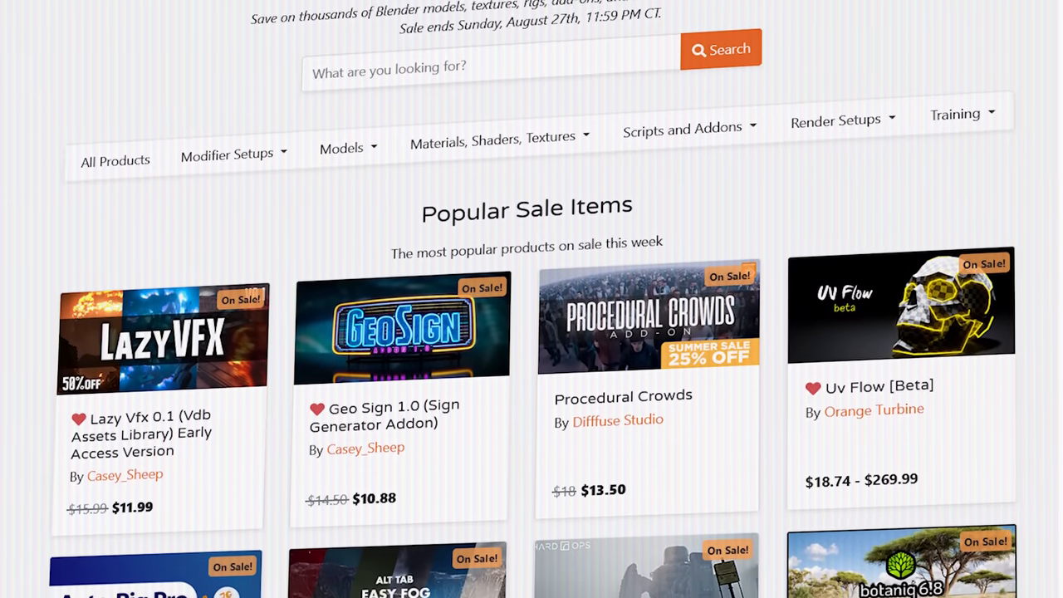
pyautogui.scroll(-3)
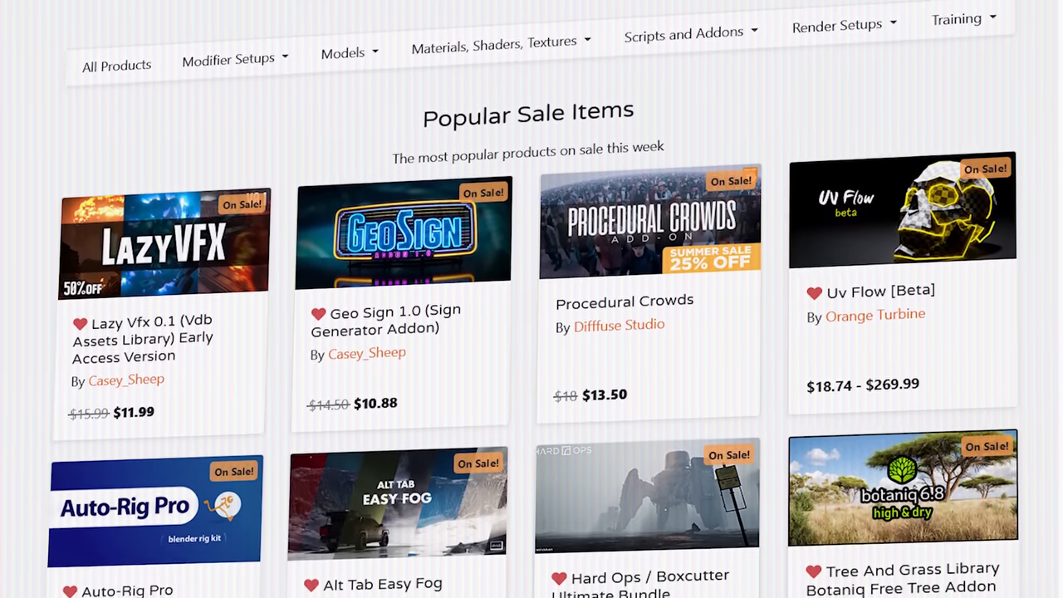
pyautogui.scroll(-3)
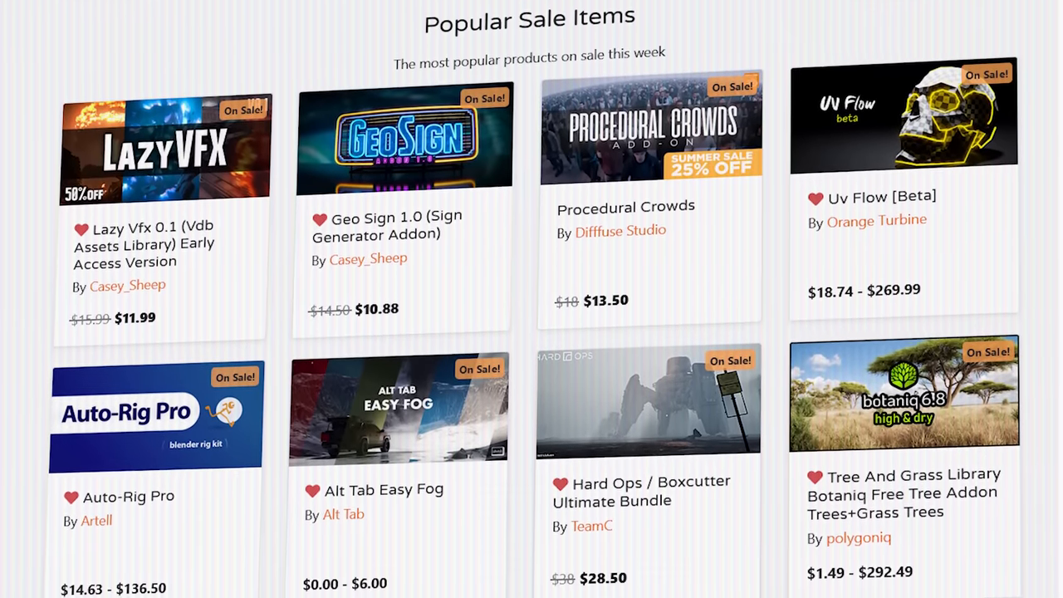
pyautogui.scroll(-3)
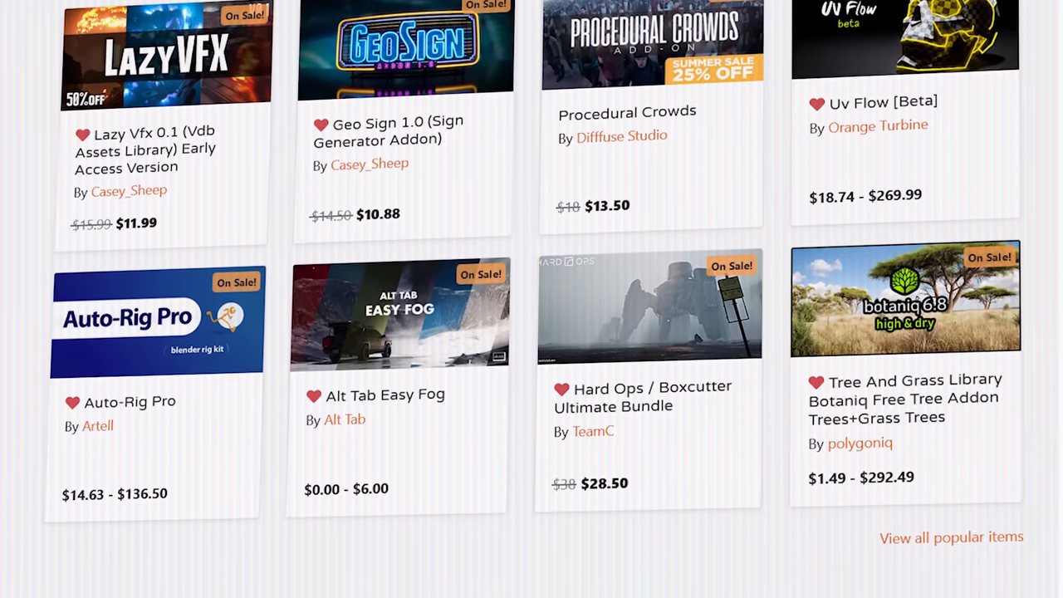
pyautogui.scroll(-3)
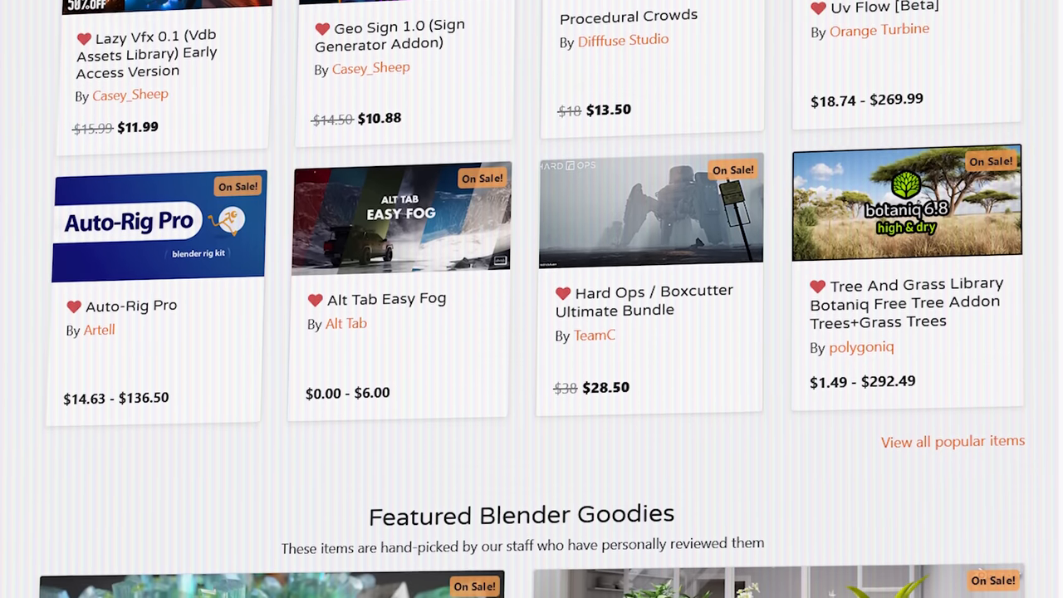
pyautogui.scroll(-3)
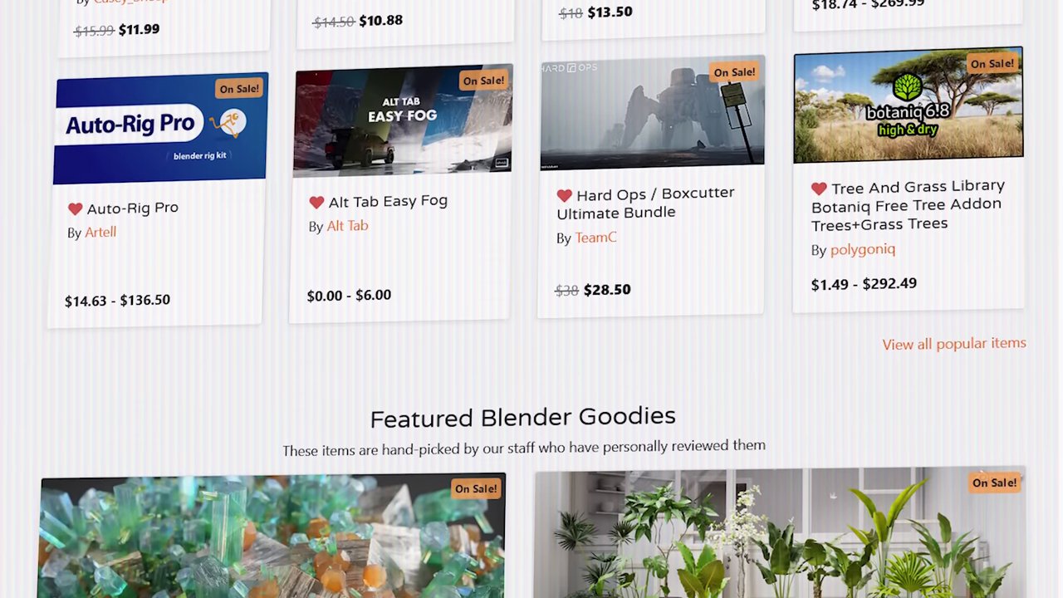
pyautogui.scroll(-3)
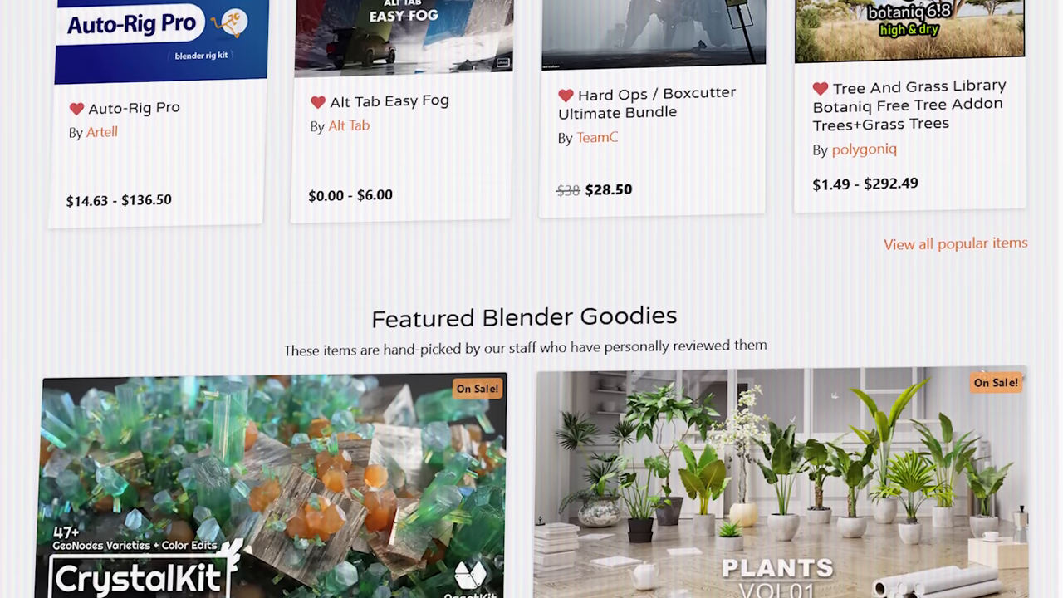
pyautogui.scroll(-3)
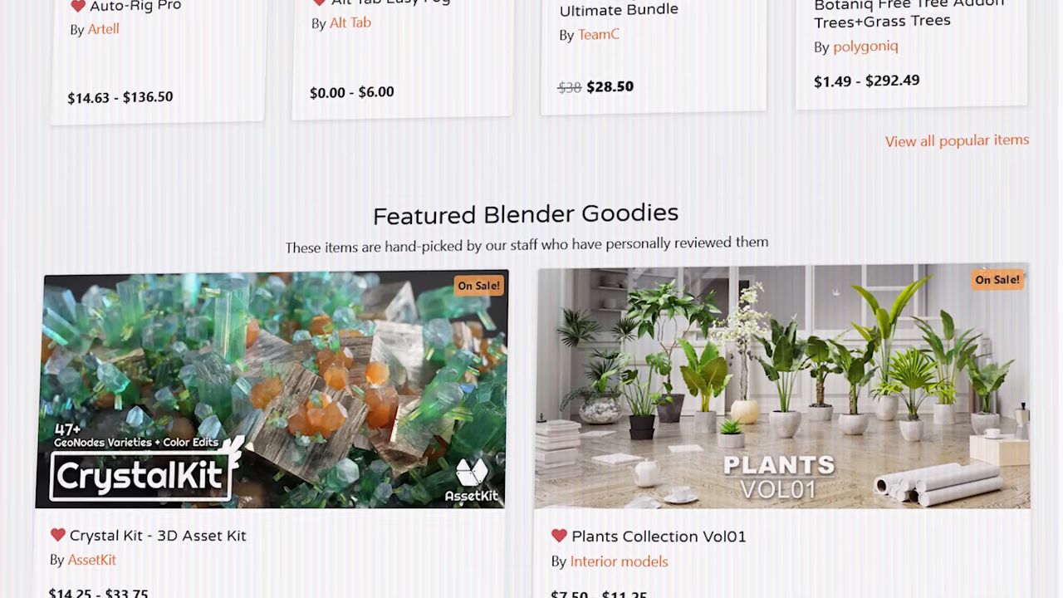
pyautogui.scroll(-3)
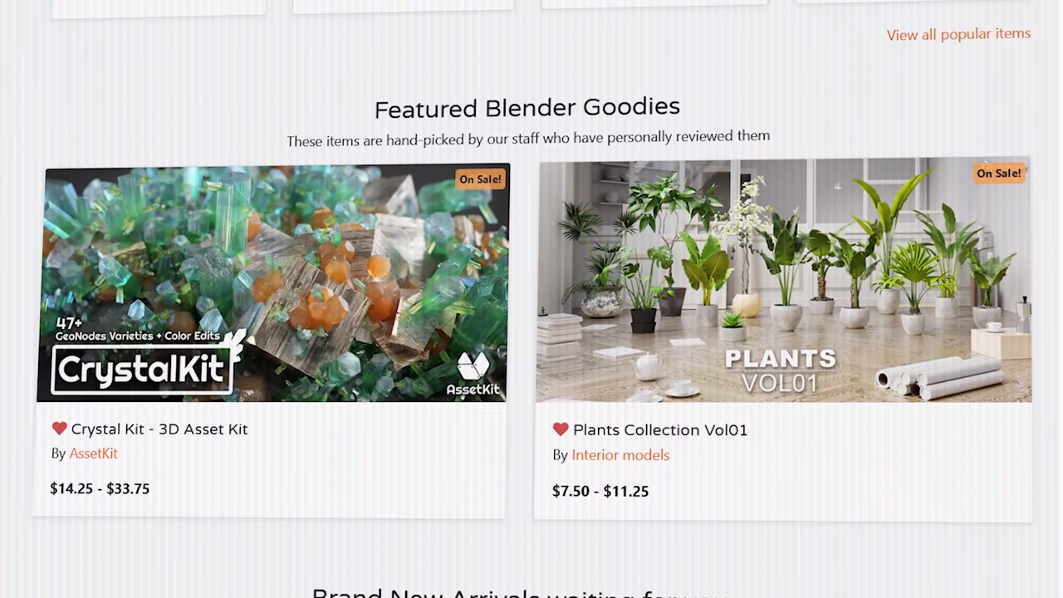
pyautogui.scroll(-3)
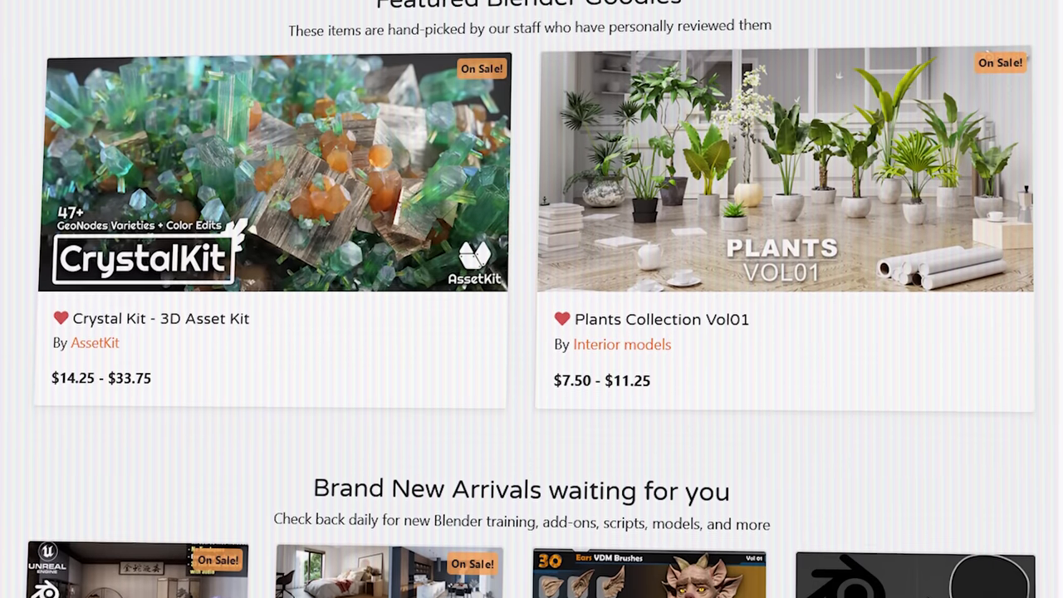
pyautogui.scroll(-3)
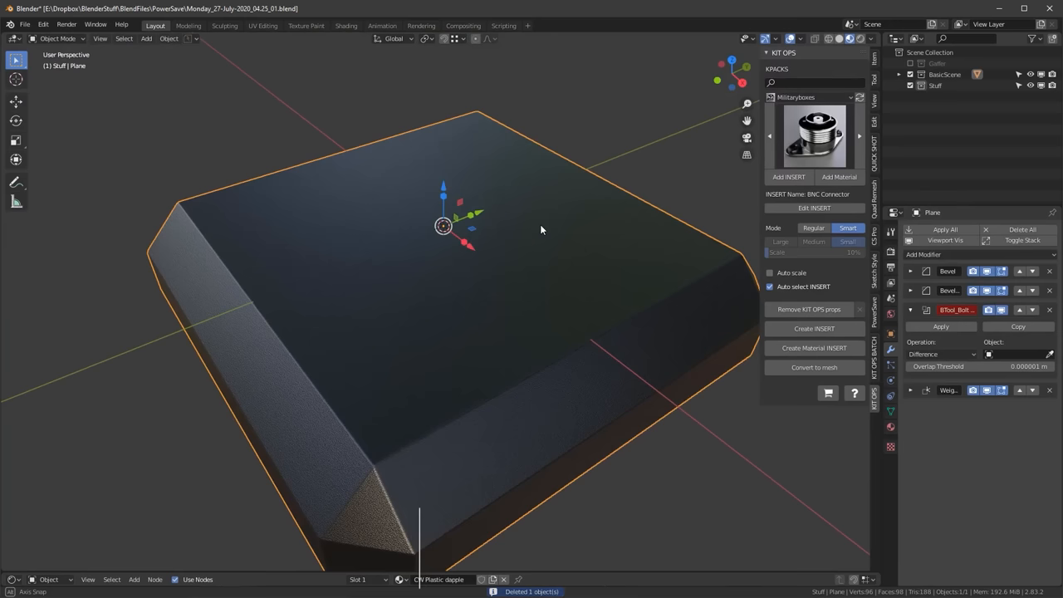
pyautogui.click(789, 177)
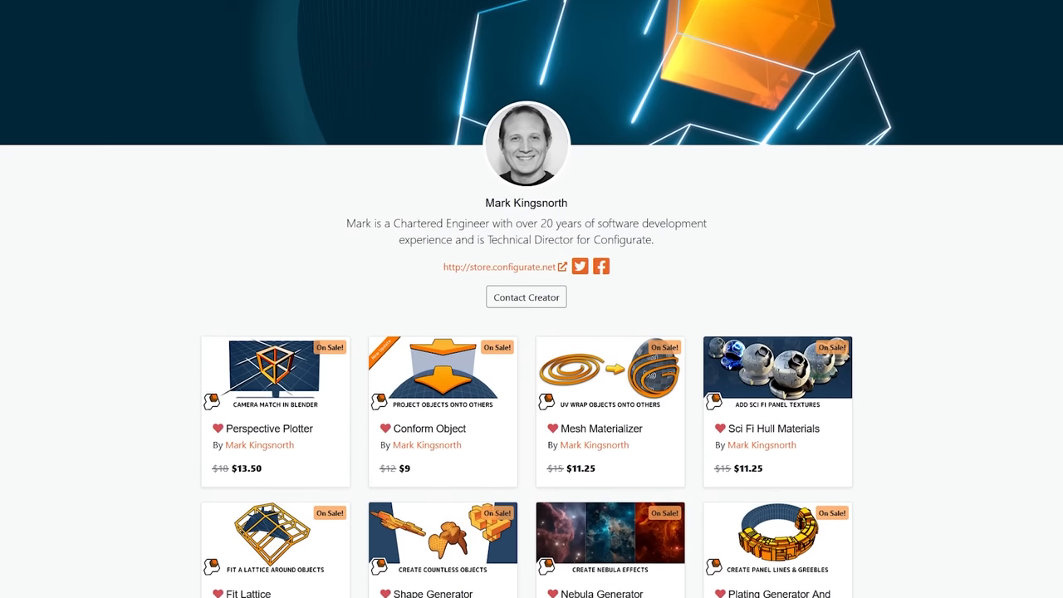
# - Scroll the creator's product grid past Starship Generator and Twisted Extrude
pyautogui.scroll(-3)
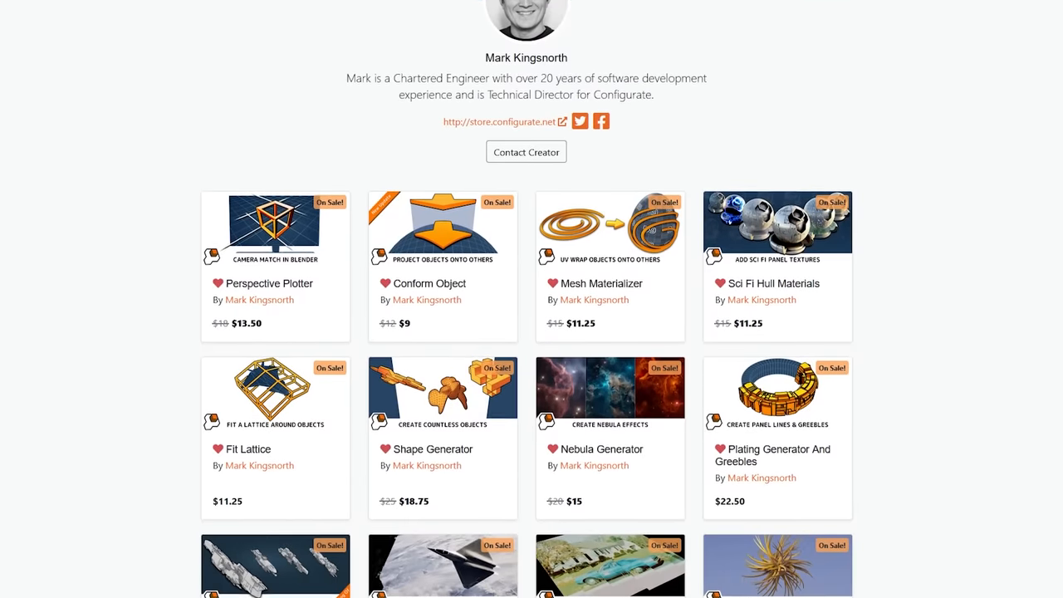
pyautogui.scroll(-3)
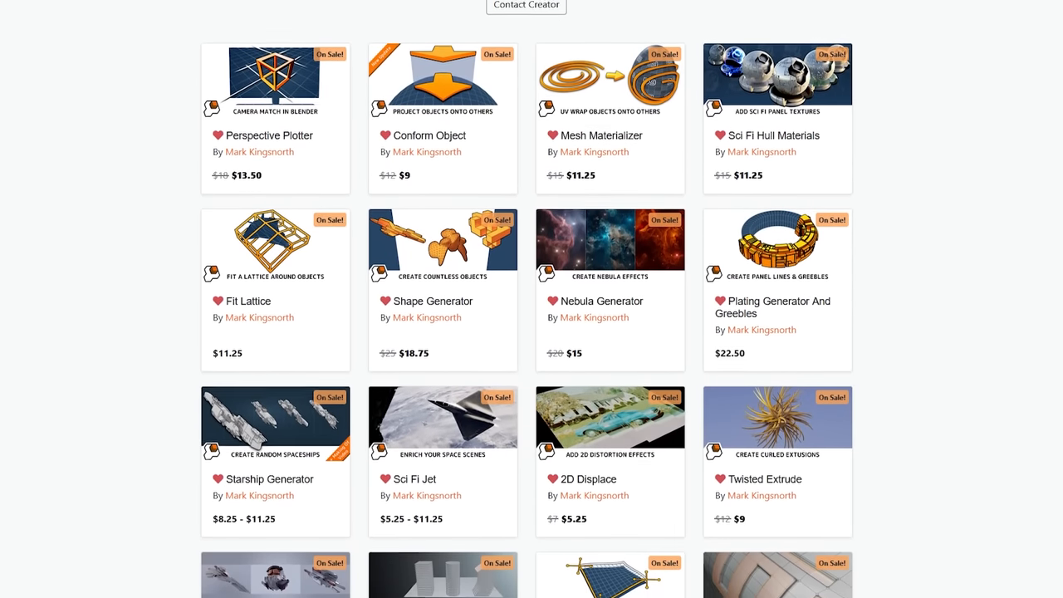
pyautogui.scroll(-3)
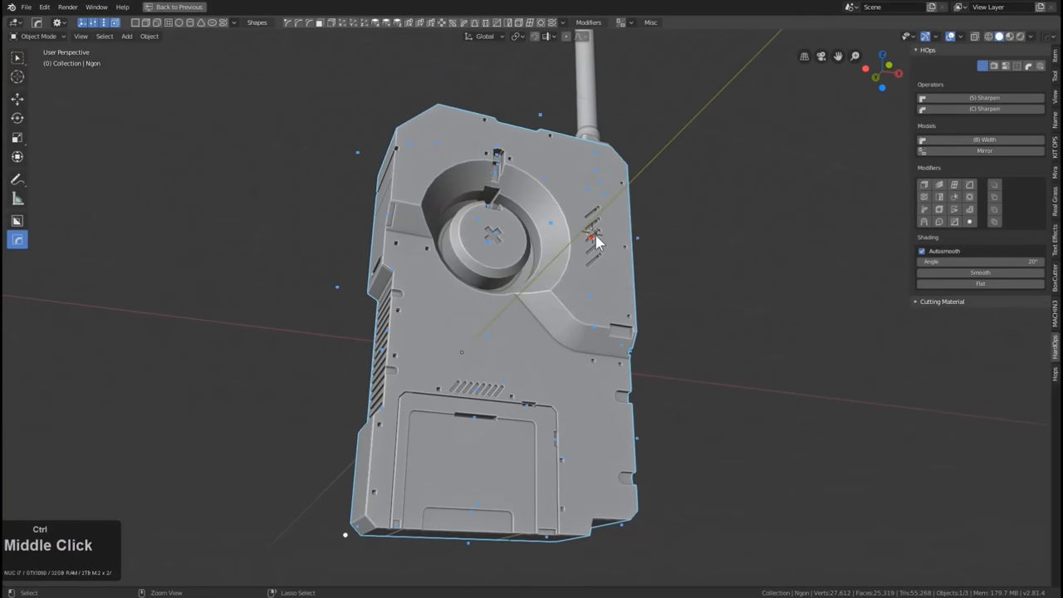
pyautogui.click(494, 241)
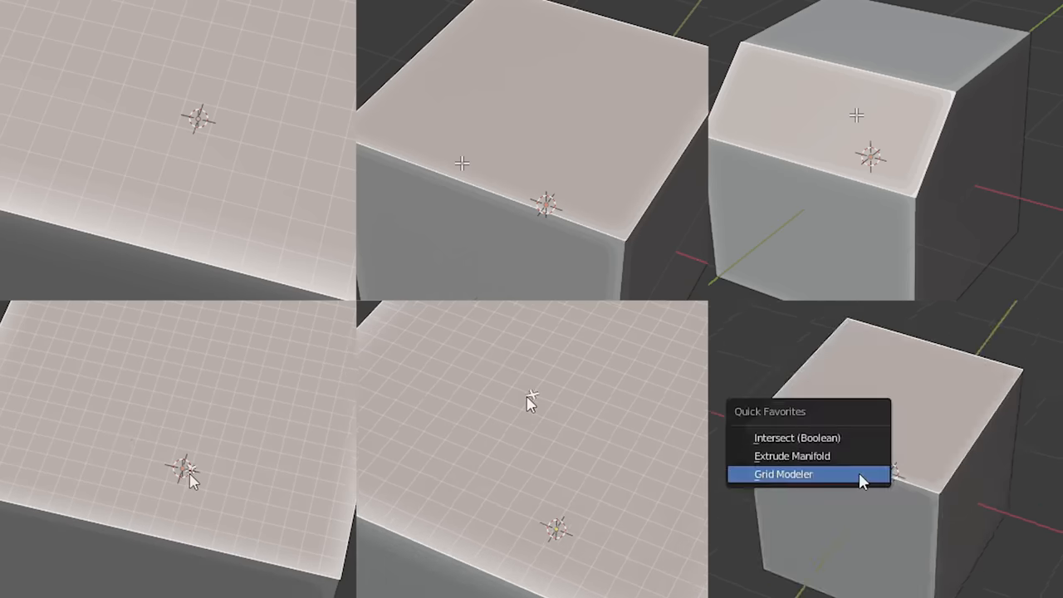
# - Start Grid Modeler on the cube's top face, then browse KushiroCG's store listings
pyautogui.click(781, 474)
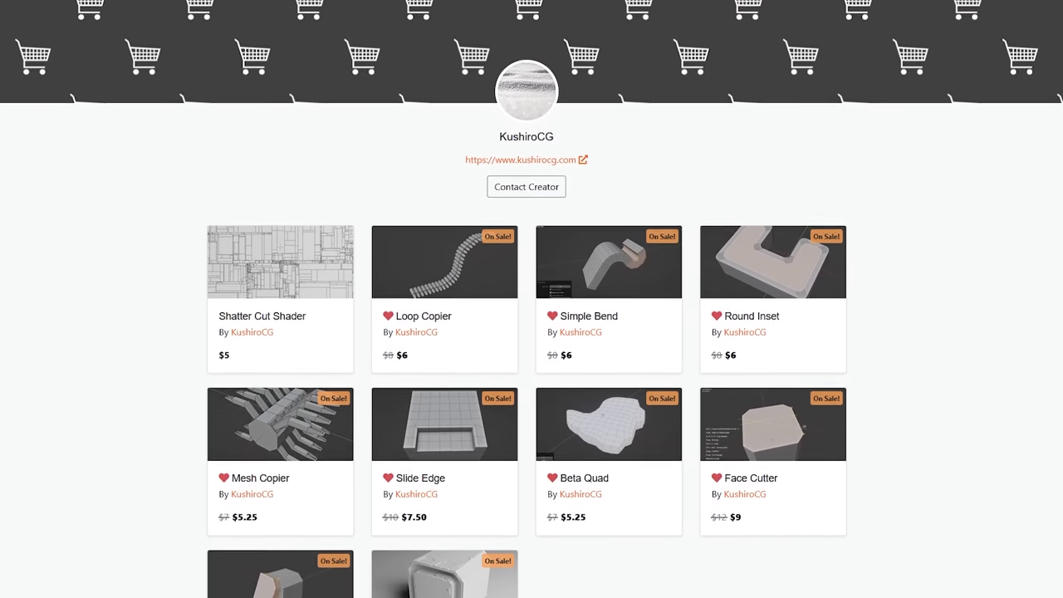
pyautogui.scroll(3)
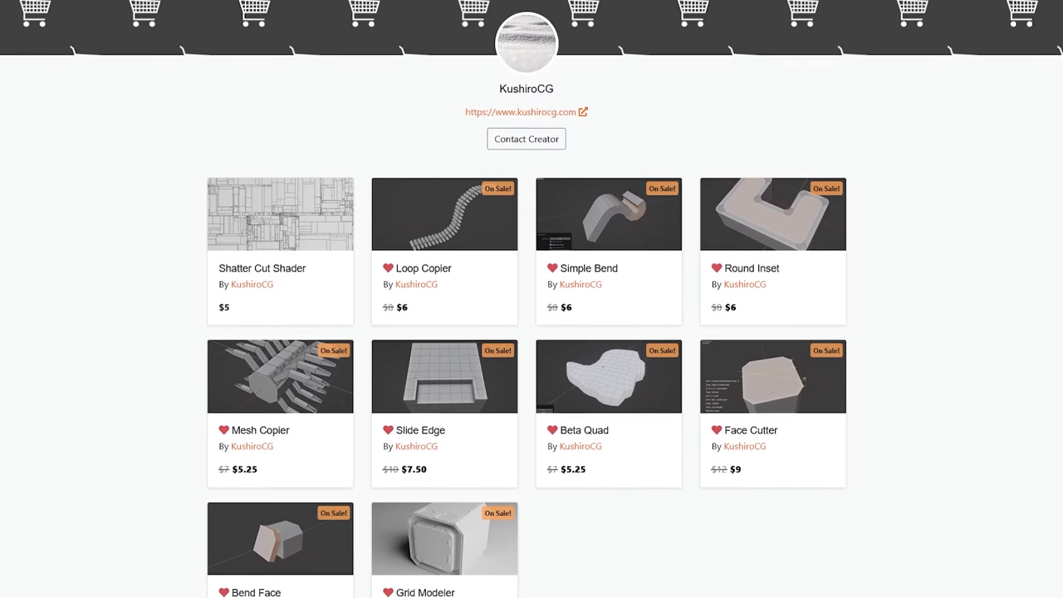
pyautogui.scroll(-3)
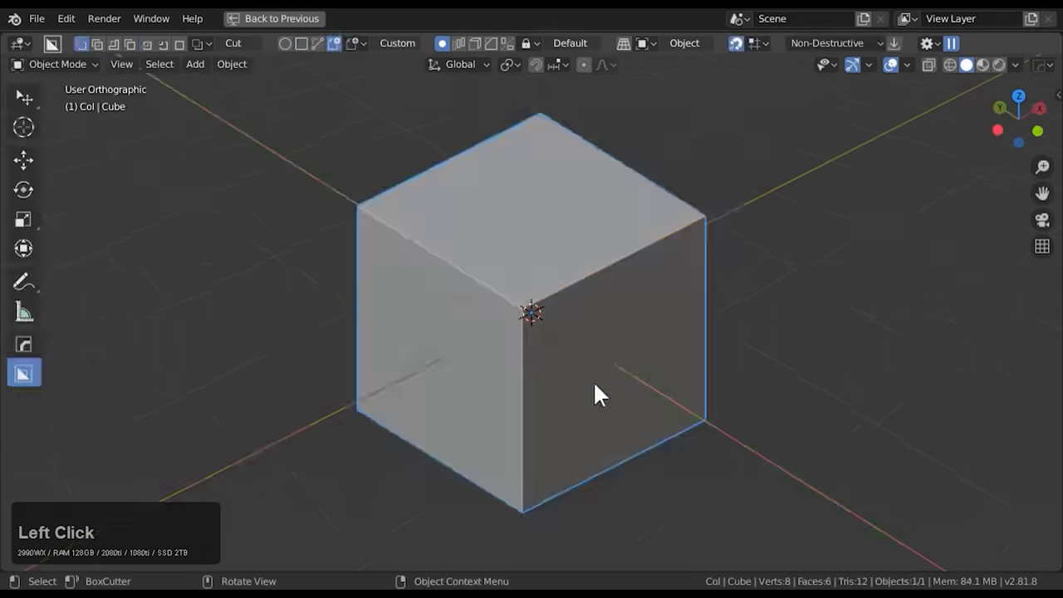
pyautogui.press('c')
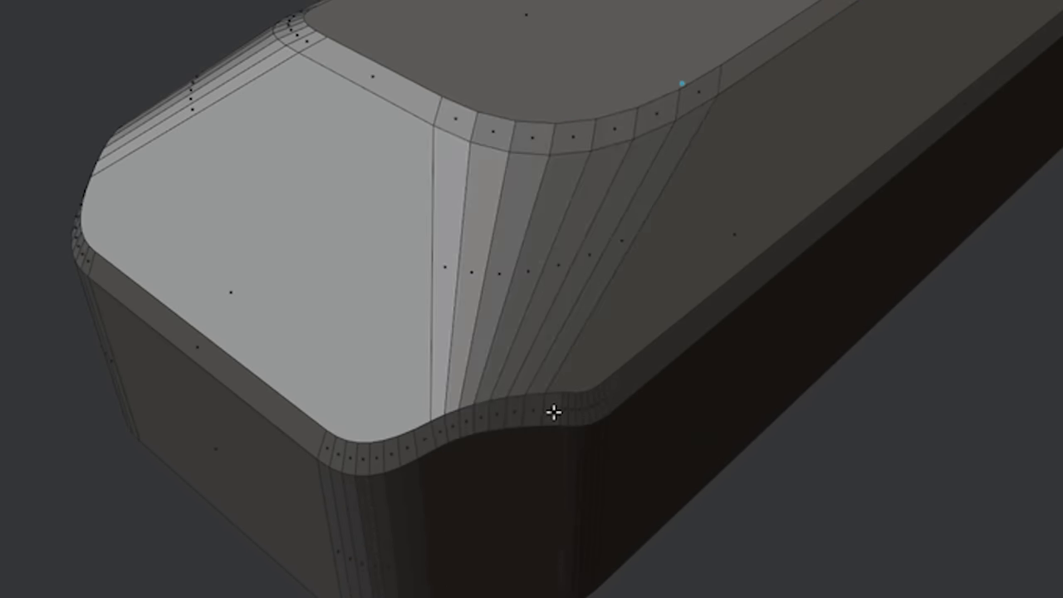
pyautogui.click(554, 412)
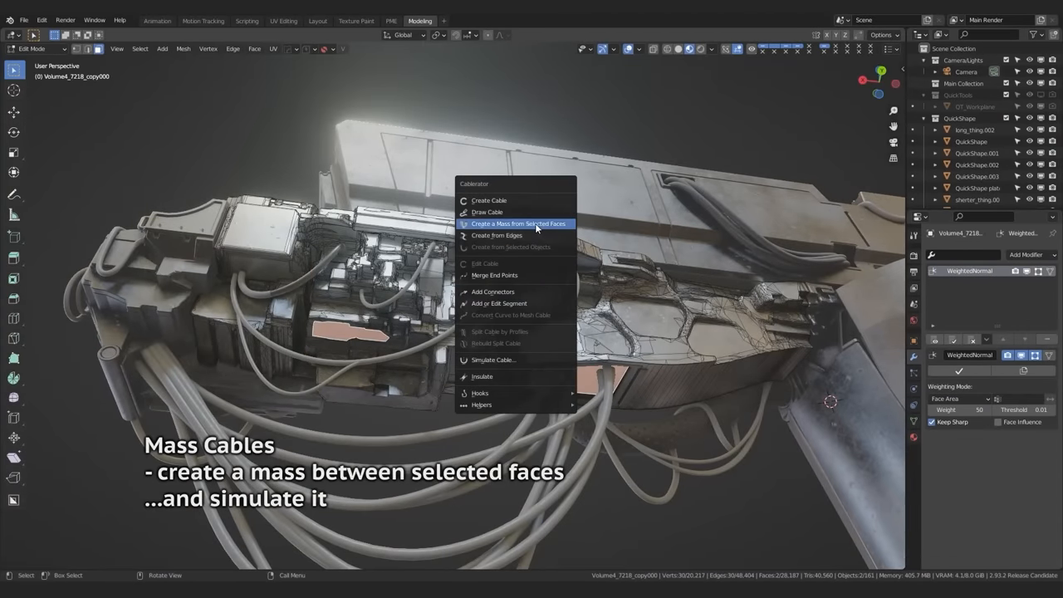
pyautogui.click(518, 223)
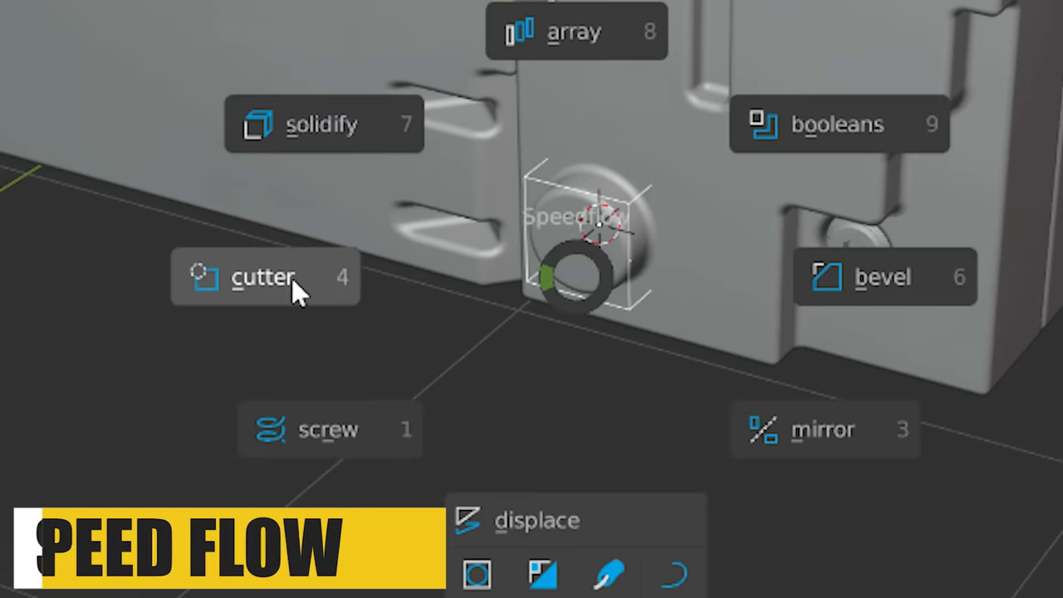
# - Try Speedflow's Cutter, then radially array the cylinder into six copies
pyautogui.click(265, 276)
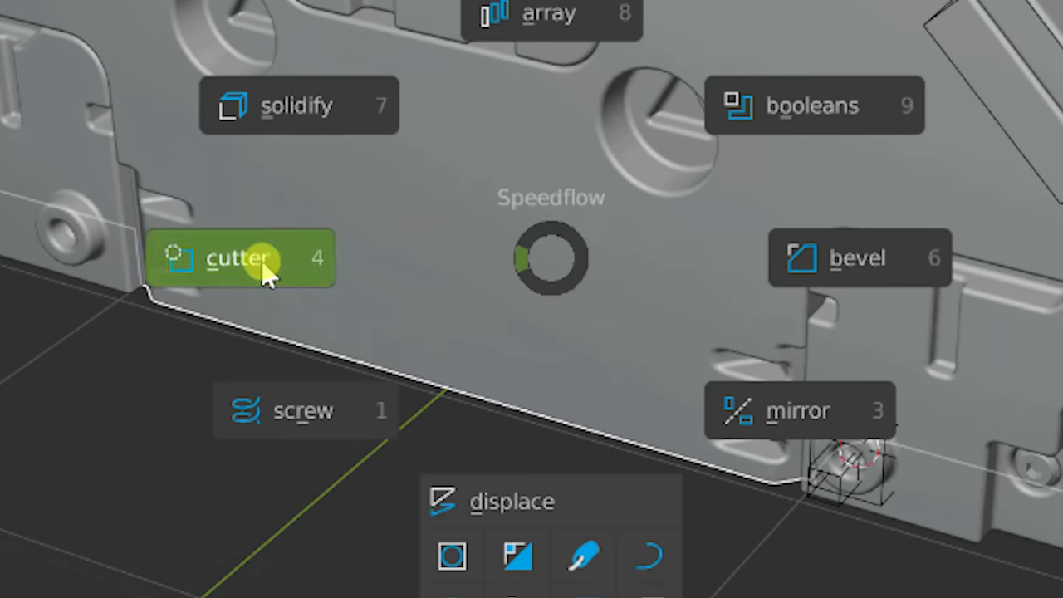
pyautogui.click(241, 258)
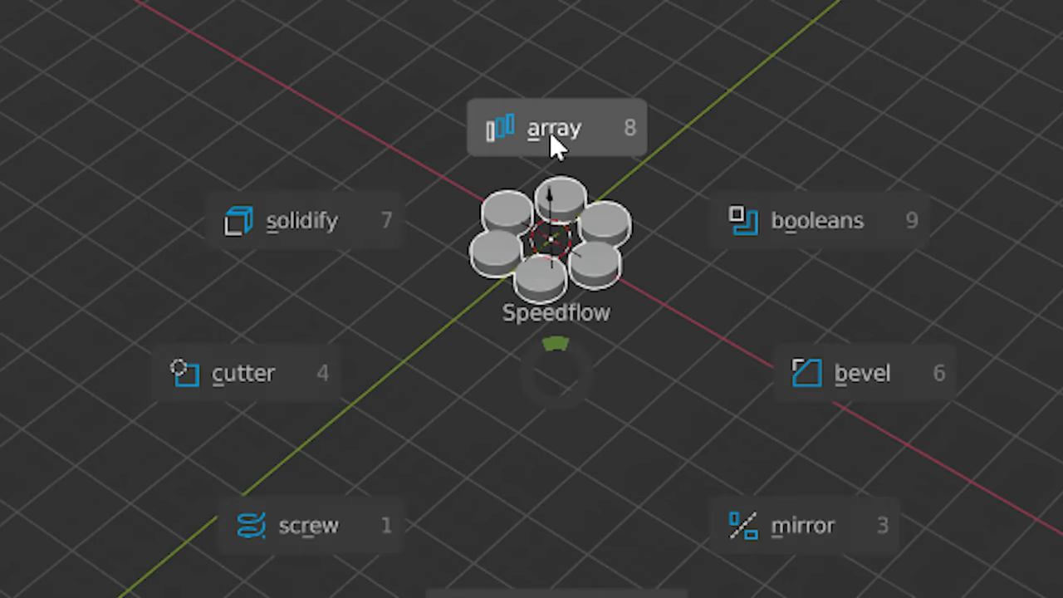
pyautogui.click(557, 128)
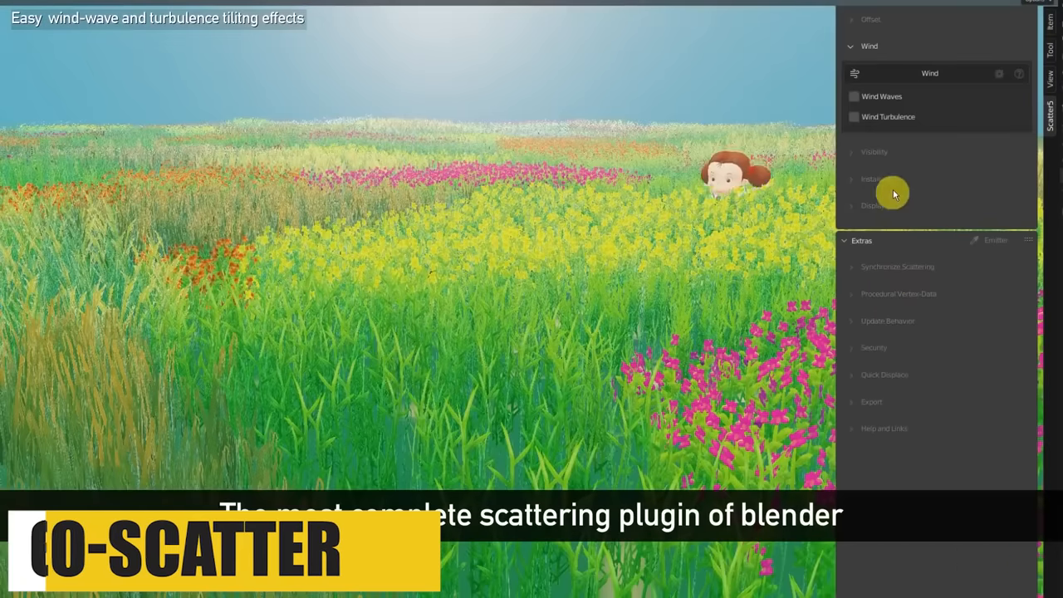
# - Pick grass assets and a Random preset, then scatter them on the sandy plane
pyautogui.click(853, 96)
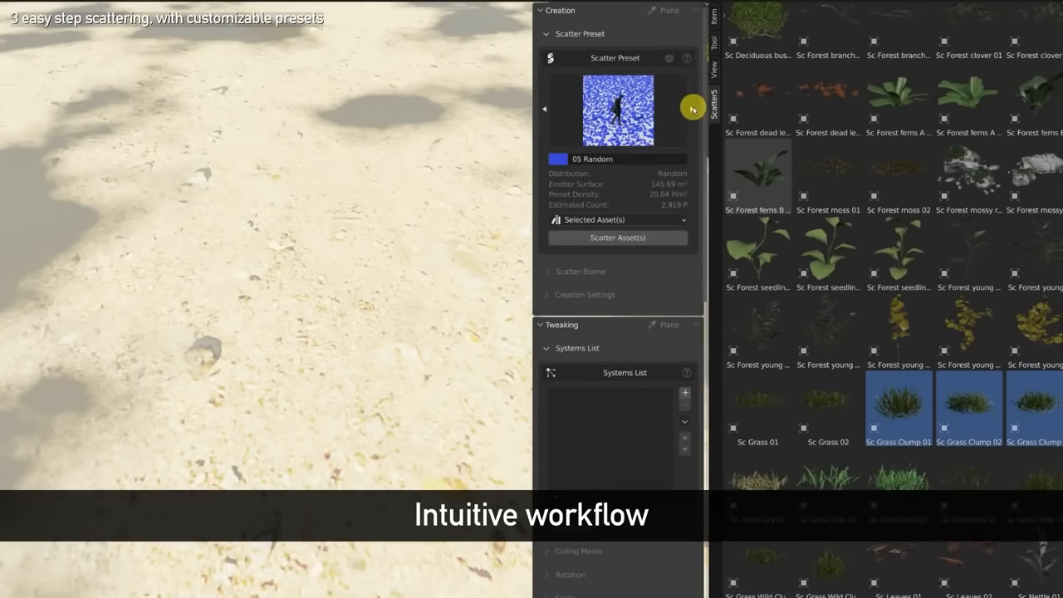
pyautogui.click(618, 238)
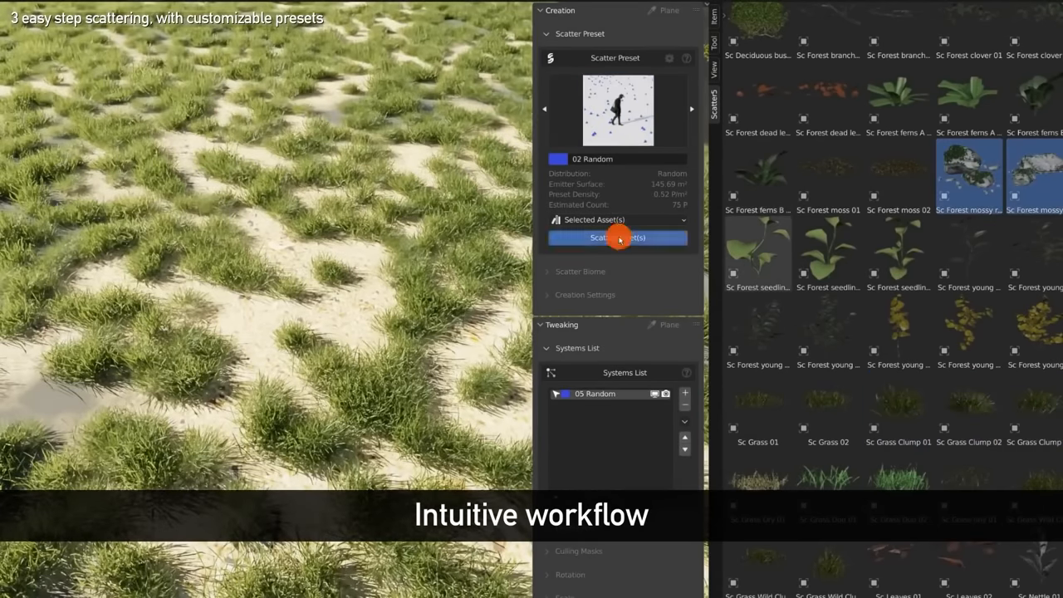
pyautogui.click(617, 236)
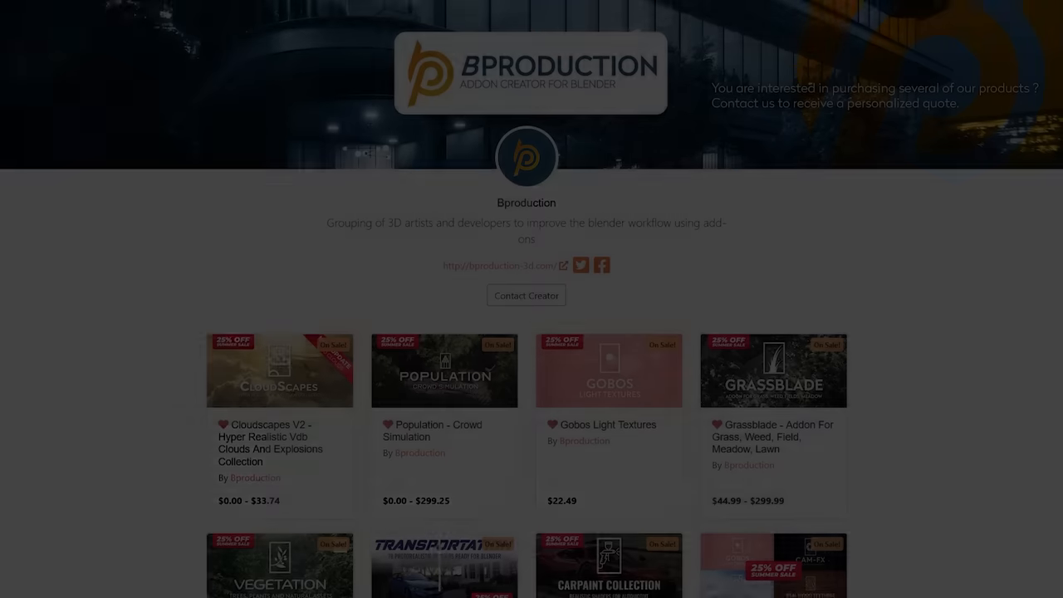
# - Scroll down Bproduction's listings past Grassblade, Forestation and Vegetation
pyautogui.scroll(-3)
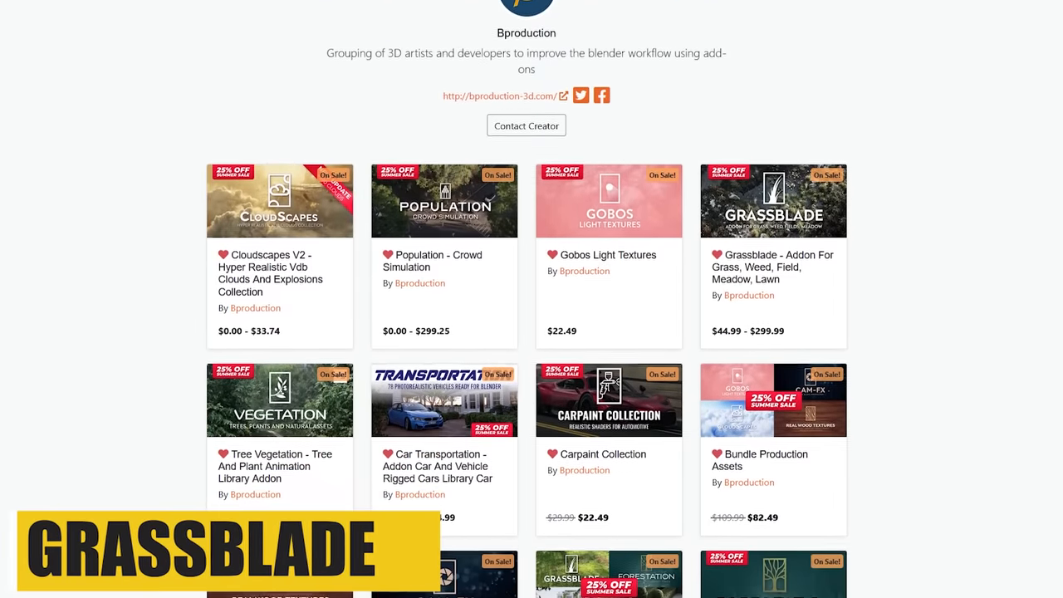
pyautogui.scroll(-3)
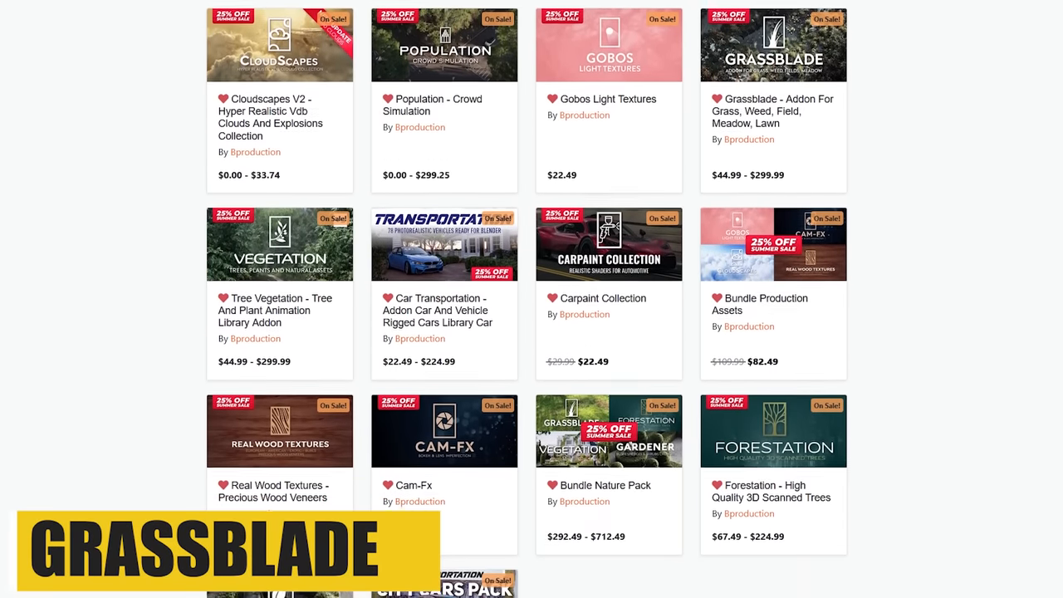
pyautogui.scroll(-3)
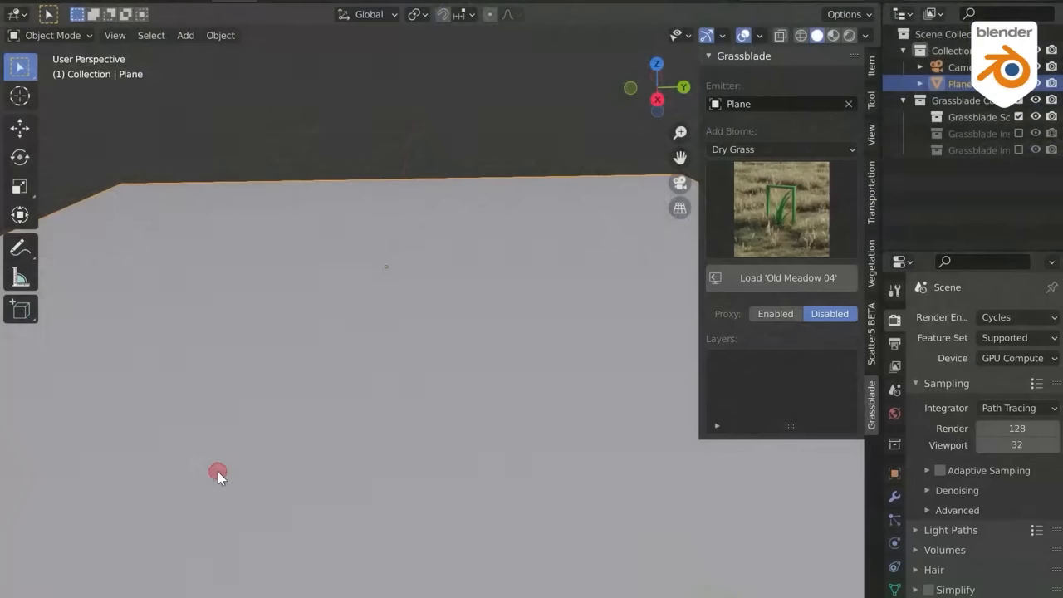
# - Add the Chinese fringe tree from Forestation and switch its foliage to Autumn
pyautogui.click(779, 278)
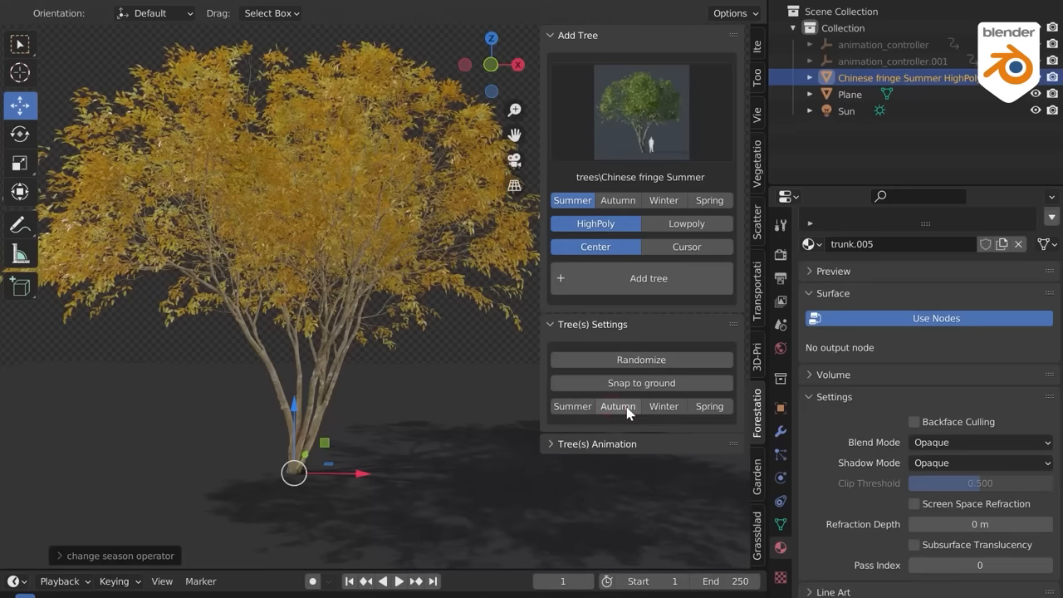
pyautogui.click(571, 406)
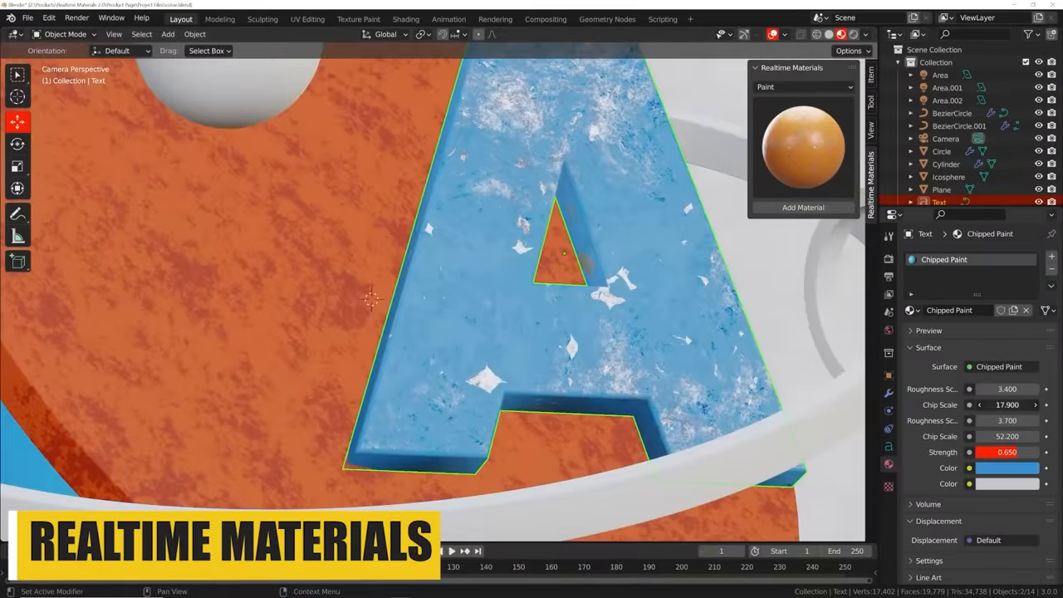
# - Apply Realtime Materials' Chipped Paint to the letter A and add Extreme PBR Basic water
pyautogui.click(945, 163)
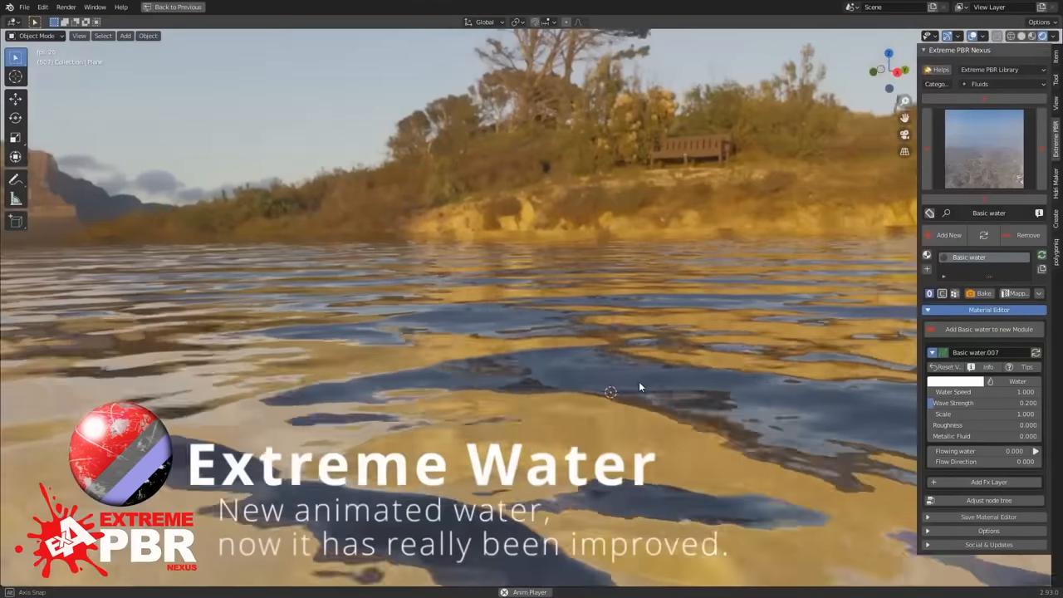
pyautogui.moveTo(640, 386); pyautogui.dragTo(570, 343)
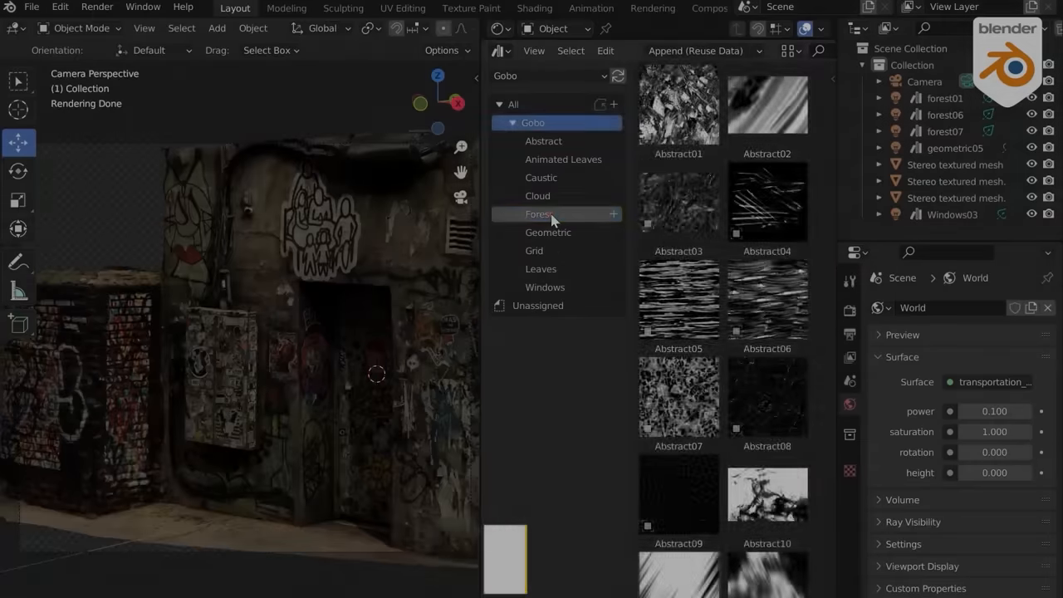
# - Browse the Gobo Forest category, then start replacing a facade wall panel's material
pyautogui.click(538, 214)
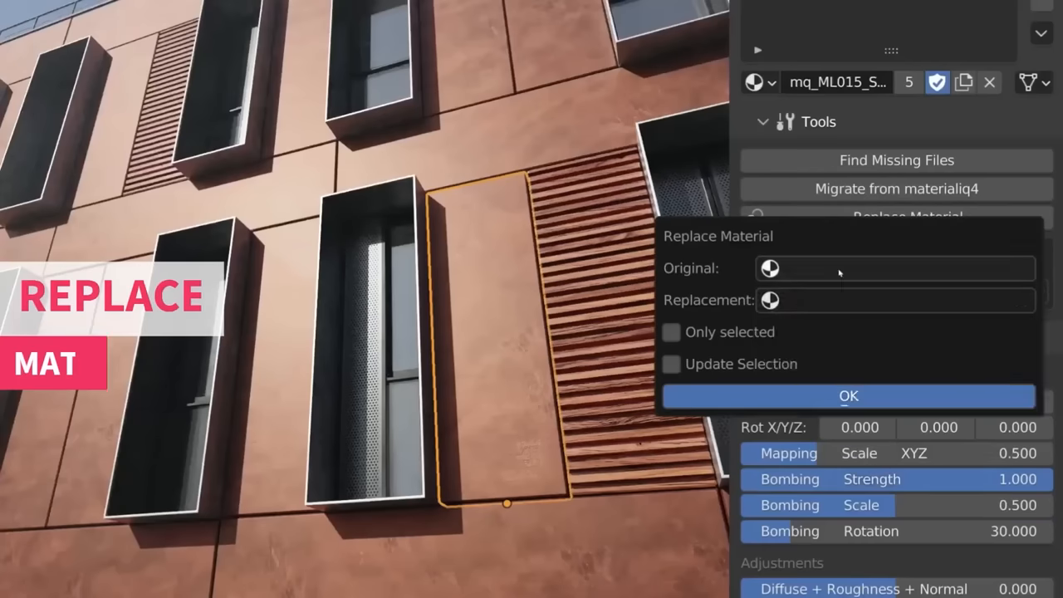
pyautogui.click(848, 396)
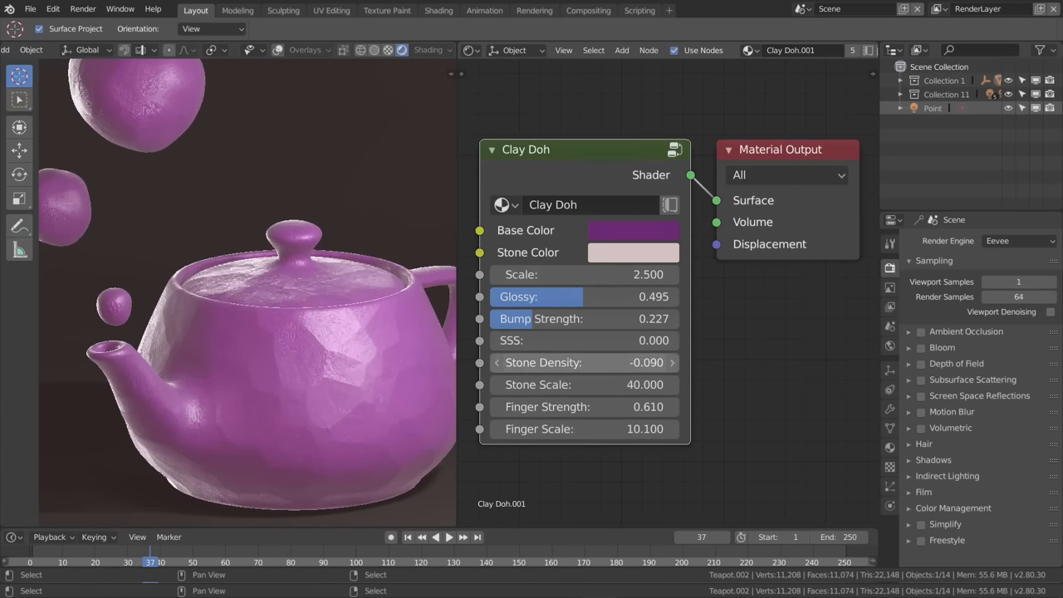
# - Make the Clay Doh Base Color teal with Scale 3.230 and Stone Scale 9.500
pyautogui.click(633, 252)
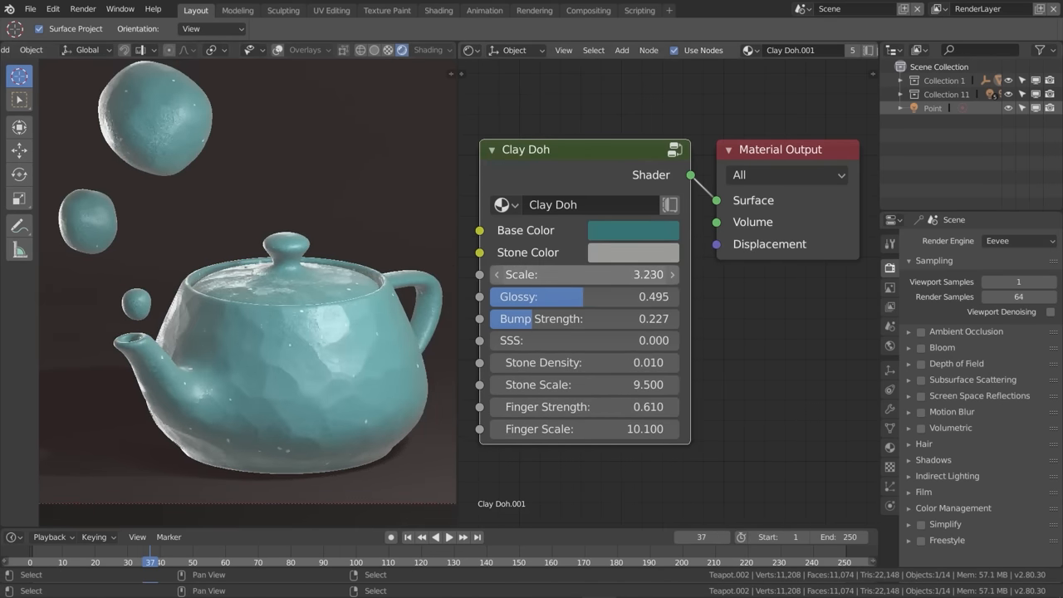
pyautogui.moveTo(631, 274); pyautogui.dragTo(585, 274)
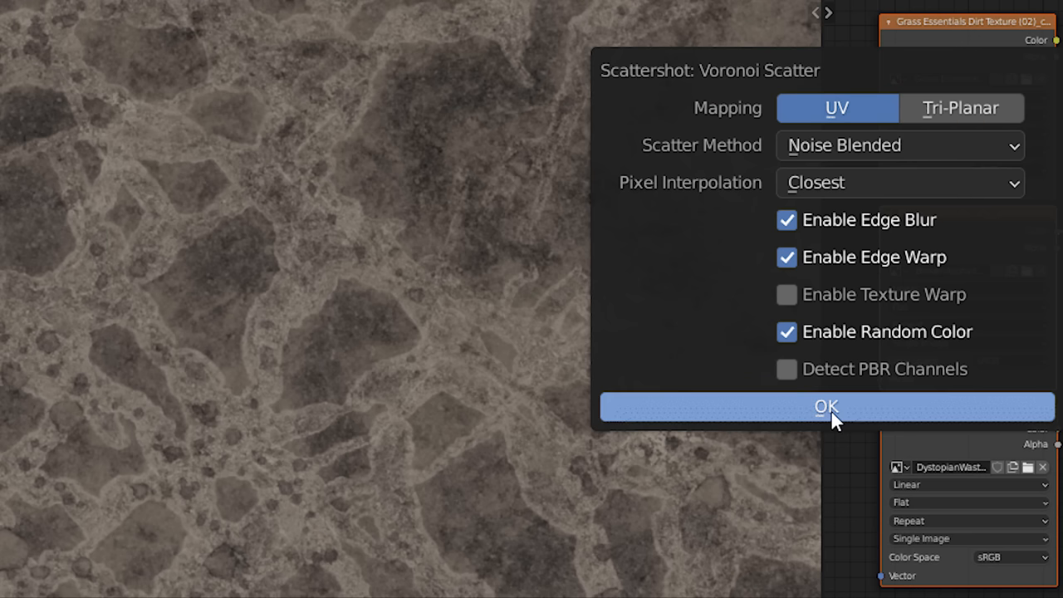
# - Confirm the Voronoi scatter with Edge Blur, Edge Warp and Random Color enabled
pyautogui.click(826, 407)
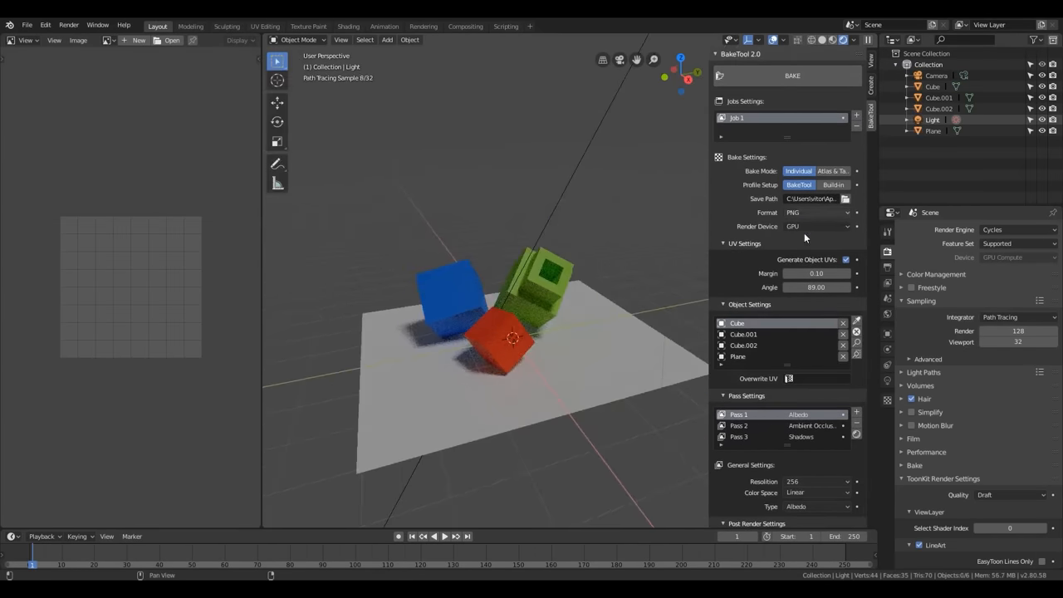
# - Choose the bake device in the BakeTool 2.0 job settings
pyautogui.click(792, 76)
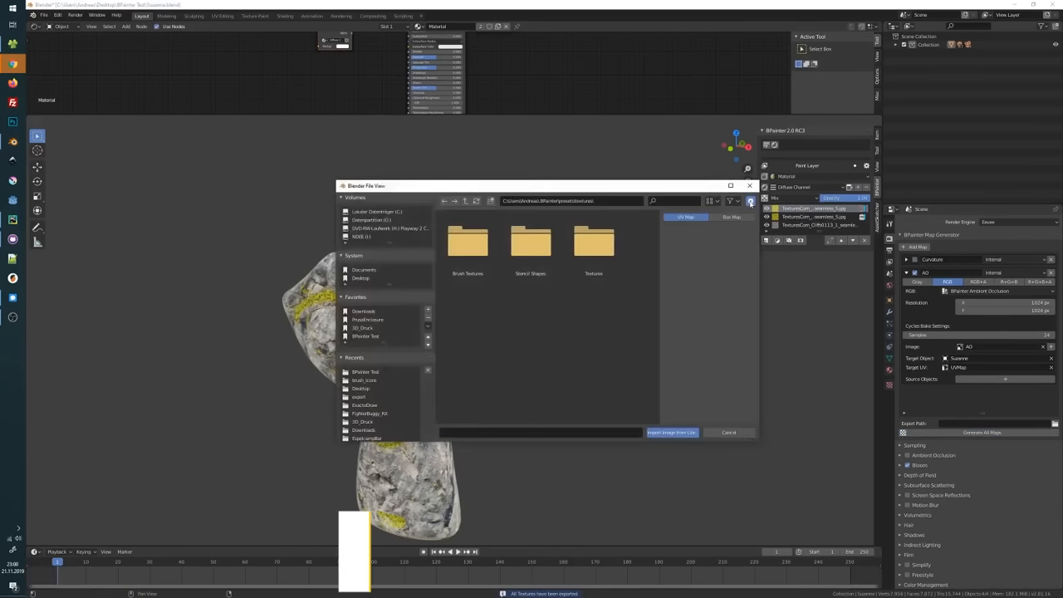
# - Create a Roughness paint channel and add a layer from it
pyautogui.click(728, 432)
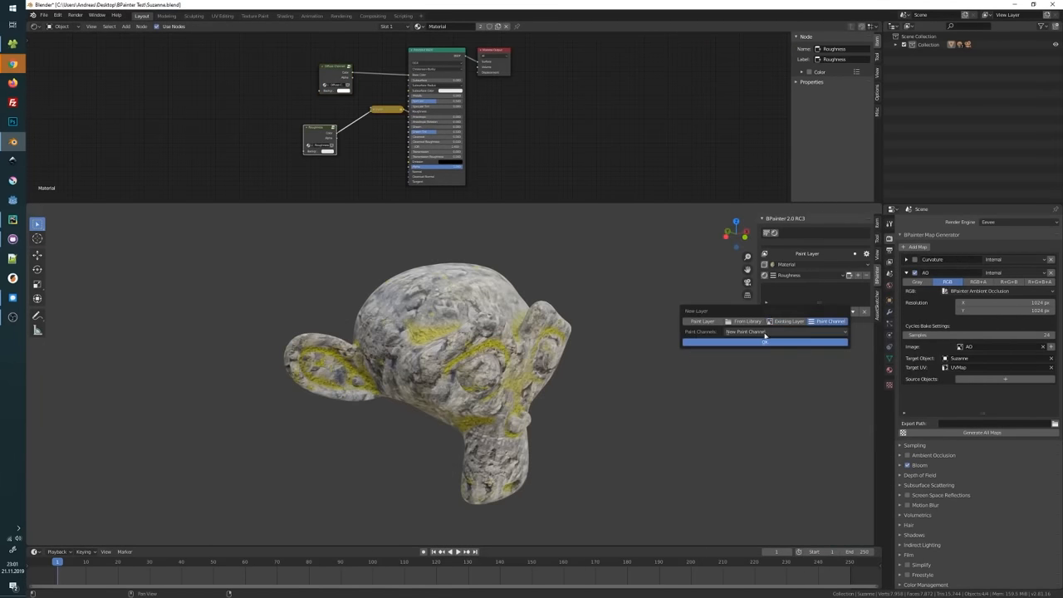
pyautogui.click(763, 342)
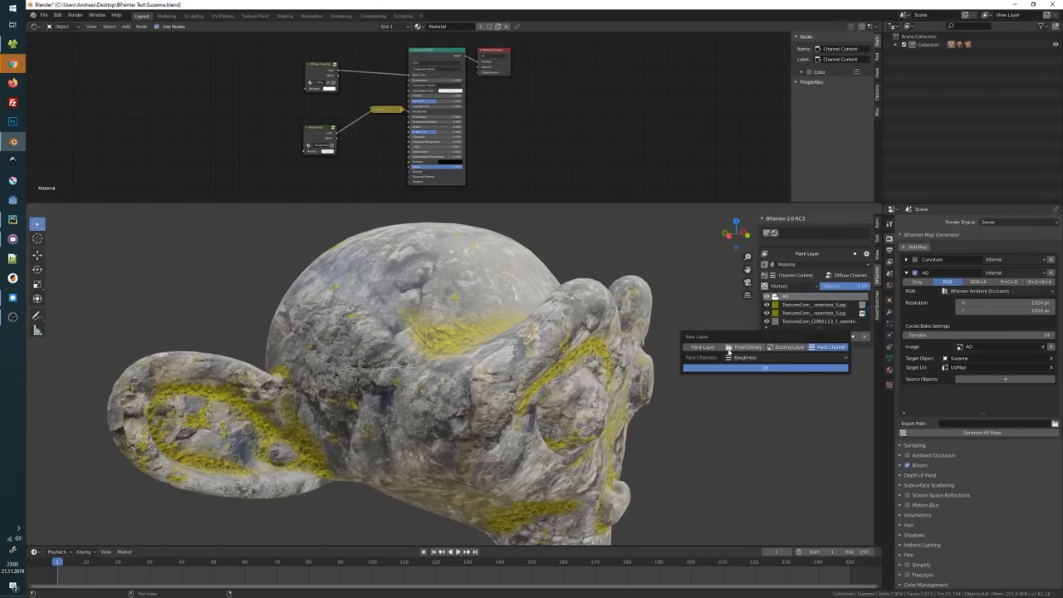
pyautogui.click(764, 367)
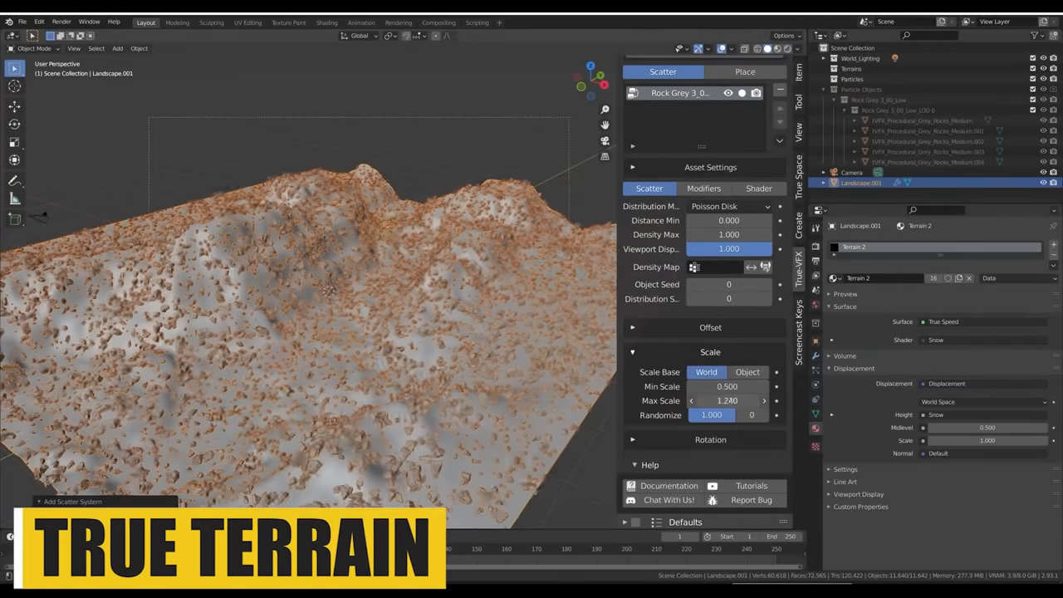
# - Adjust the Height modifier's Max Height in the rock scatter's modifier settings
pyautogui.click(703, 194)
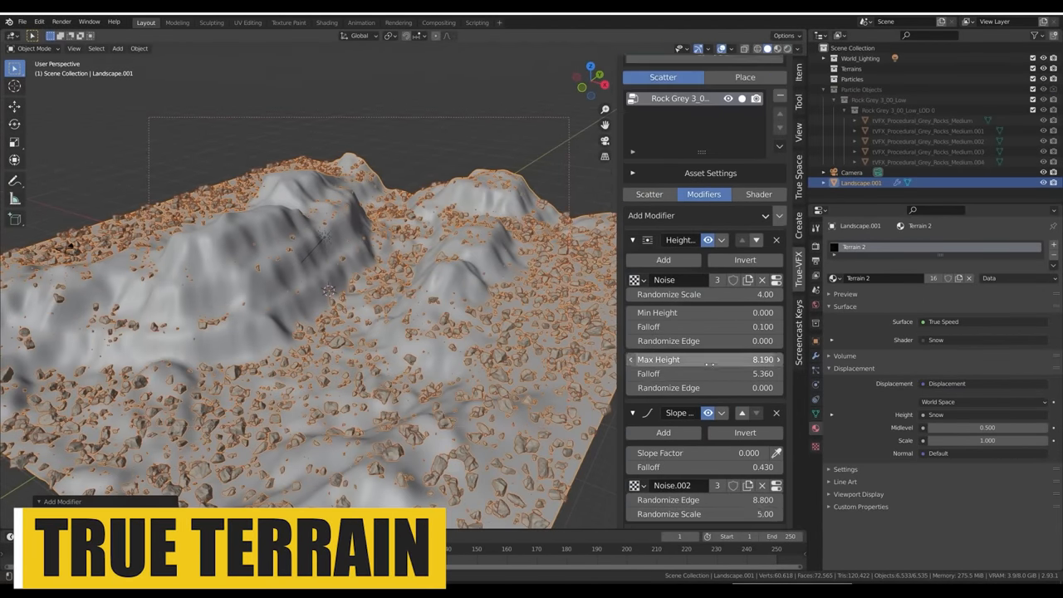
pyautogui.click(650, 186)
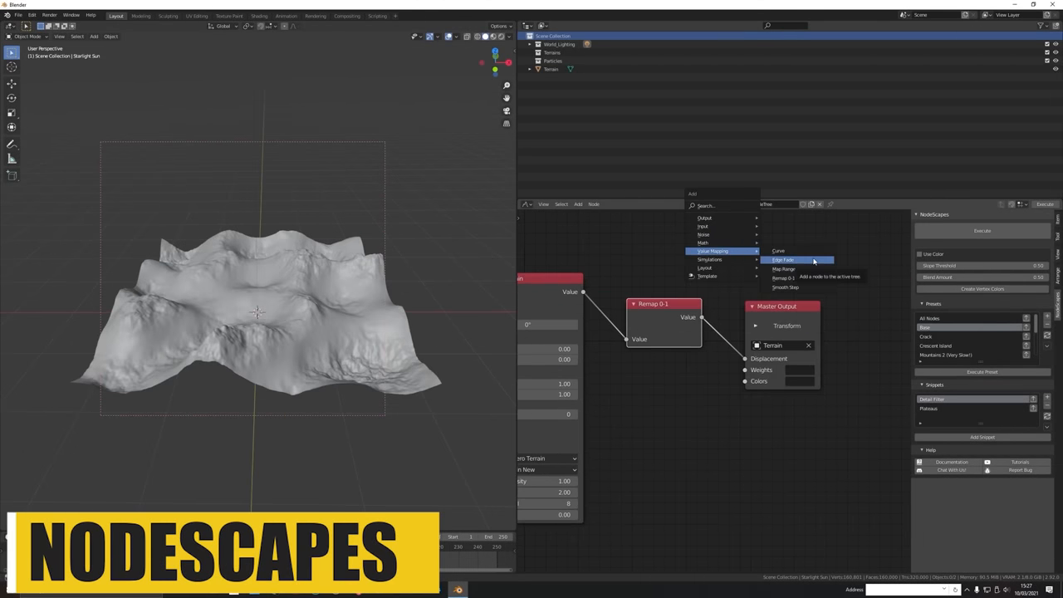
# - Add an Edge Fade node and set its interpolation to Ease More
pyautogui.click(781, 260)
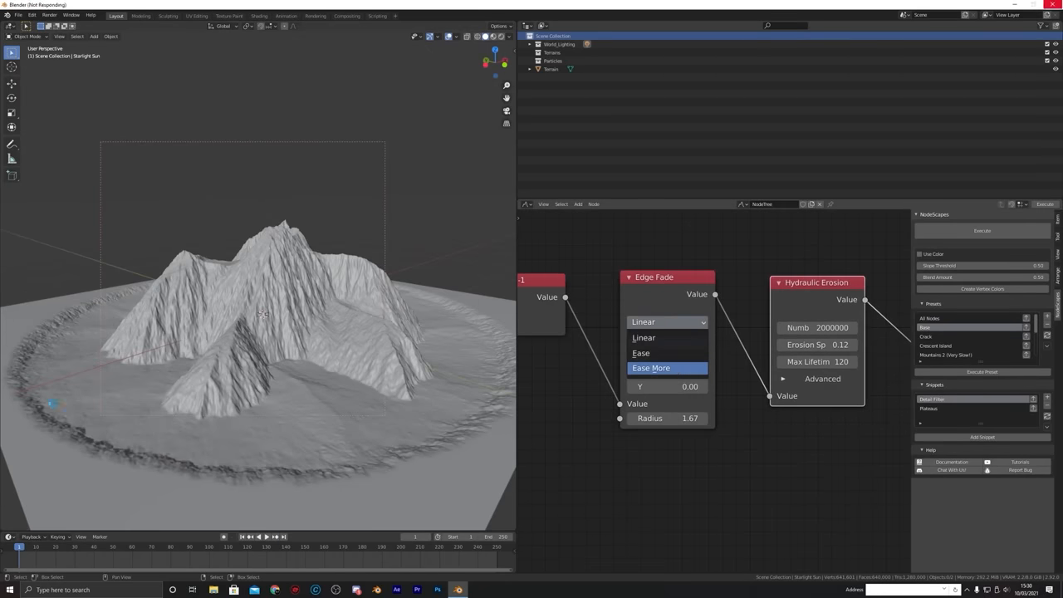
pyautogui.click(651, 368)
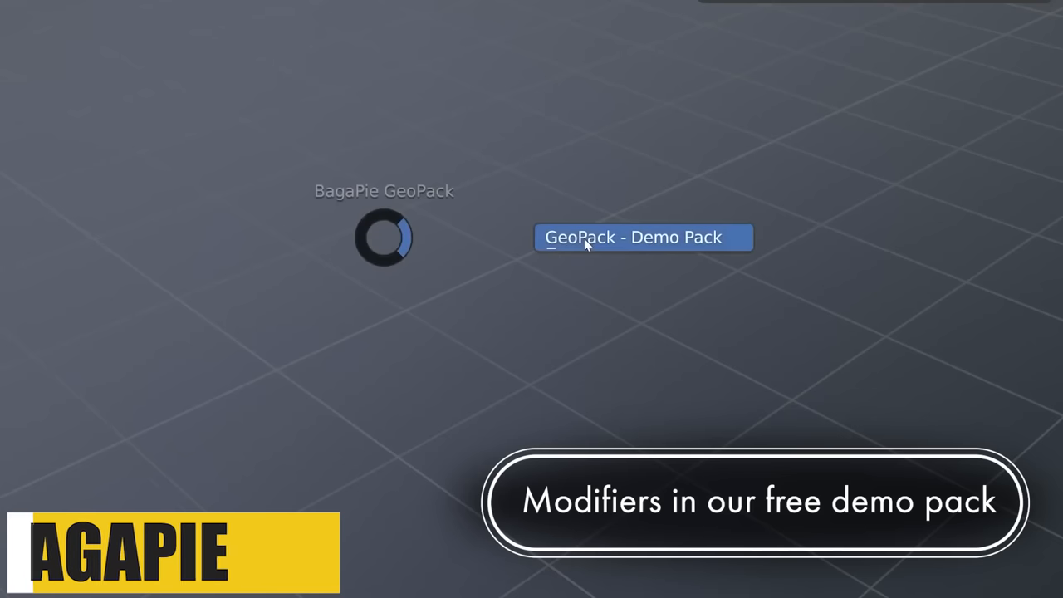
# - Choose GeoPack - Demo Pack from the BagaPie GeoPack menu
pyautogui.click(644, 236)
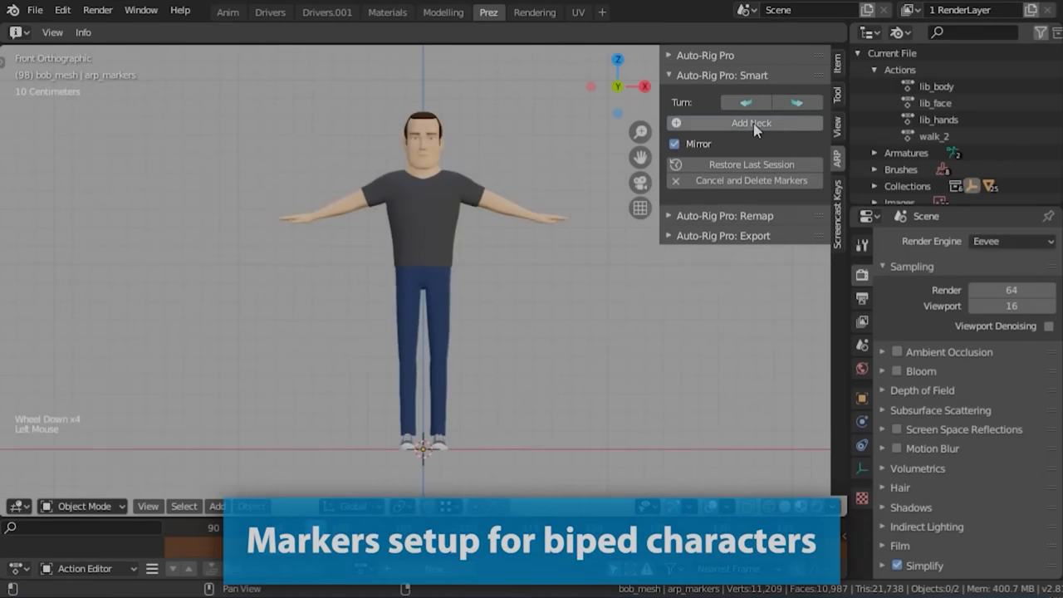
# - Place the neck, wrist and foot markers, then add an Allosaur armature
pyautogui.click(750, 123)
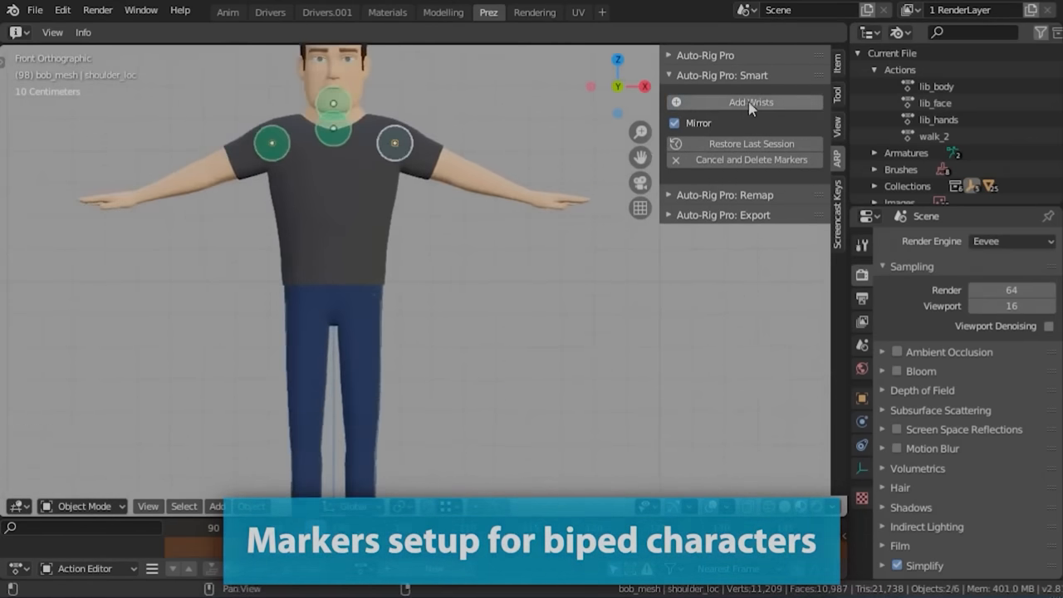
pyautogui.click(750, 102)
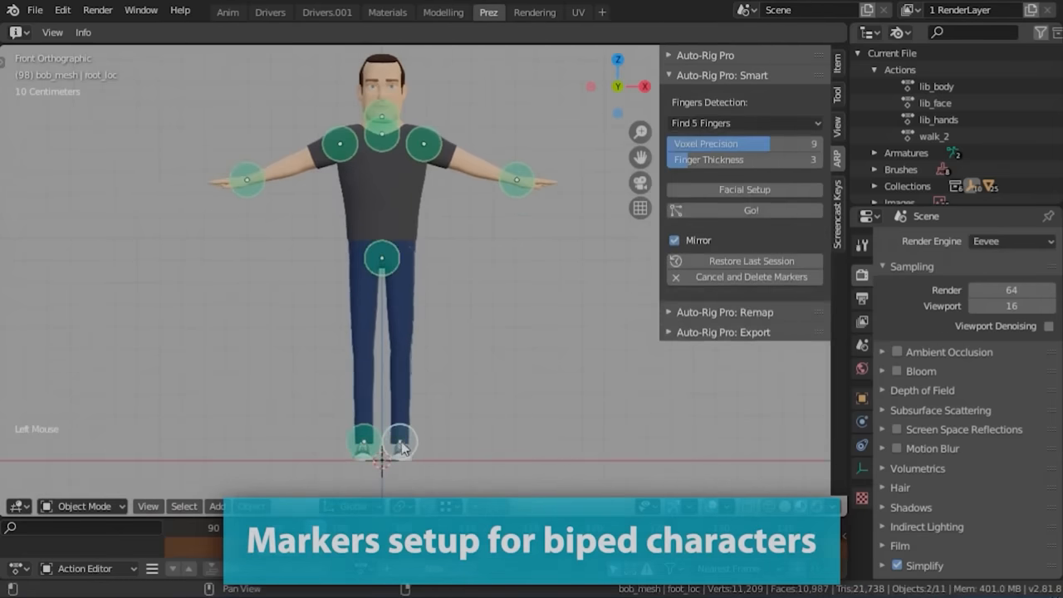
pyautogui.click(743, 190)
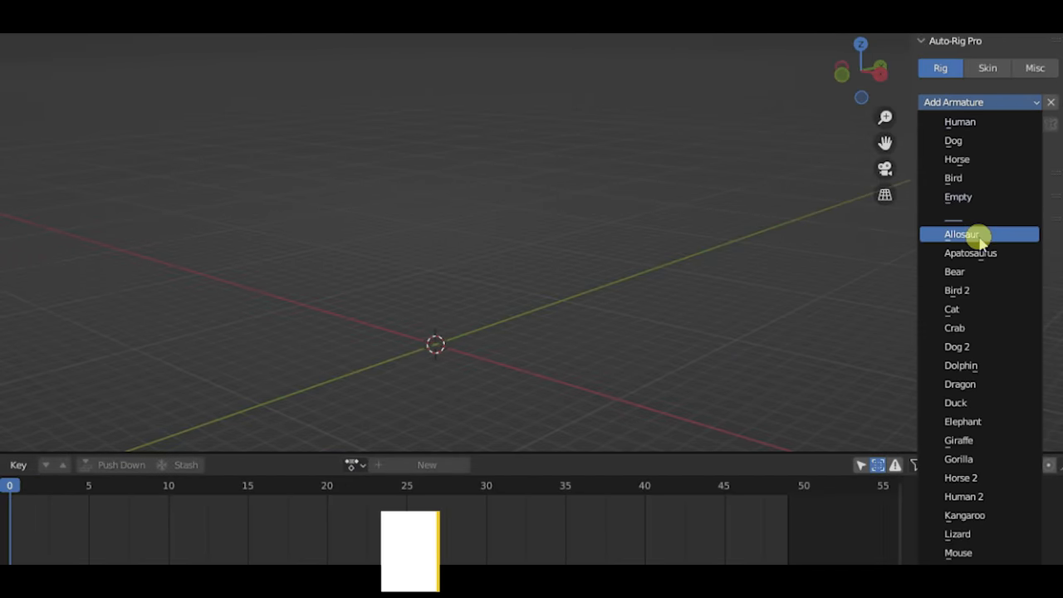
pyautogui.click(962, 234)
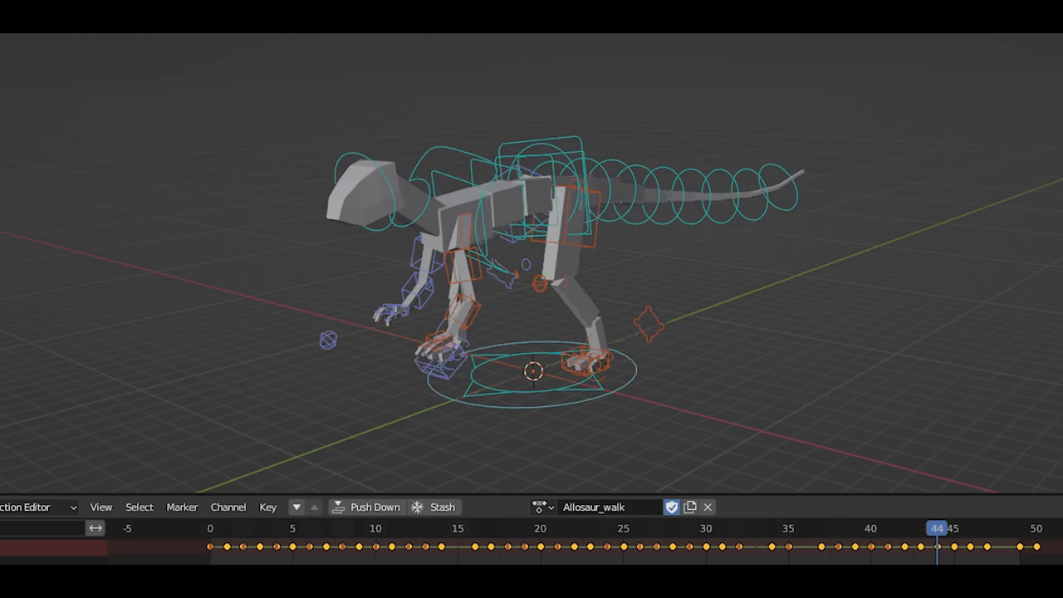
pyautogui.click(870, 528)
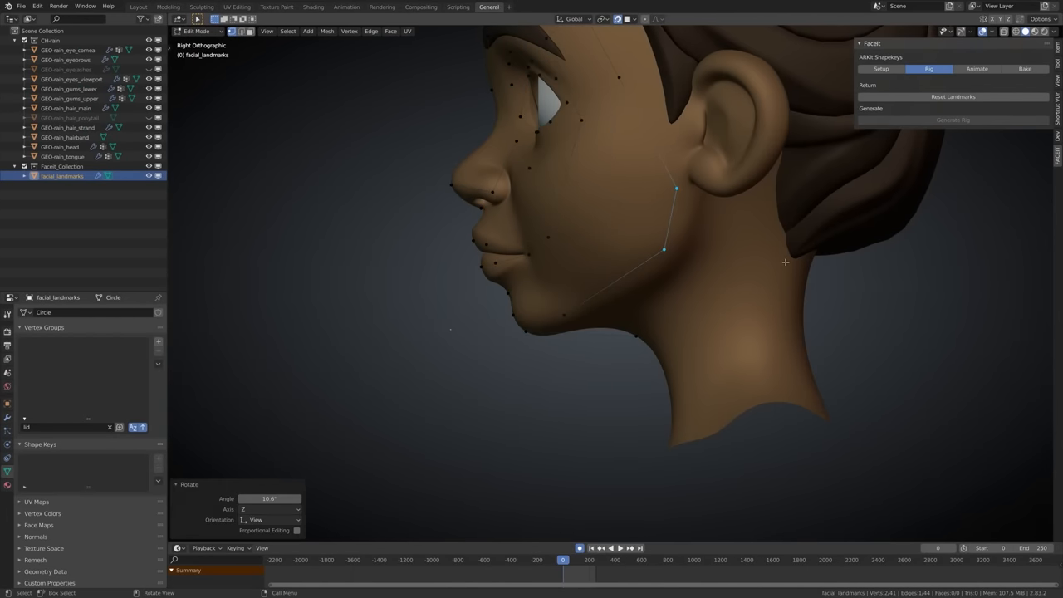
# - Rotate the facial landmark jaw points to follow the character's jawline
pyautogui.click(953, 119)
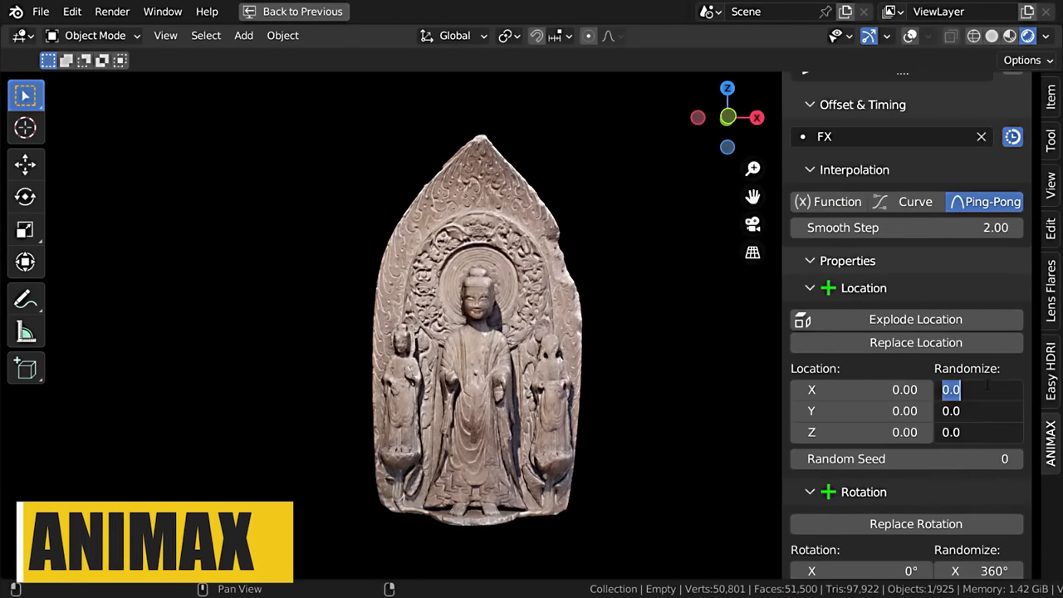
# - Set a random X location offset and create collision cages around the hands
pyautogui.click(1013, 182)
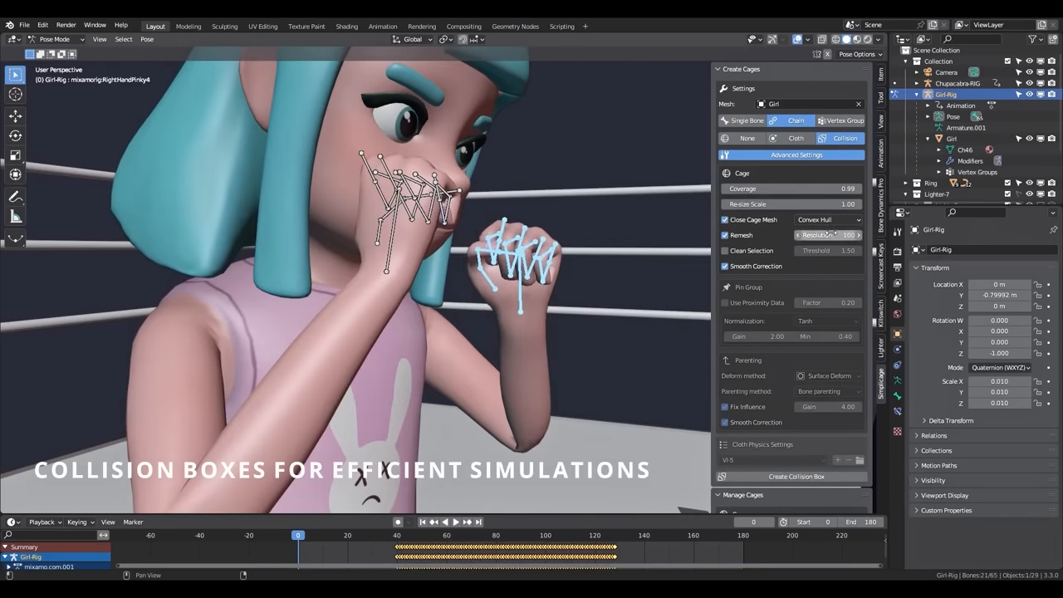
pyautogui.click(455, 521)
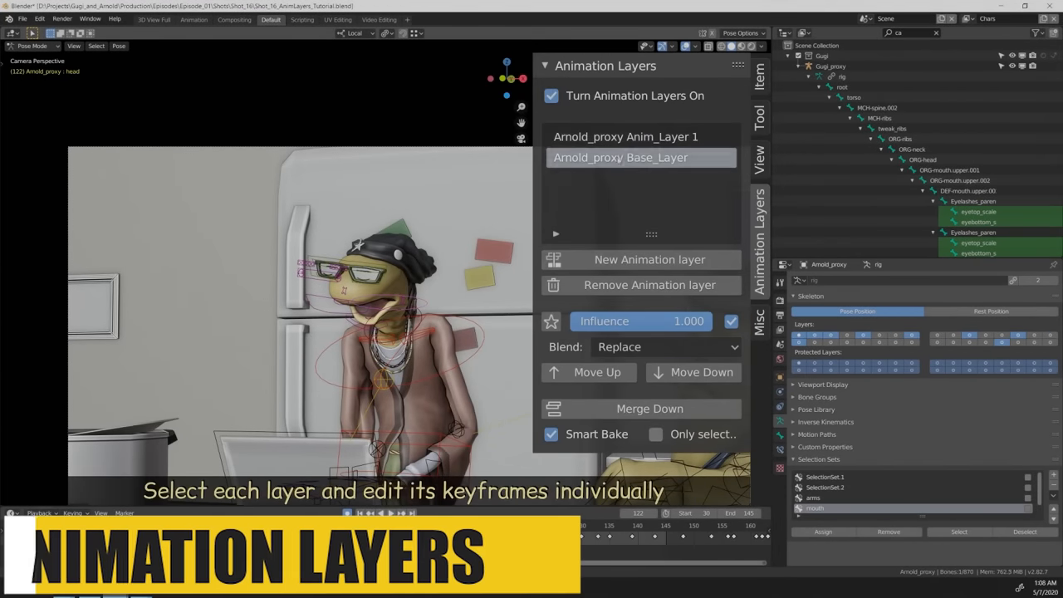
# - Select the base animation layer and use Merge Down on the Turn layer
pyautogui.click(625, 136)
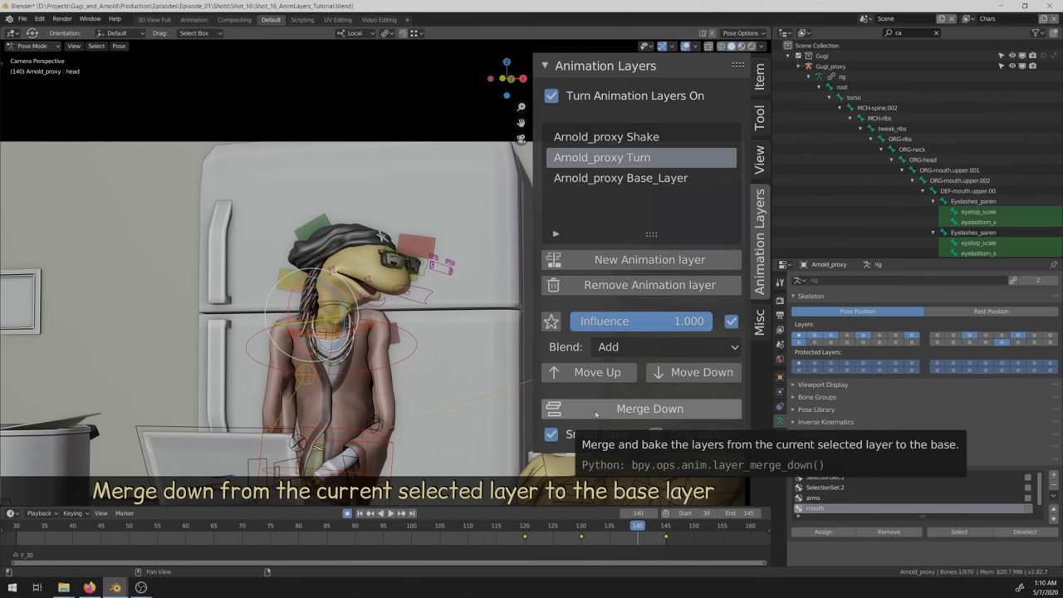
pyautogui.click(649, 407)
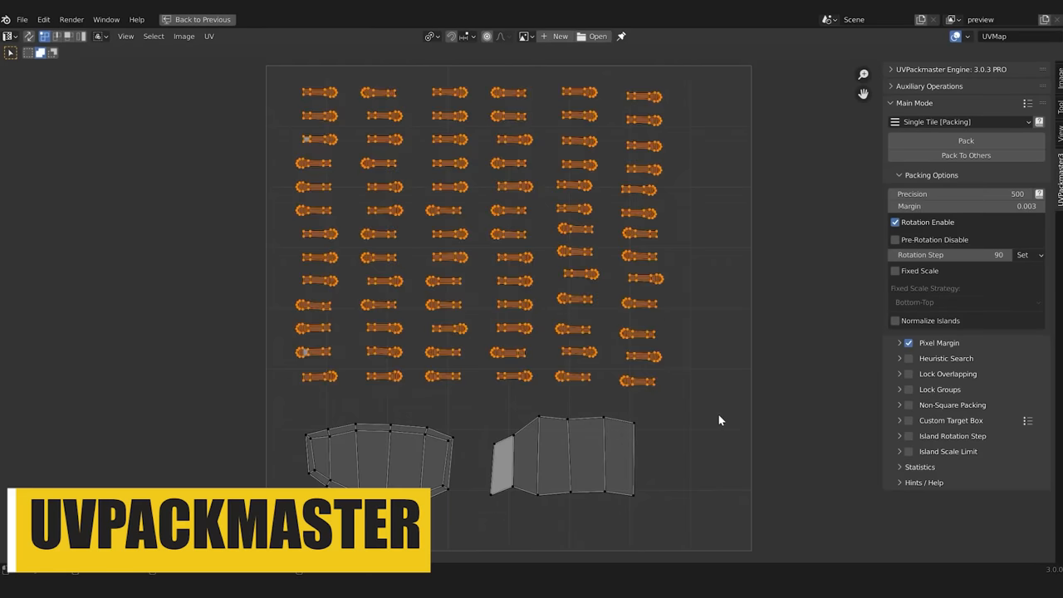
# - Pack the UV islands with UVPackmaster, then fit the wall panel's UVs into Trim 3 with Zen UV
pyautogui.click(899, 451)
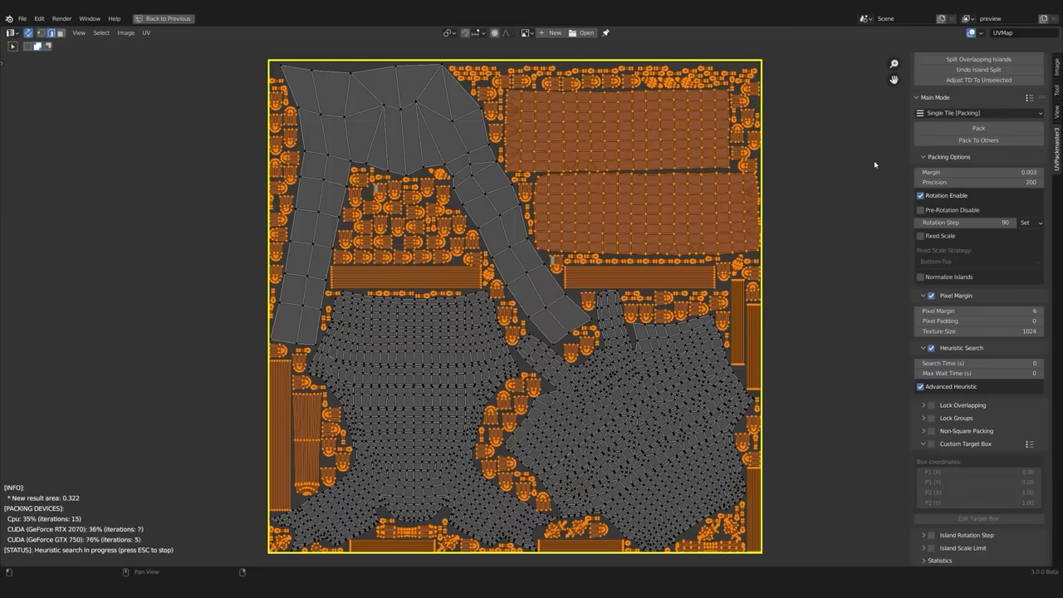
pyautogui.click(978, 113)
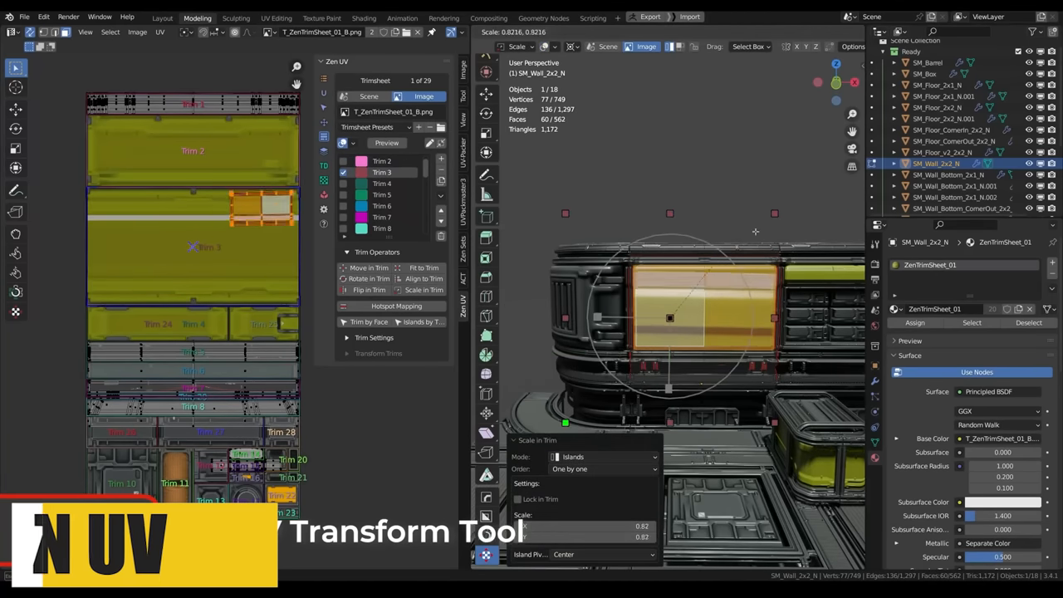
pyautogui.click(367, 267)
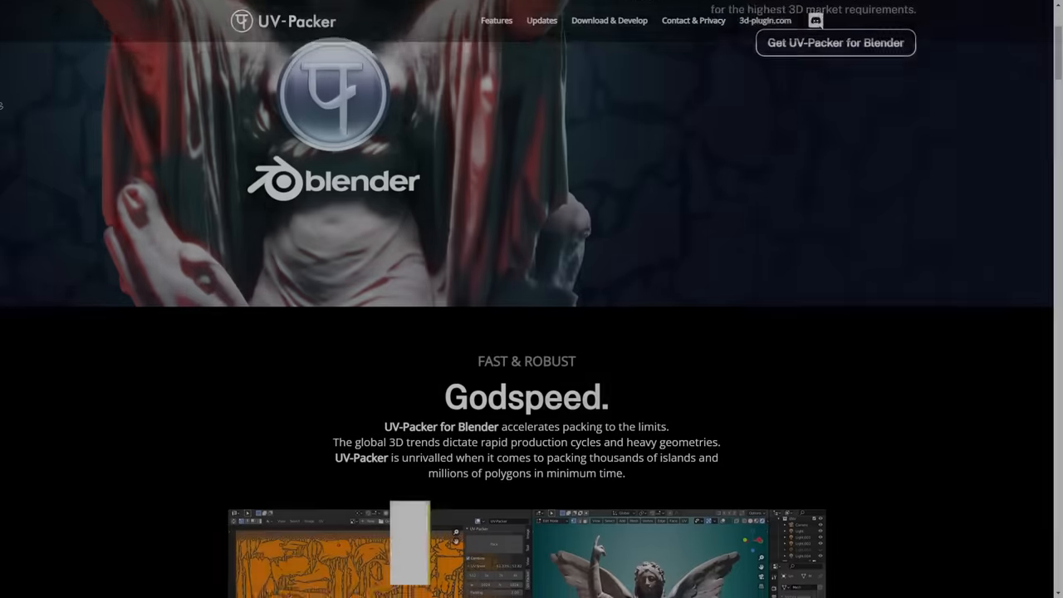
# - Scroll the UV-Packer page to the Blender 33% versus UV-Packer 58% comparison
pyautogui.scroll(-3)
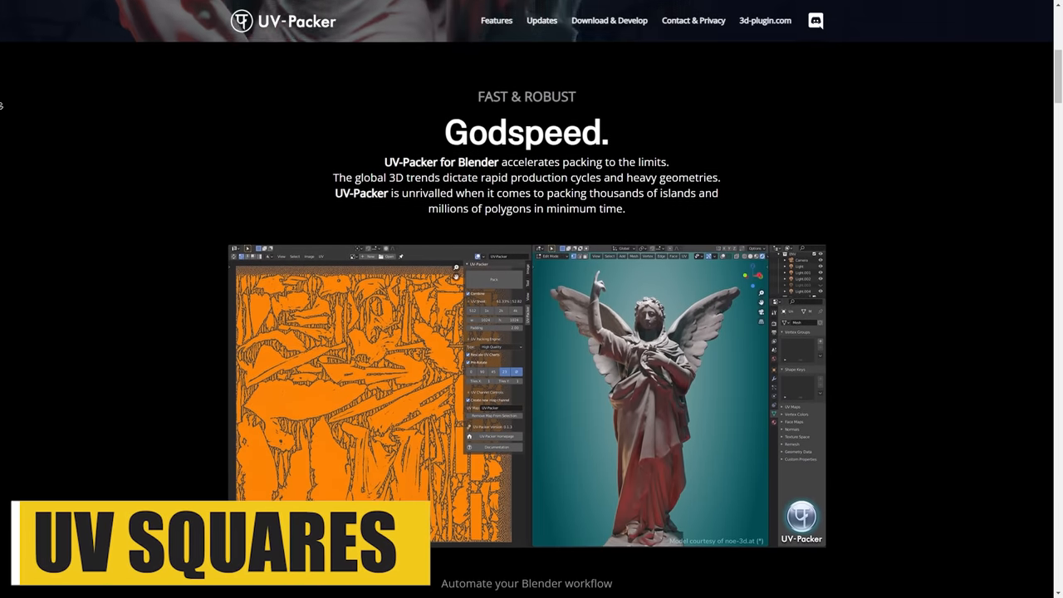
pyautogui.scroll(-3)
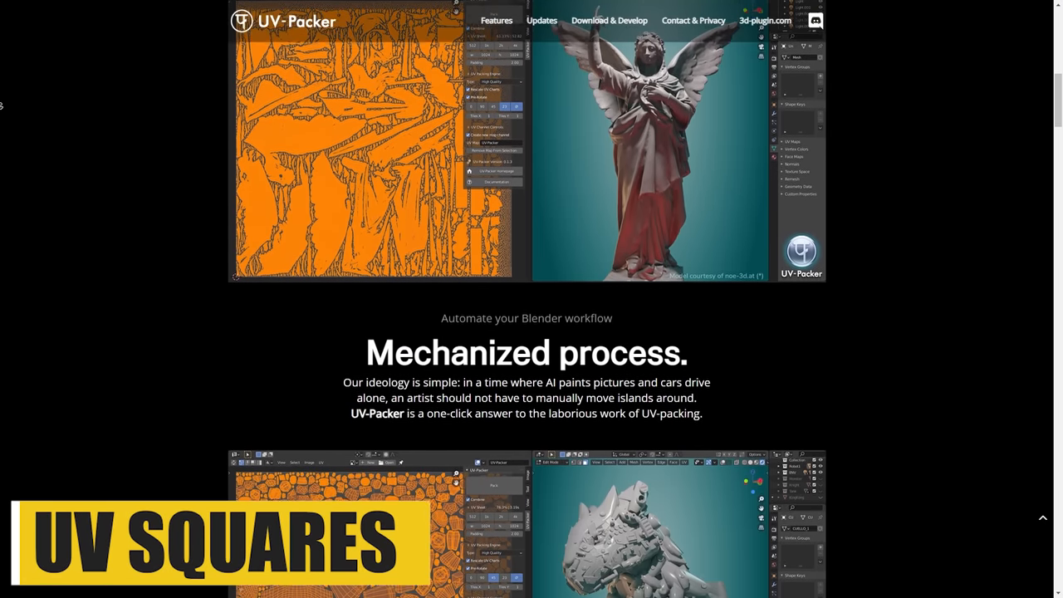
pyautogui.scroll(-3)
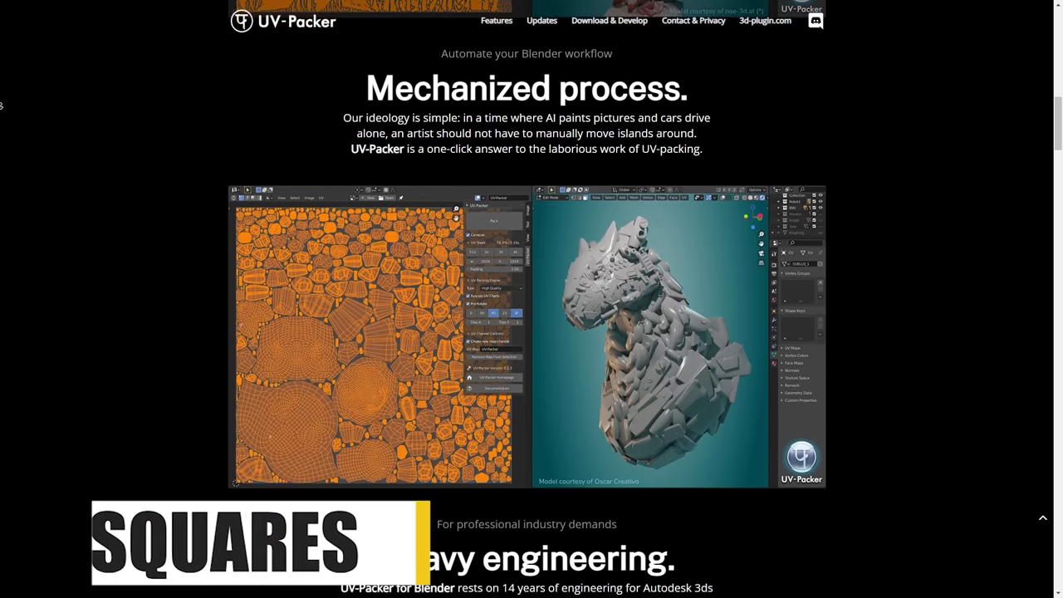
pyautogui.scroll(-3)
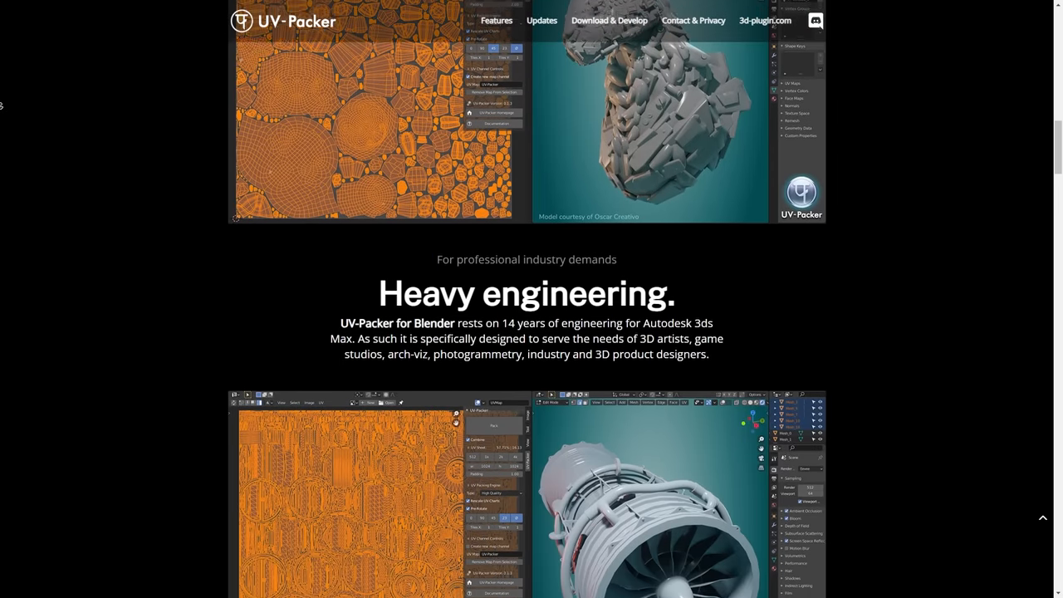
pyautogui.scroll(-3)
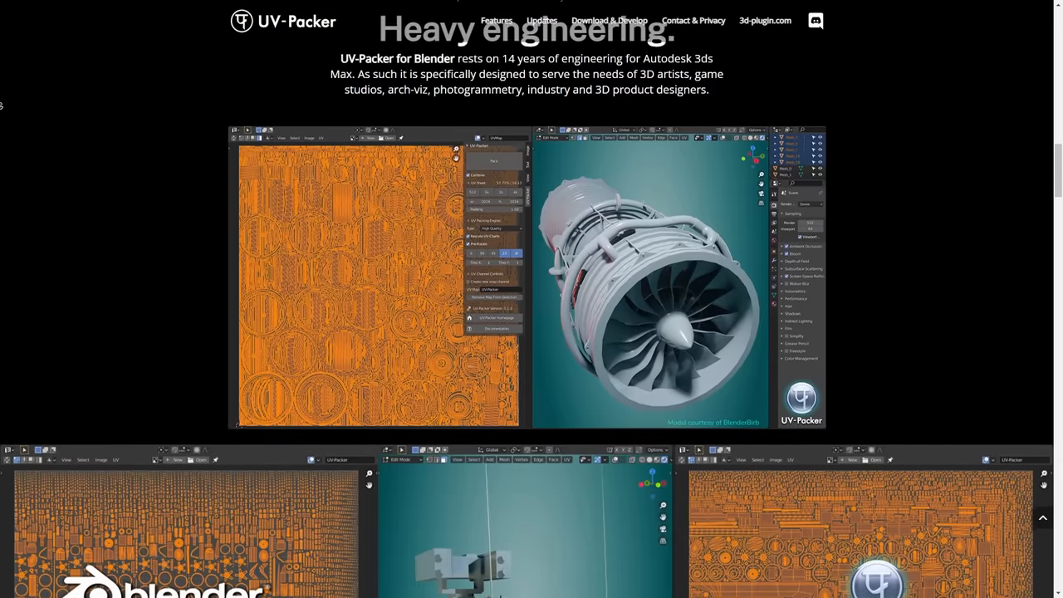
pyautogui.scroll(-3)
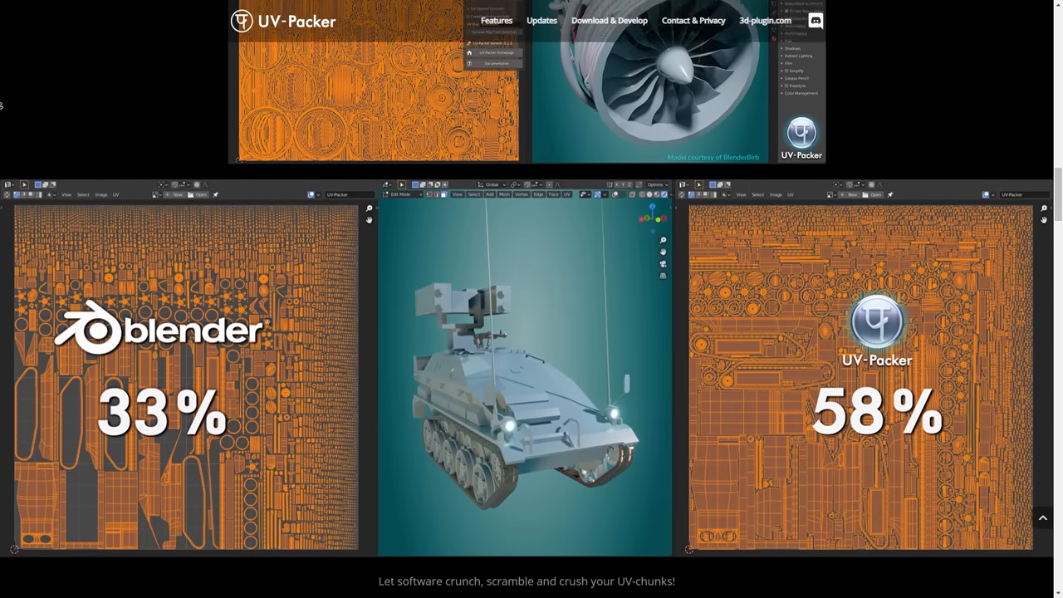
pyautogui.scroll(-3)
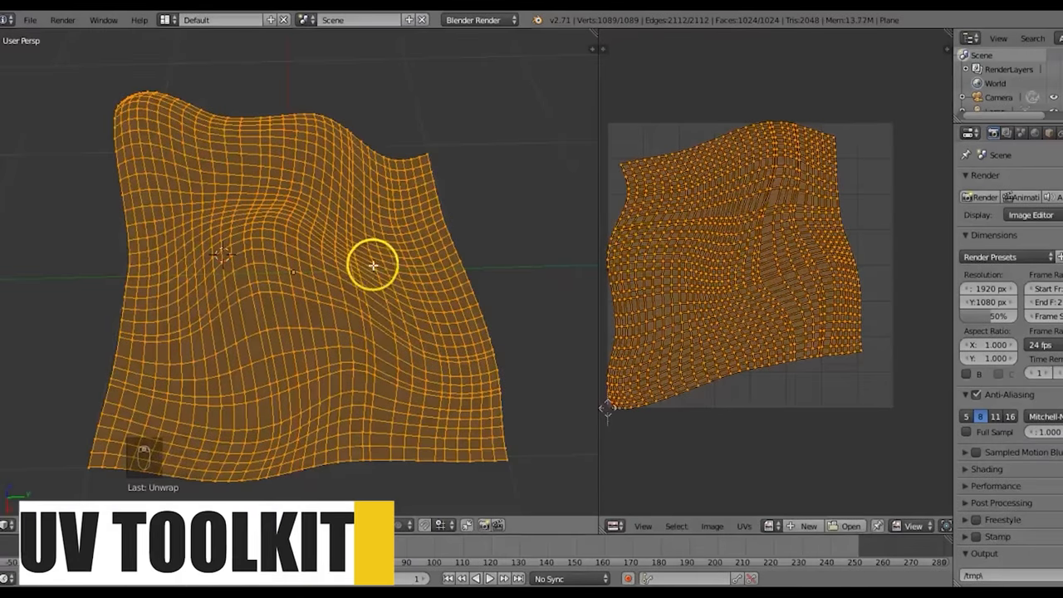
pyautogui.moveTo(597, 218)
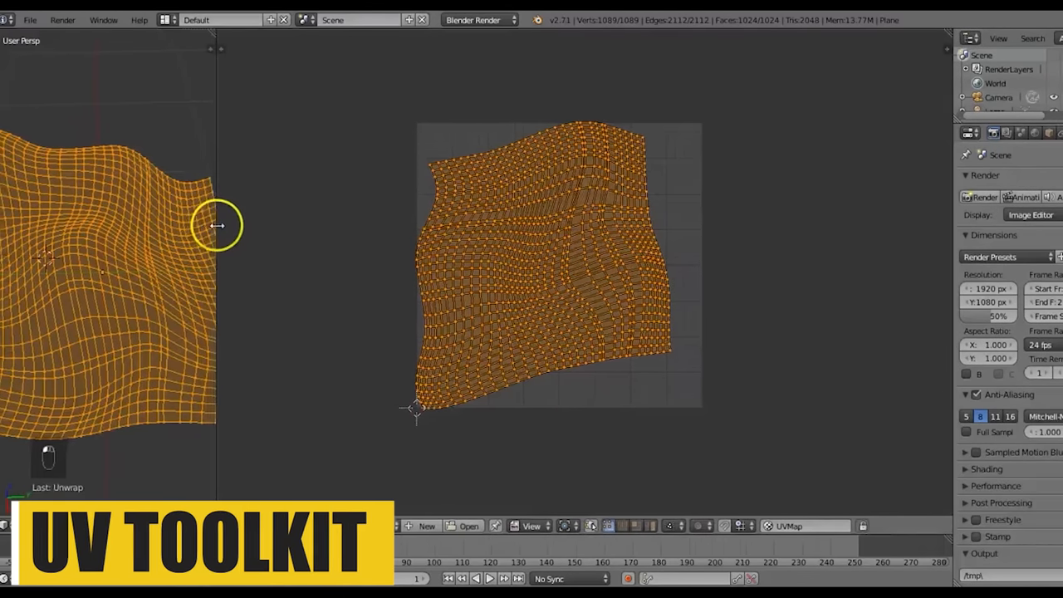
# - Apply UV Squares To Grid By Shape, then undo back to the warped UV layout
pyautogui.press('t')
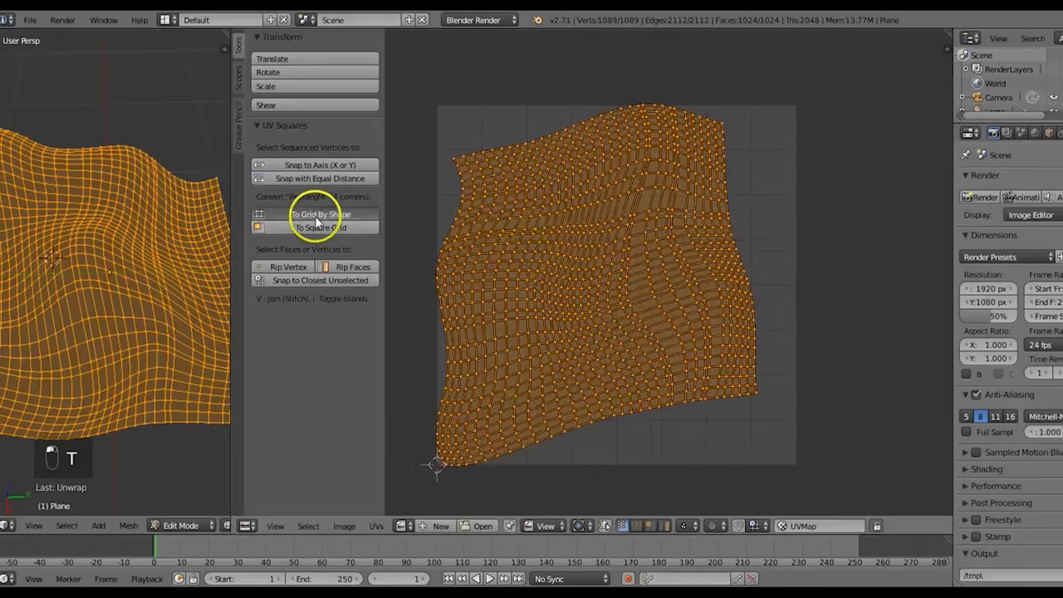
pyautogui.click(320, 215)
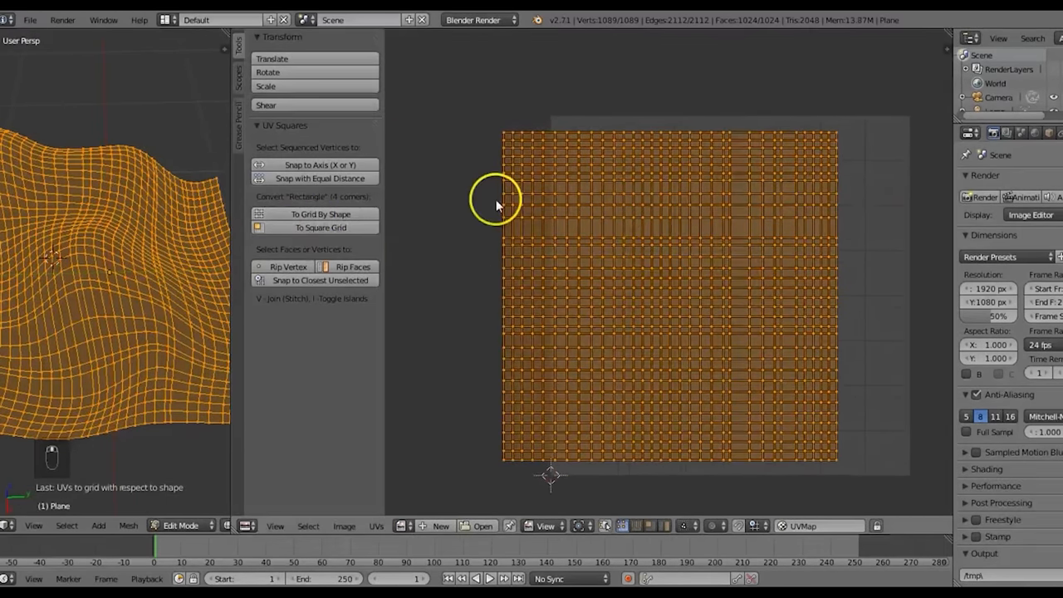
pyautogui.press('ctrl+z')
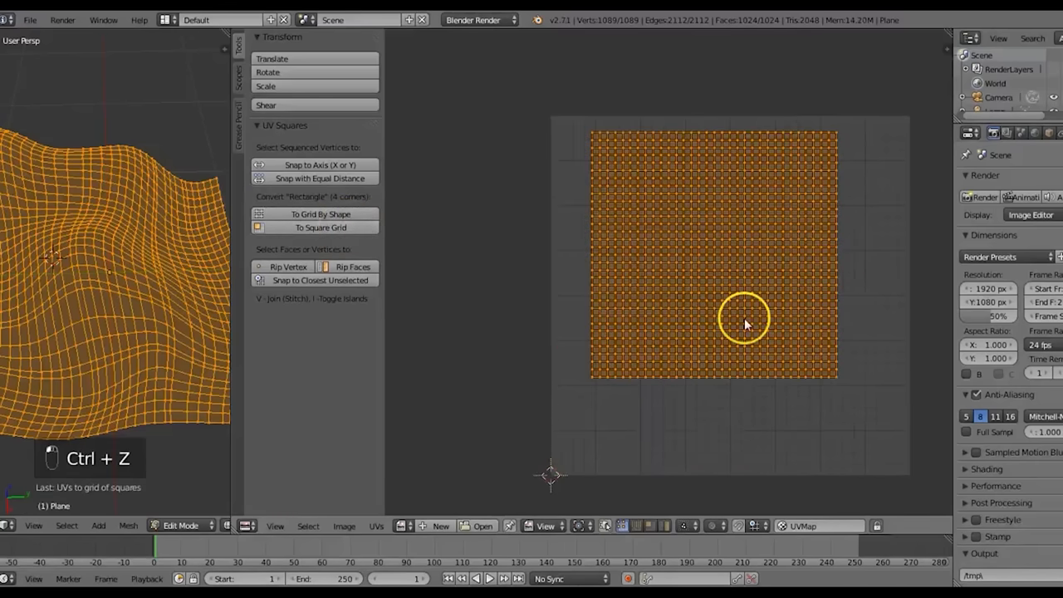
pyautogui.press('ctrl+z')
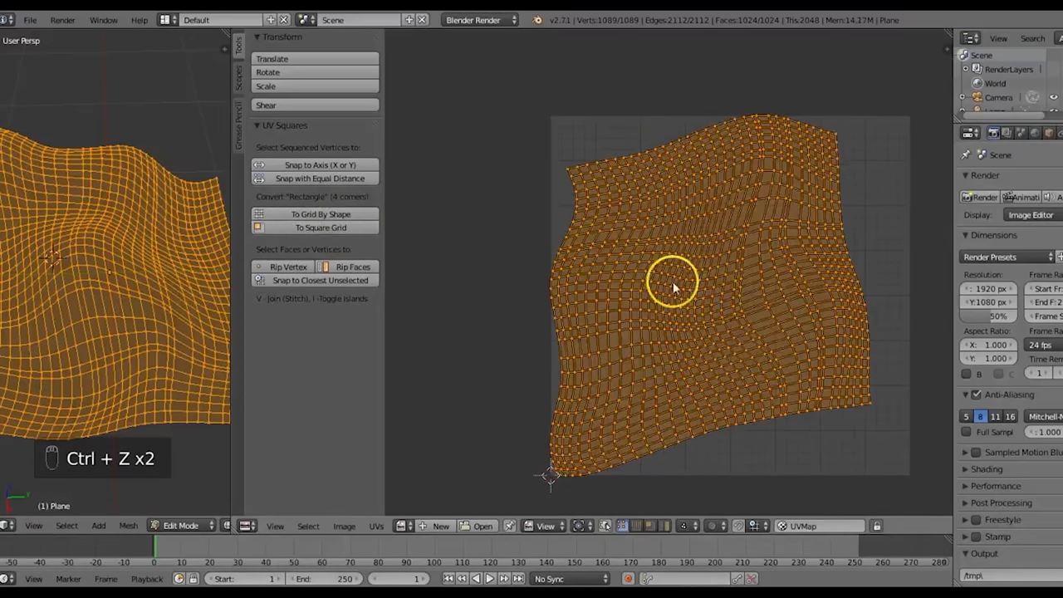
# - Choose a UV selection mode and reapply To Grid By Shape, then undo it
pyautogui.press('ctrl+tab')
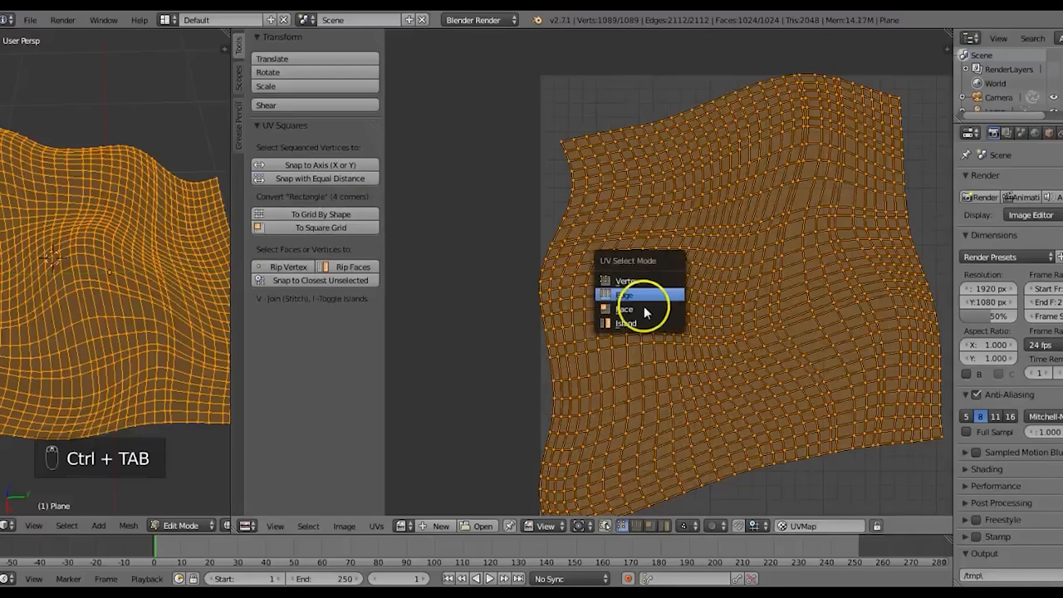
pyautogui.click(624, 295)
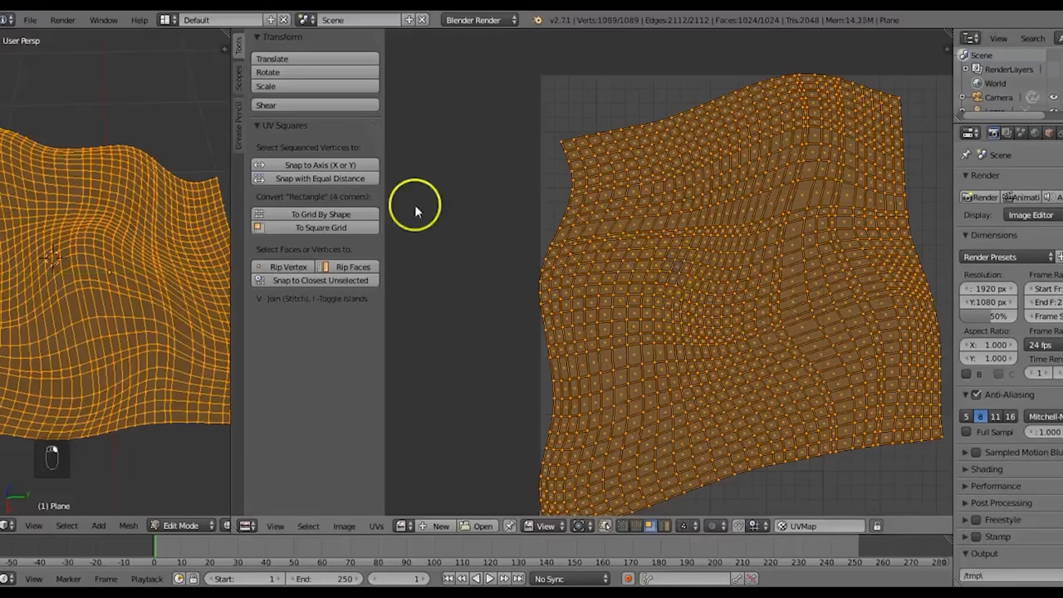
pyautogui.click(320, 214)
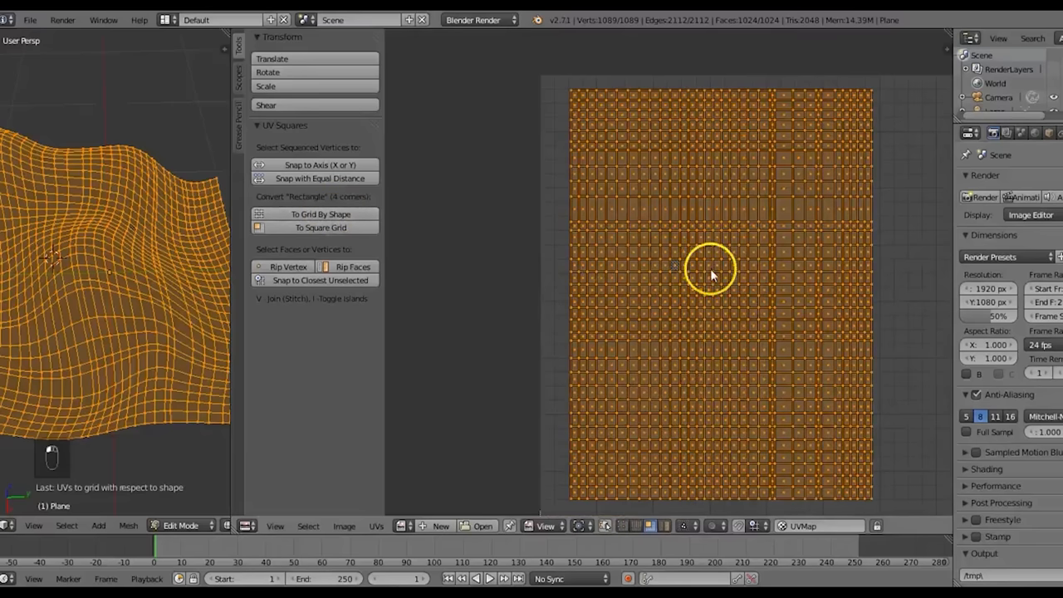
pyautogui.press('ctrl+z')
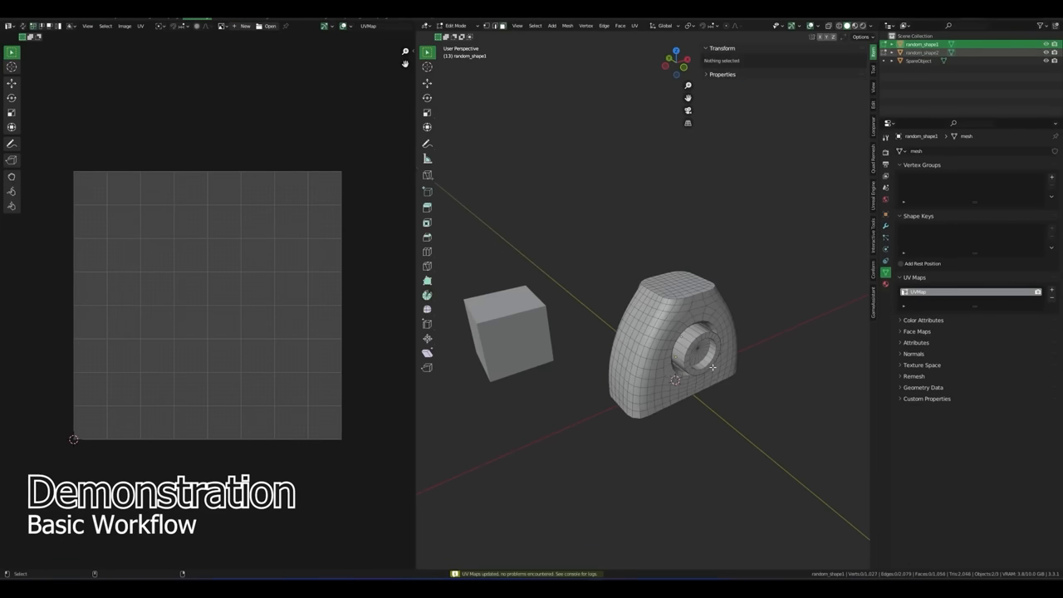
# - Select all of the random_shape mesh in Edit Mode
pyautogui.press('a')
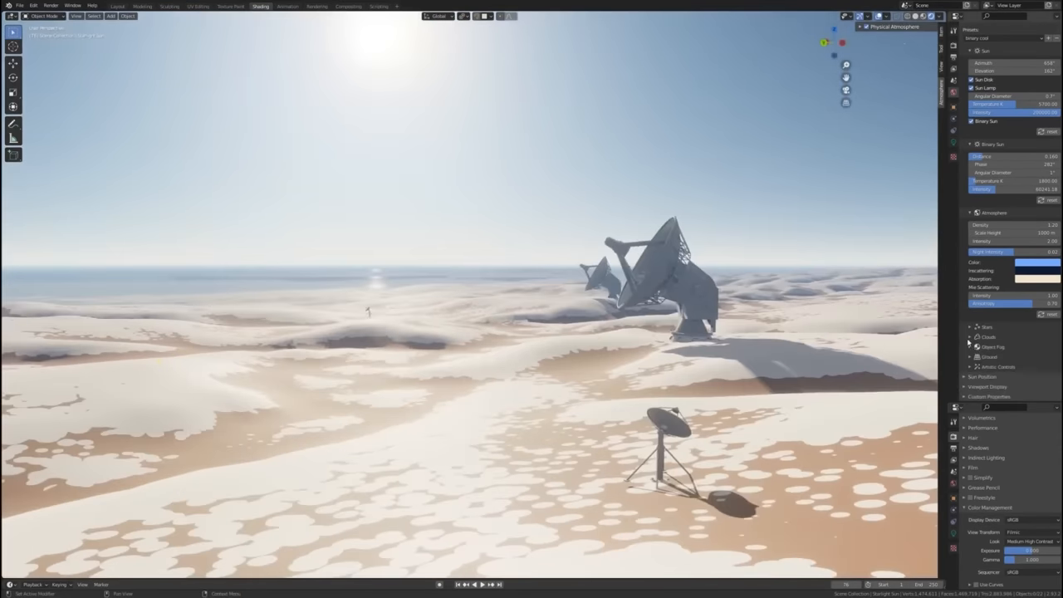
# - Raise Physical Atmosphere's Sun Elevation until the desert sun drops below the horizon
pyautogui.click(970, 336)
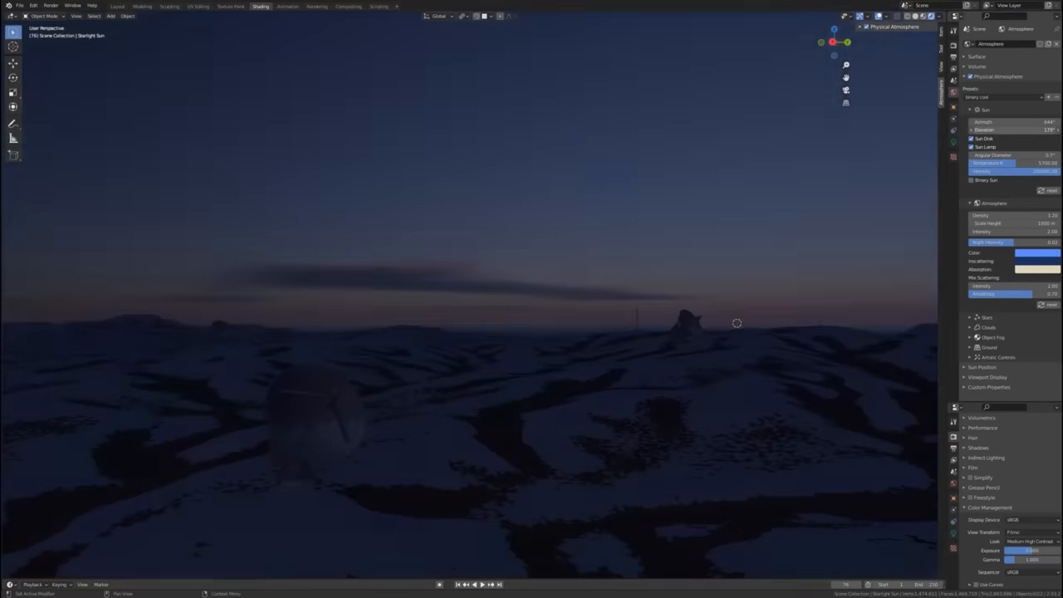
pyautogui.click(987, 318)
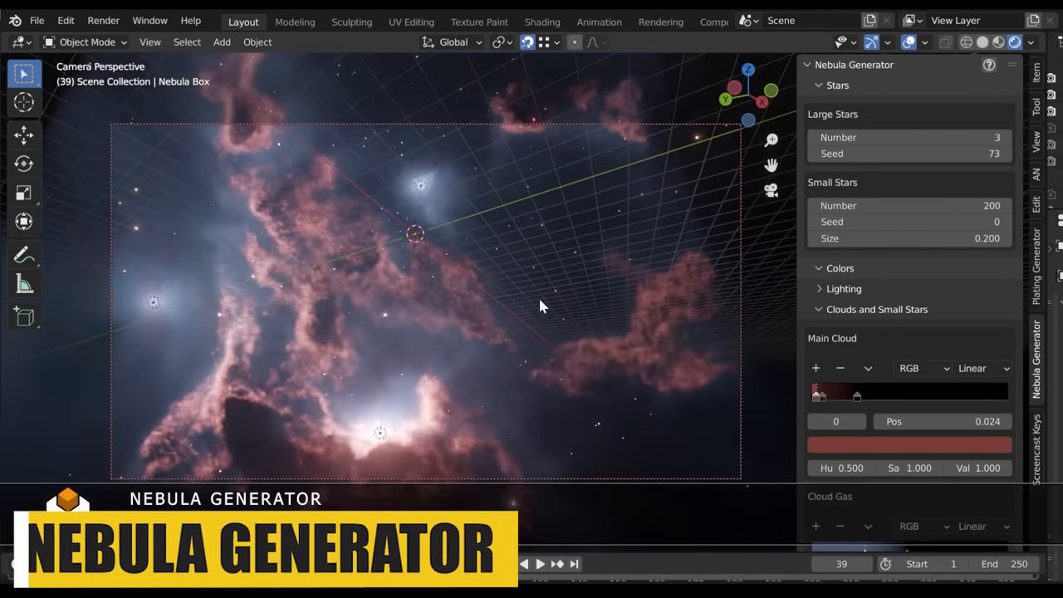
# - Recolour the nebula orange: edit cloud hues, set Cycles quality, render-preview, shift Overall Hue
pyautogui.scroll(-3)
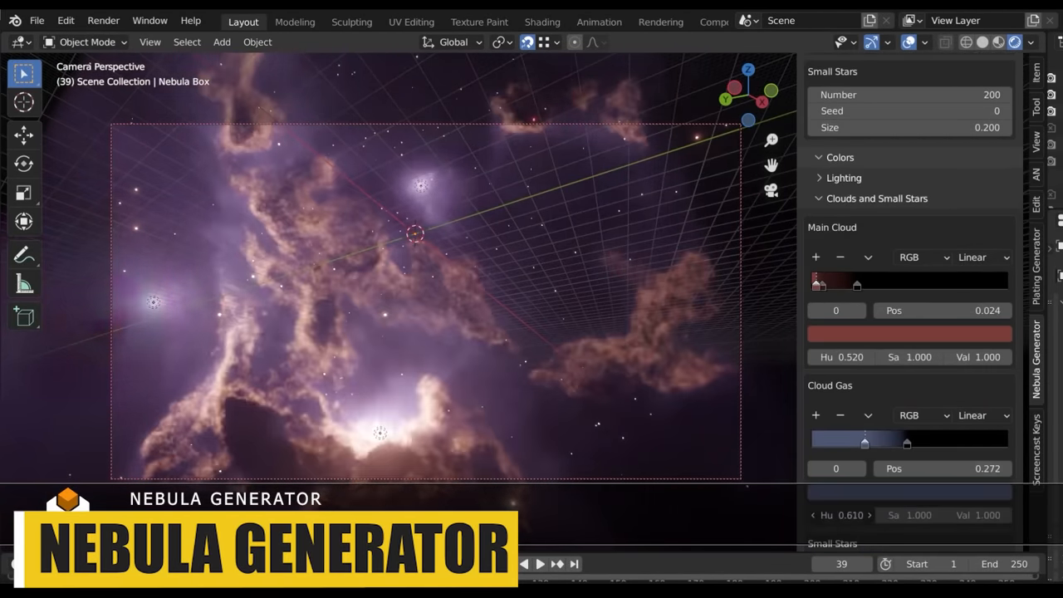
pyautogui.click(961, 254)
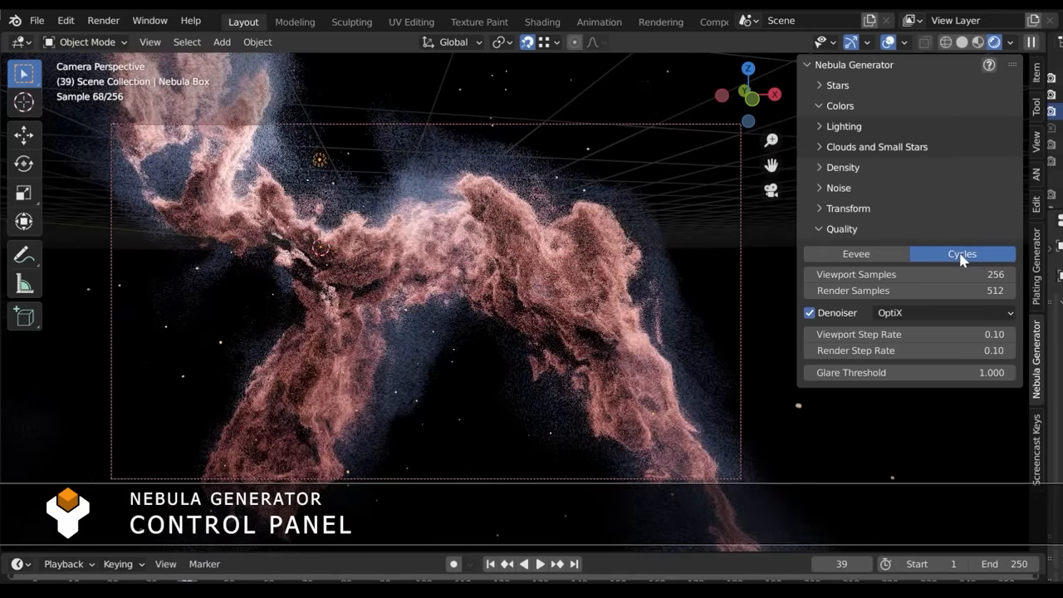
pyautogui.click(542, 21)
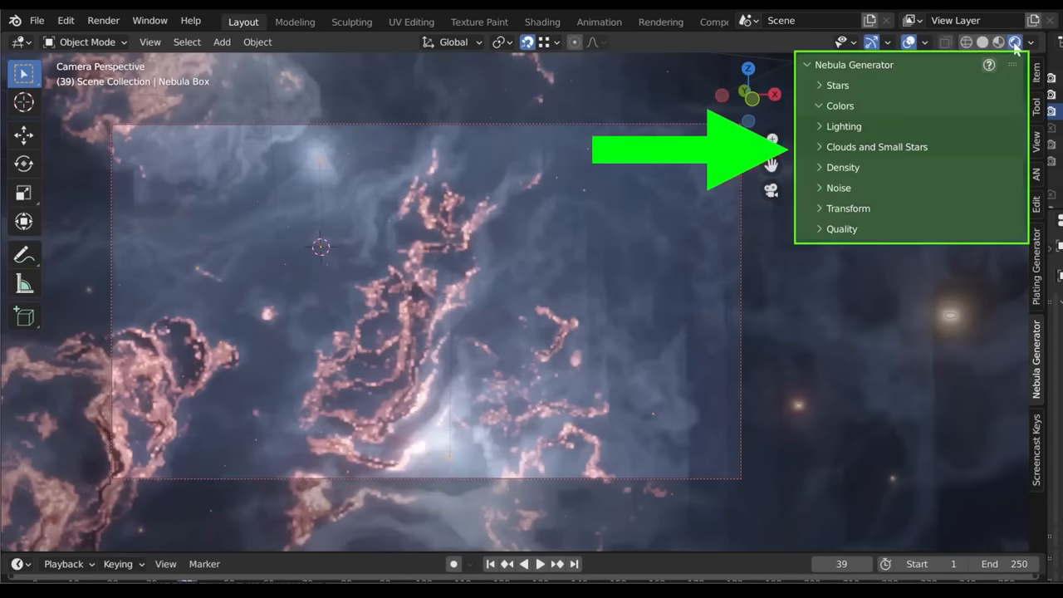
pyautogui.click(836, 85)
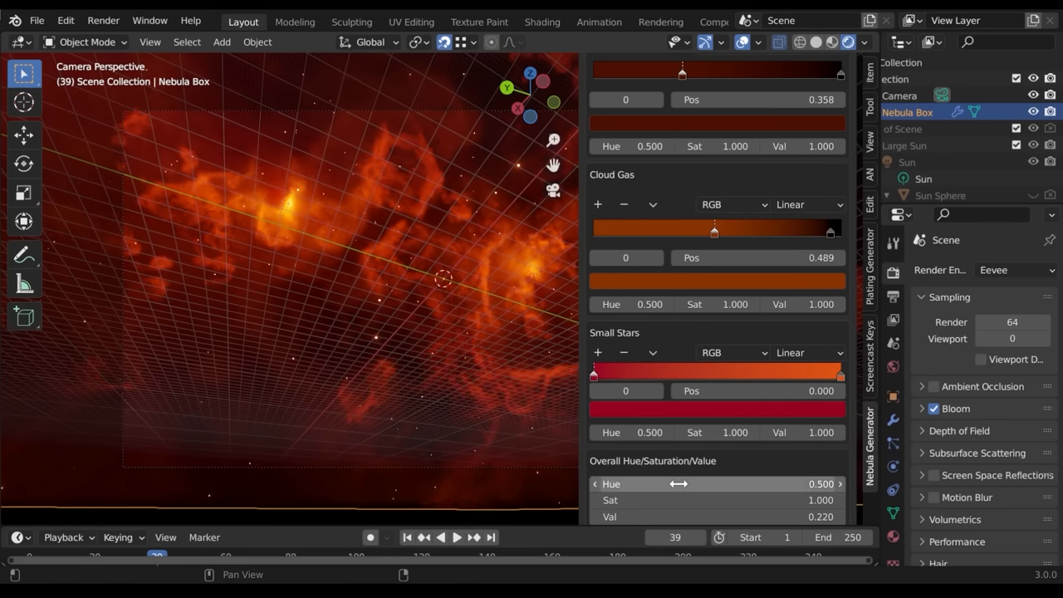
pyautogui.moveTo(679, 484); pyautogui.dragTo(822, 483)
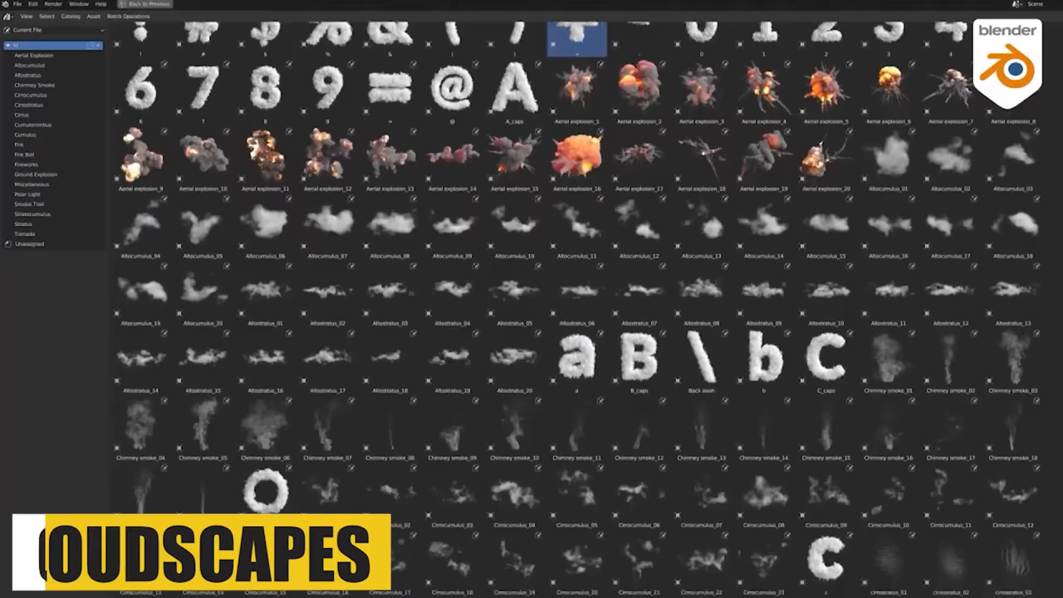
# - Place the Cumulus_6 cloud in the scene and filter the library to Cumulus, then Fire
pyautogui.scroll(-3)
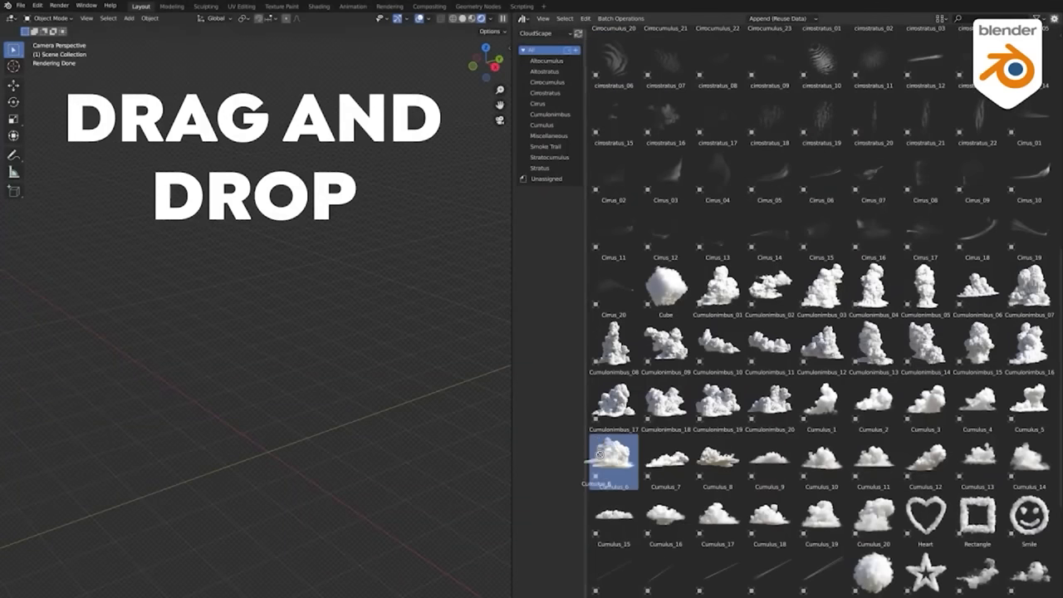
pyautogui.moveTo(613, 461); pyautogui.dragTo(254, 356)
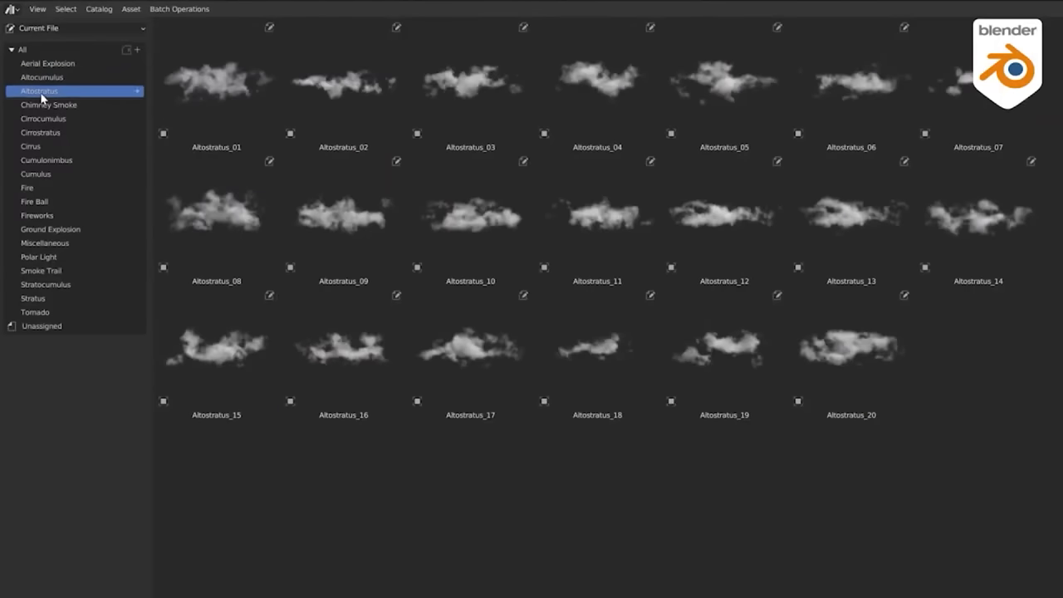
pyautogui.click(35, 173)
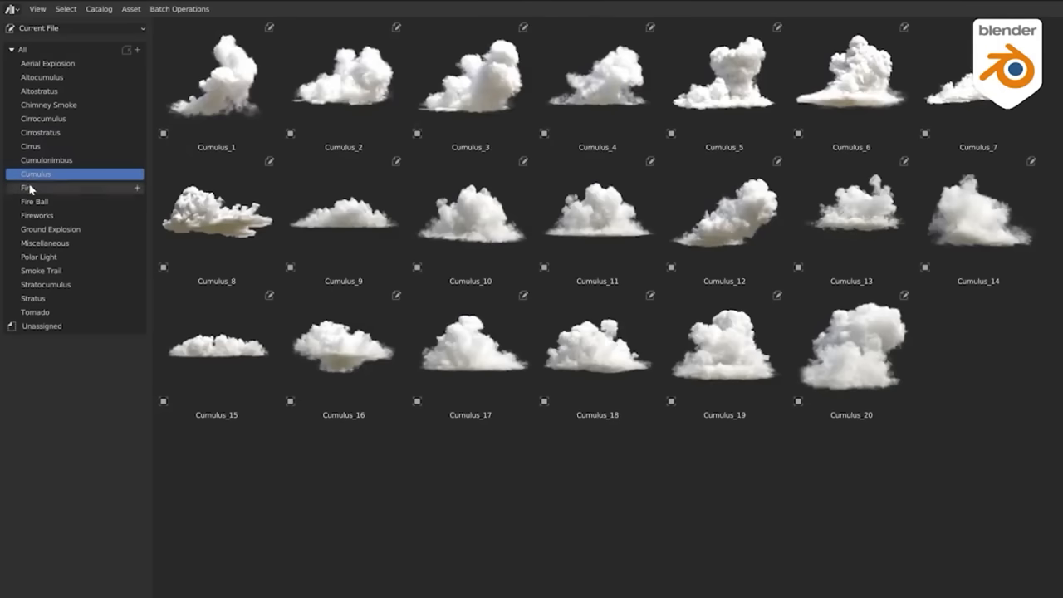
pyautogui.click(42, 270)
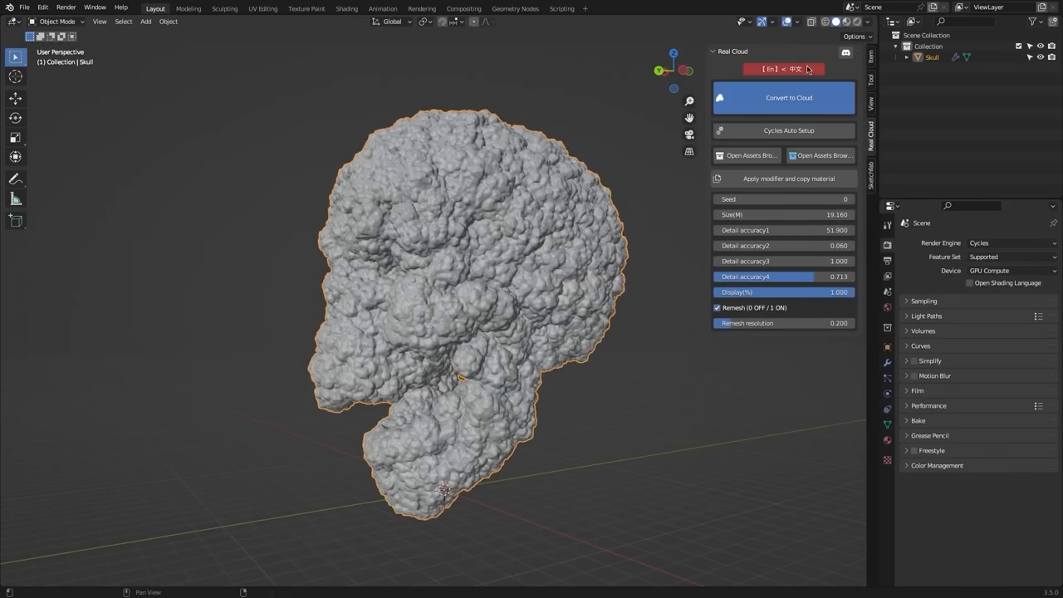
# - Switch Real Cloud's language, then convert the Shiba dog and duck models into clouds
pyautogui.click(787, 97)
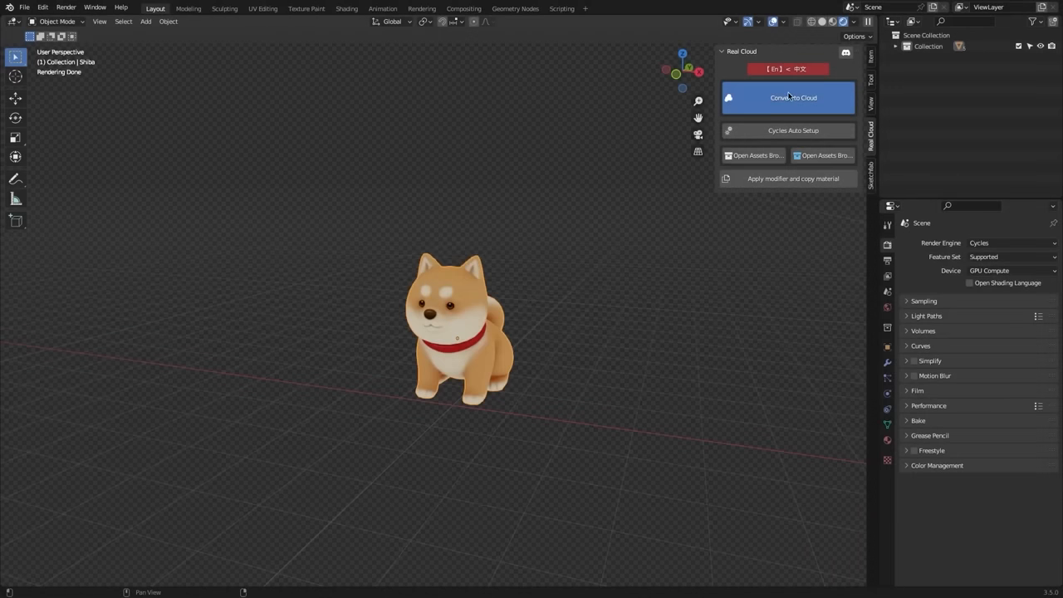
pyautogui.click(792, 97)
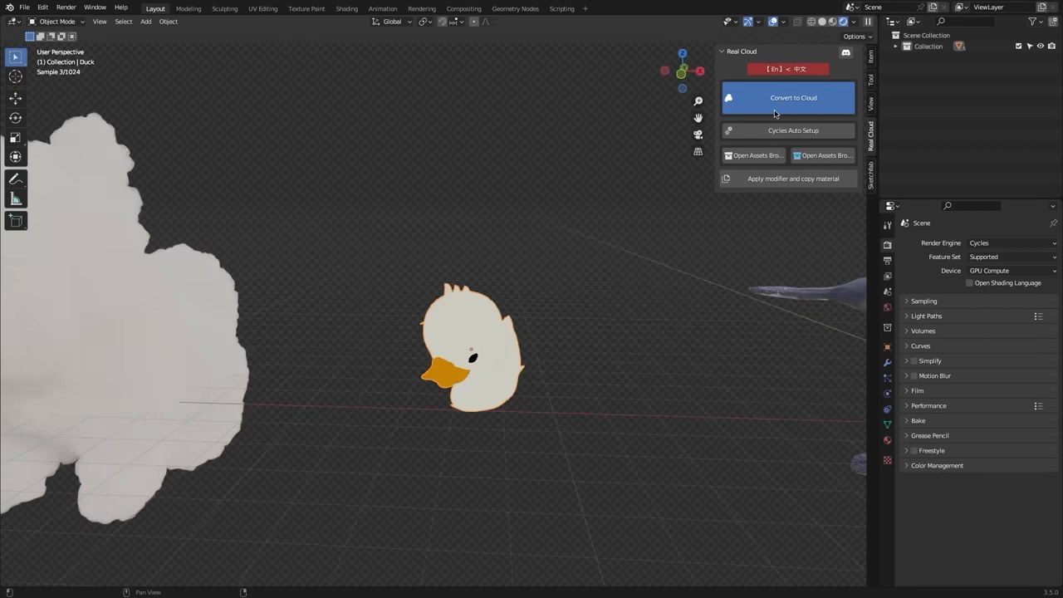
pyautogui.click(793, 97)
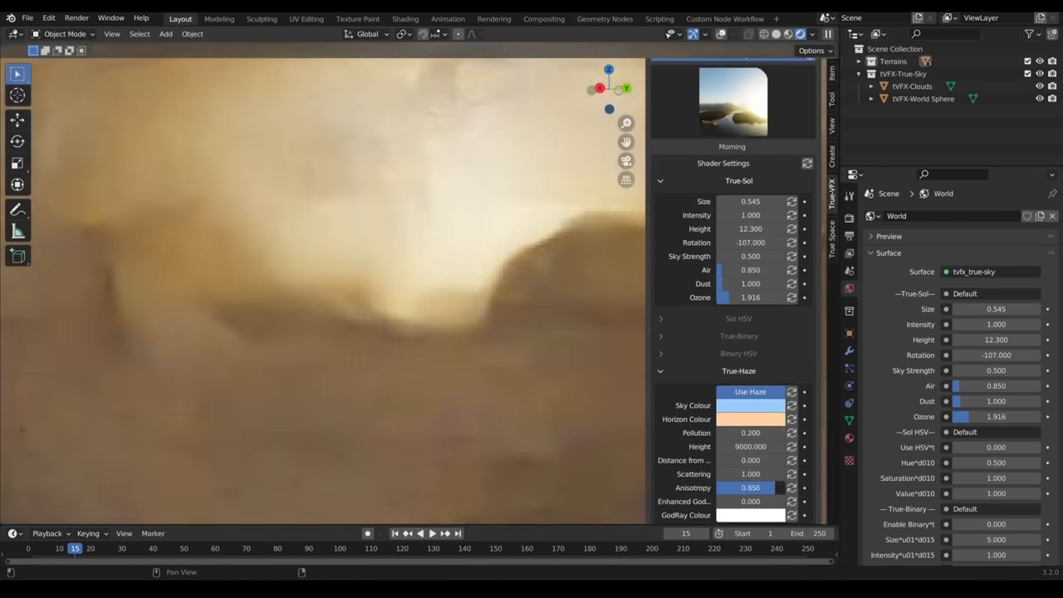
# - Scroll the True Terrain panel and expand the desert ground material settings
pyautogui.scroll(-3)
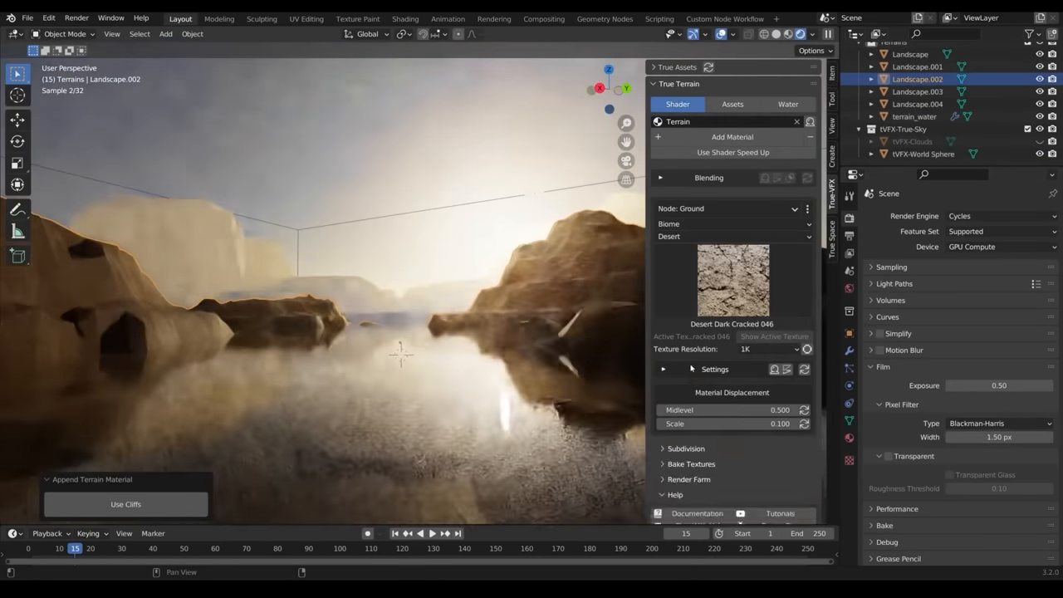
pyautogui.click(731, 242)
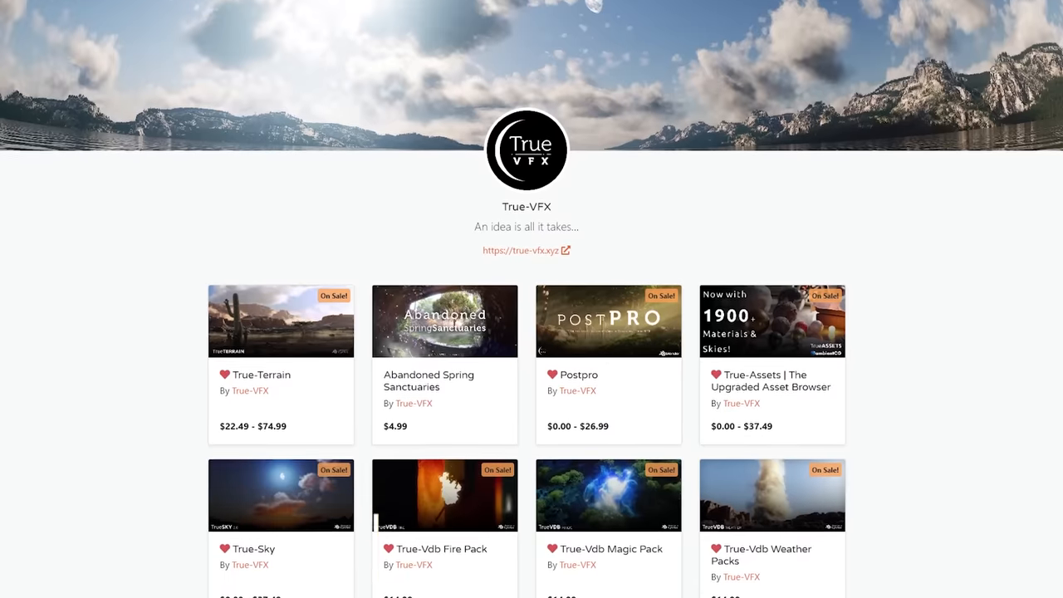
# - Scroll through True-VFX's Blender Market list of terrain, sky and VDB packs
pyautogui.scroll(-3)
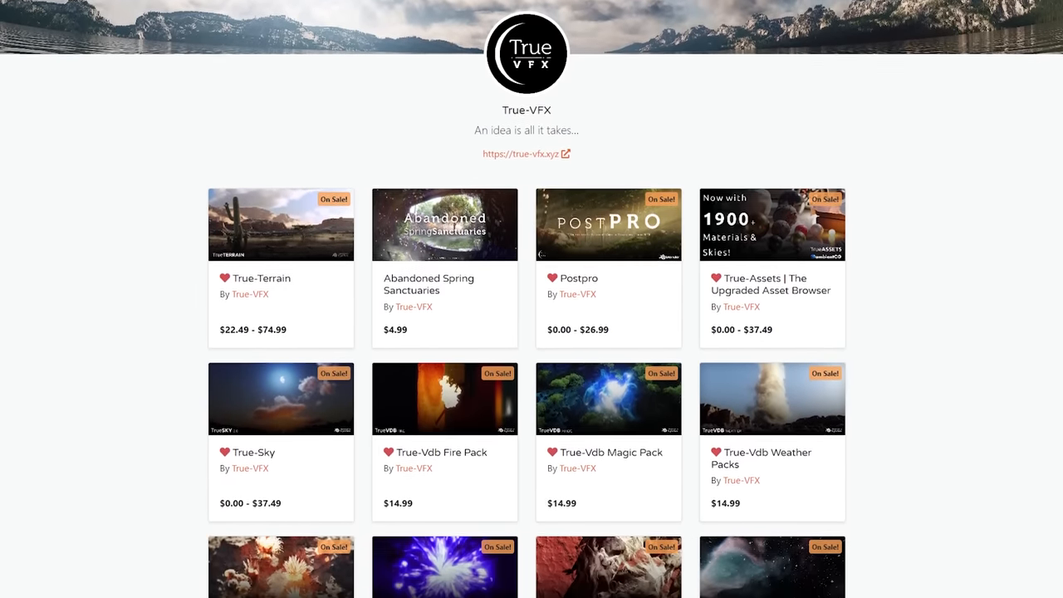
pyautogui.scroll(-3)
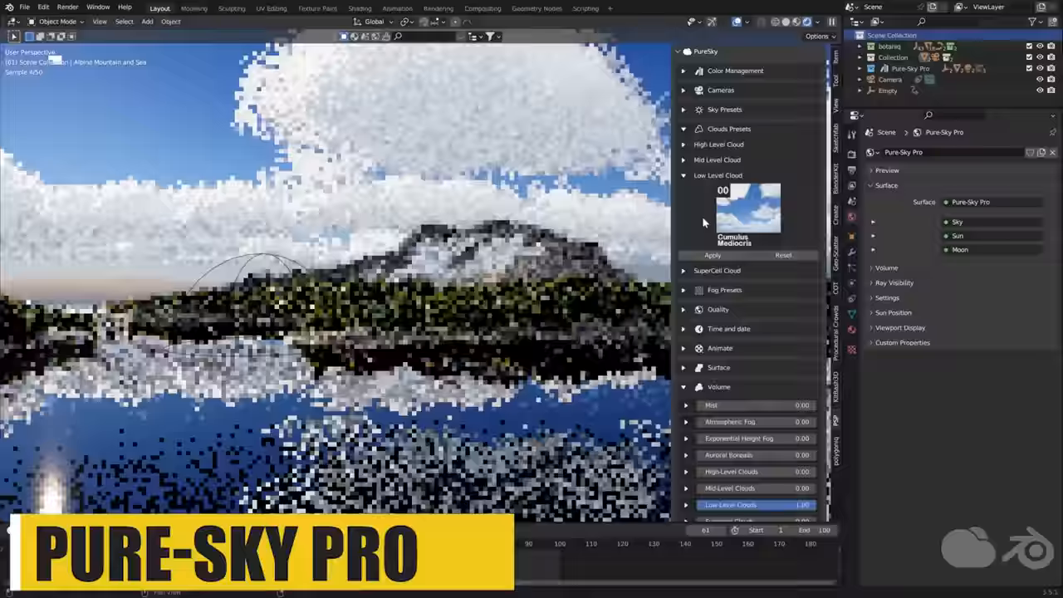
# - Apply the Cumulus Mediocris low-level cloud preset in PureSky
pyautogui.click(747, 212)
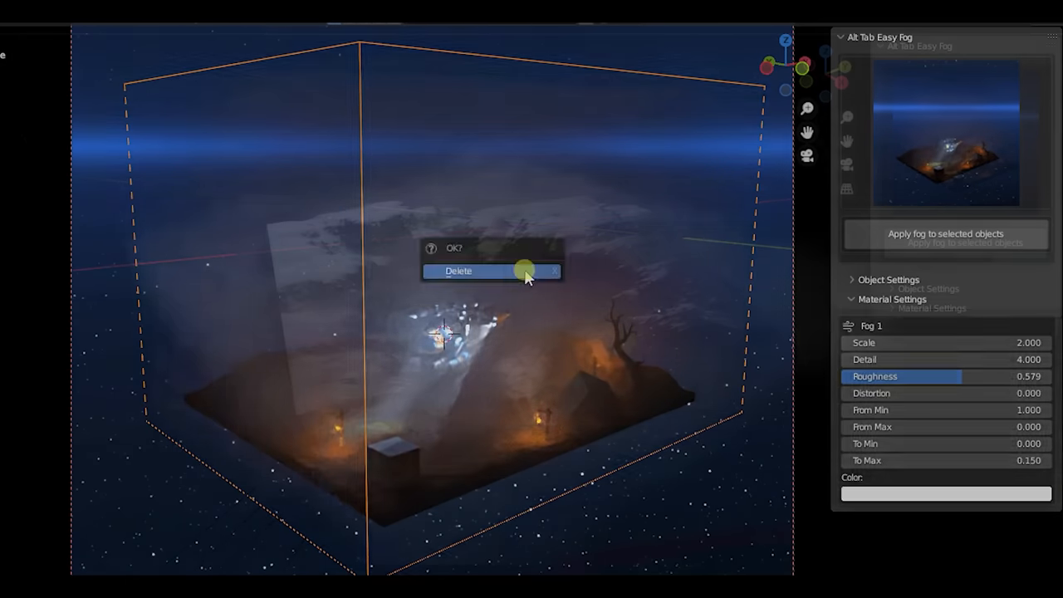
# - Confirm deleting the Easy Fog volume object
pyautogui.click(458, 270)
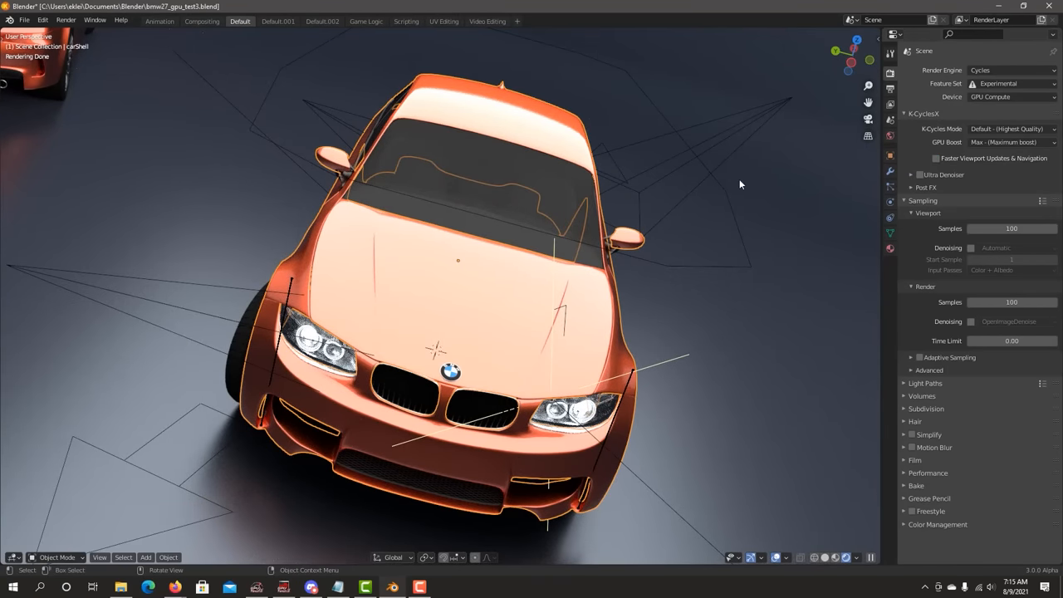
# - Enable K-Cycles X bloom and Ultra Denoiser Volumetrics, render the sofa, and compare render slots
pyautogui.click(912, 187)
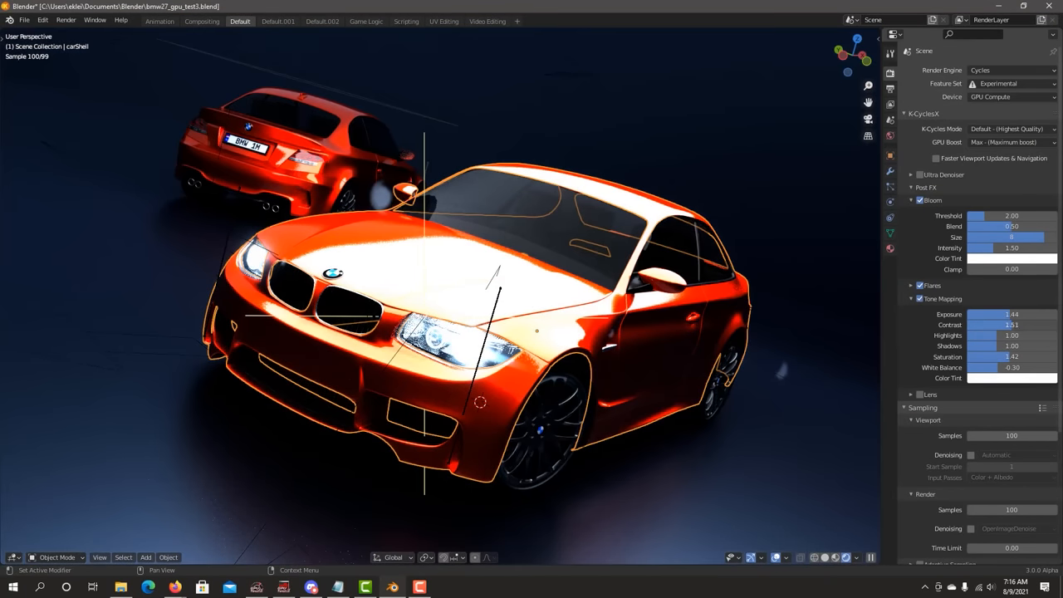
pyautogui.click(911, 285)
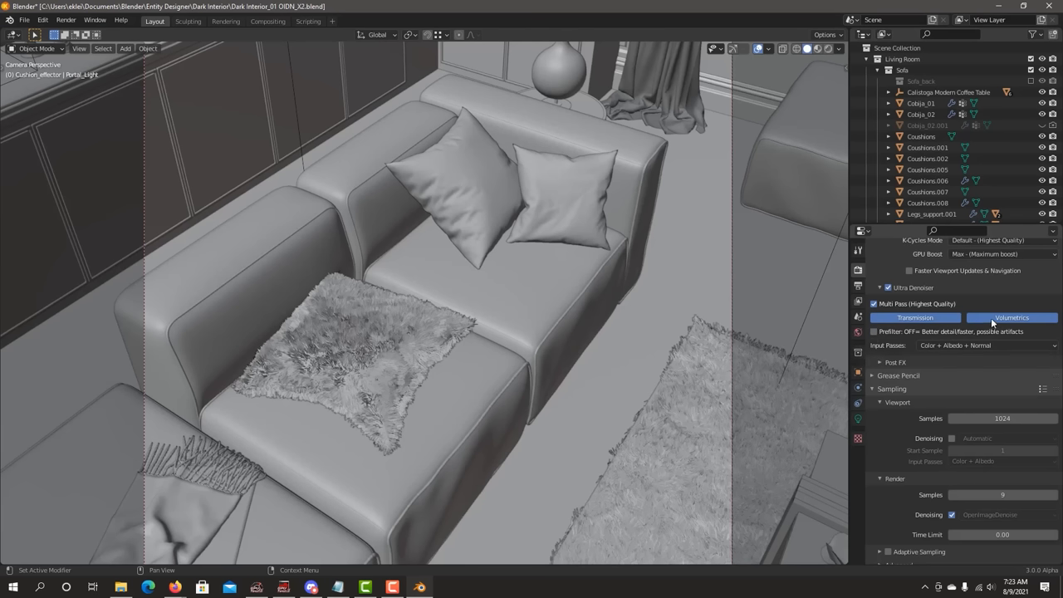
pyautogui.press('F12')
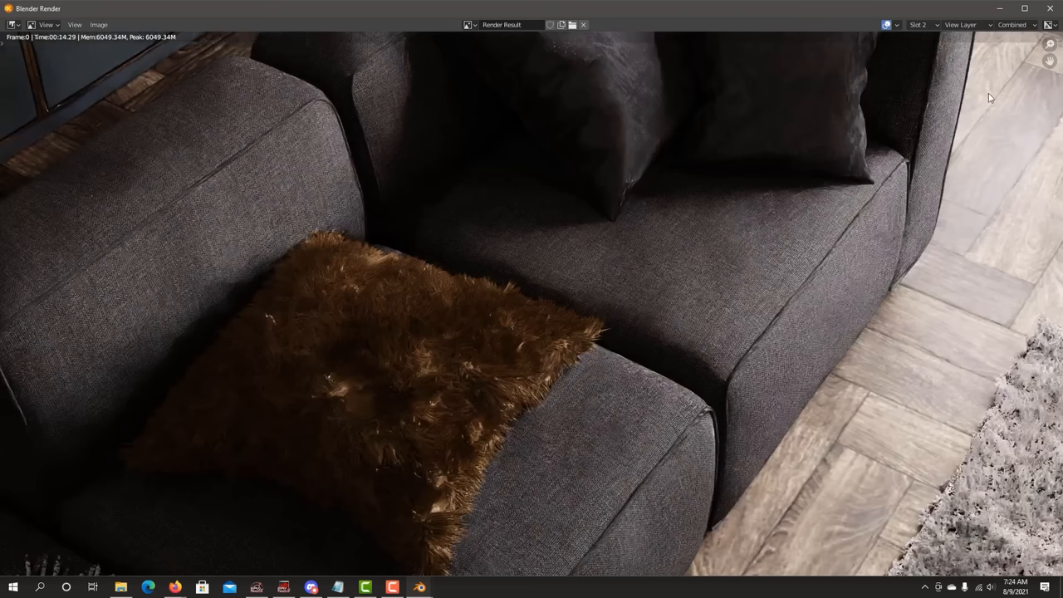
pyautogui.click(918, 24)
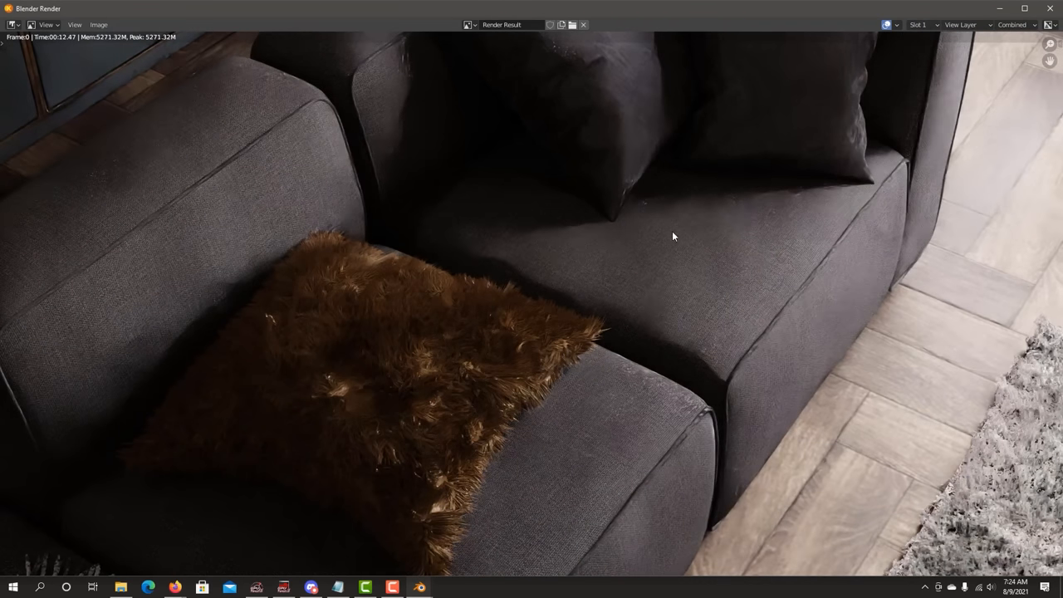
pyautogui.click(918, 24)
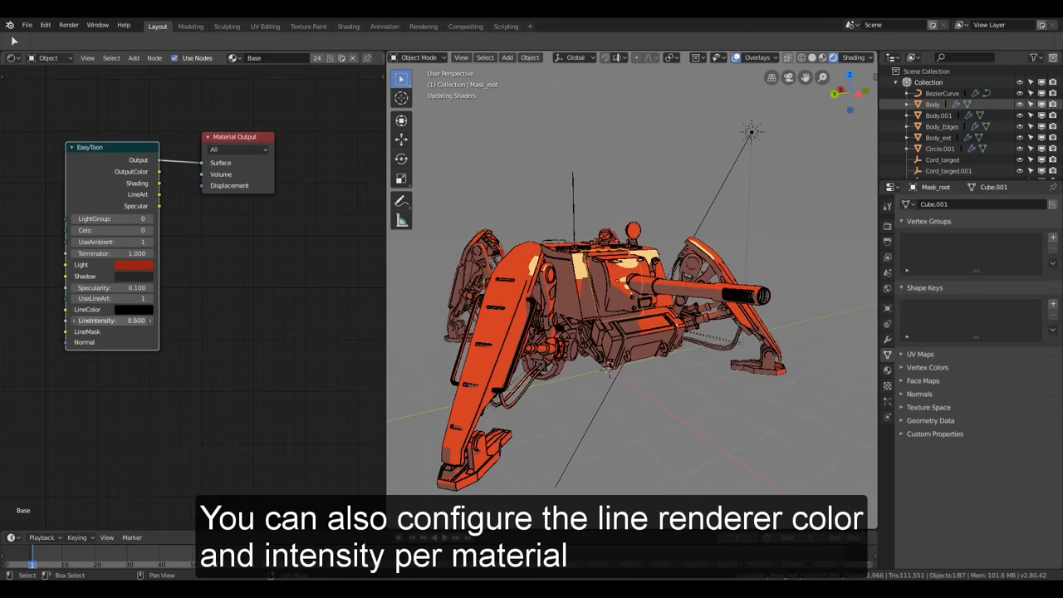
# - Adjust the EasyToon node's Light, Shadow and LineColor outline settings
pyautogui.click(133, 264)
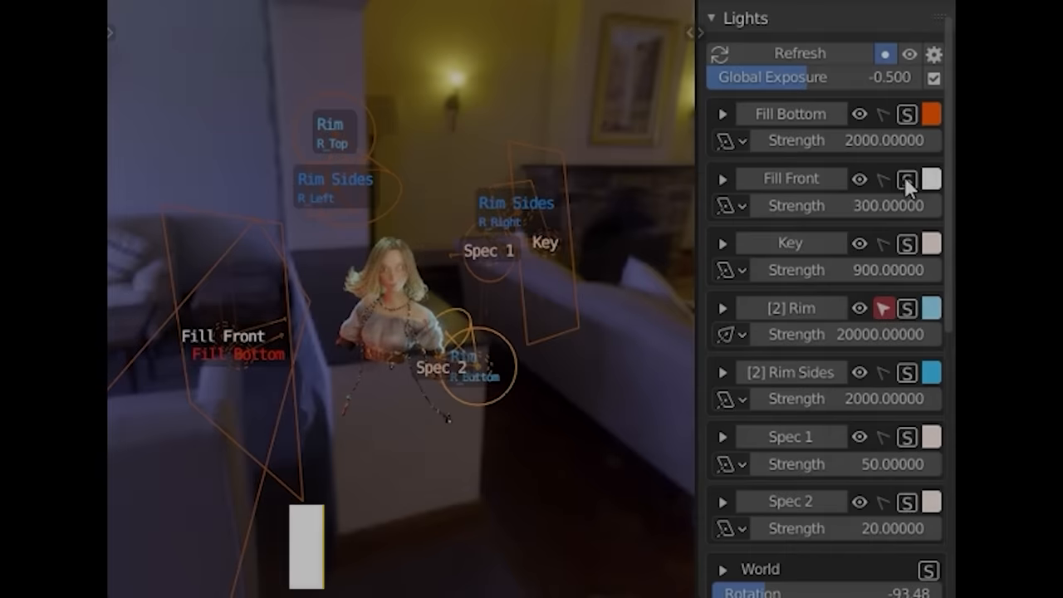
# - Solo the Fill Front, Fill Bottom and Key lights in Gaffer and recolour the Rim light
pyautogui.click(906, 178)
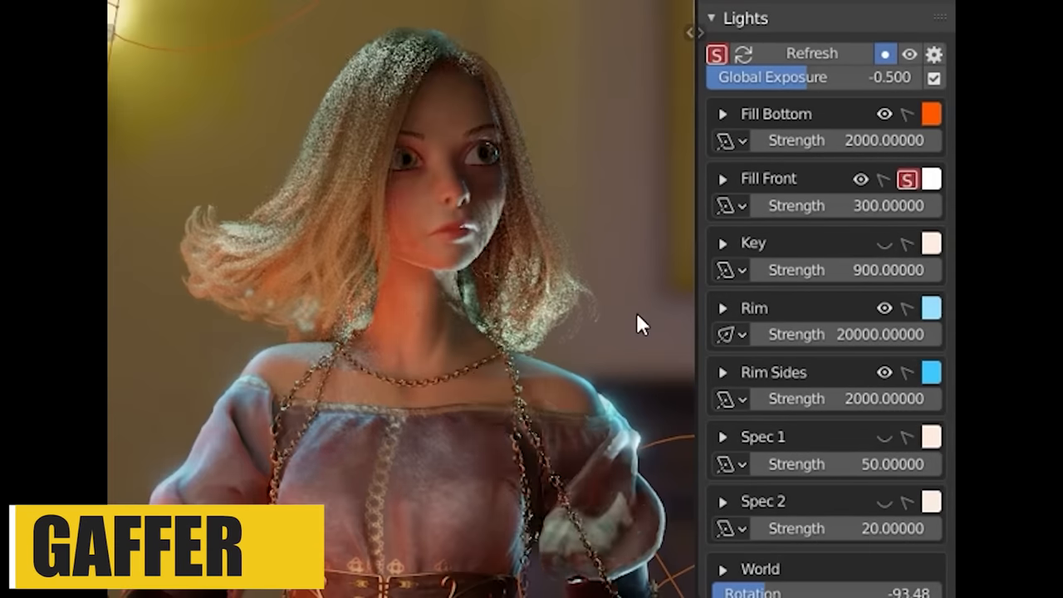
pyautogui.scroll(-3)
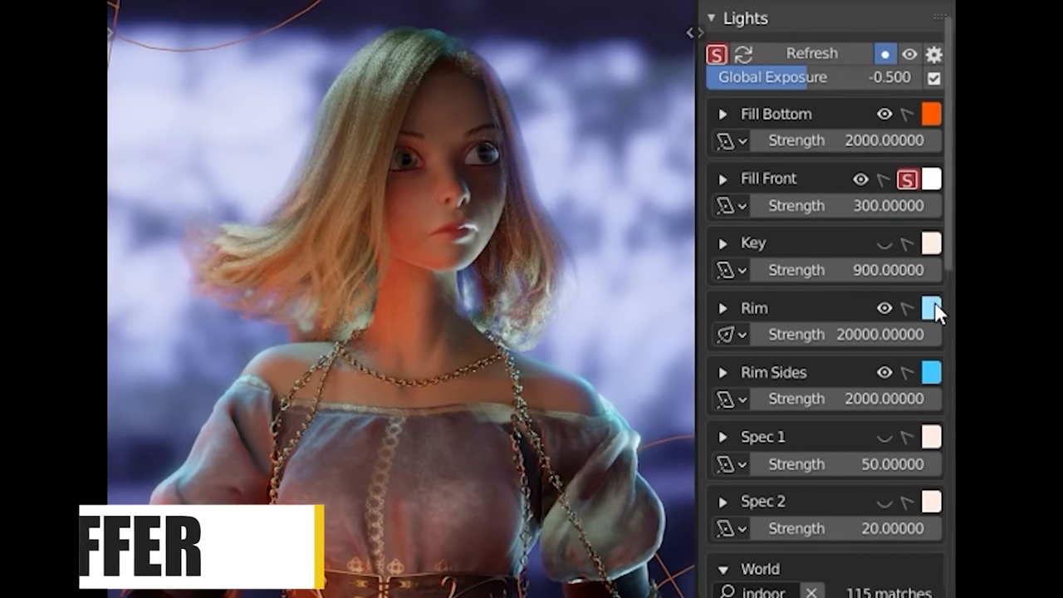
pyautogui.click(932, 308)
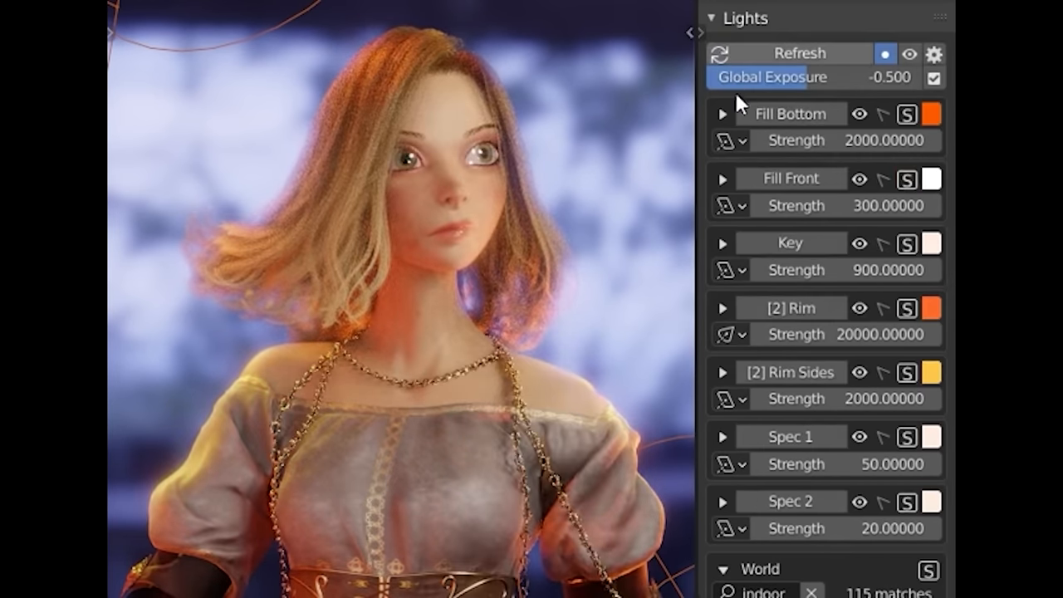
pyautogui.click(723, 114)
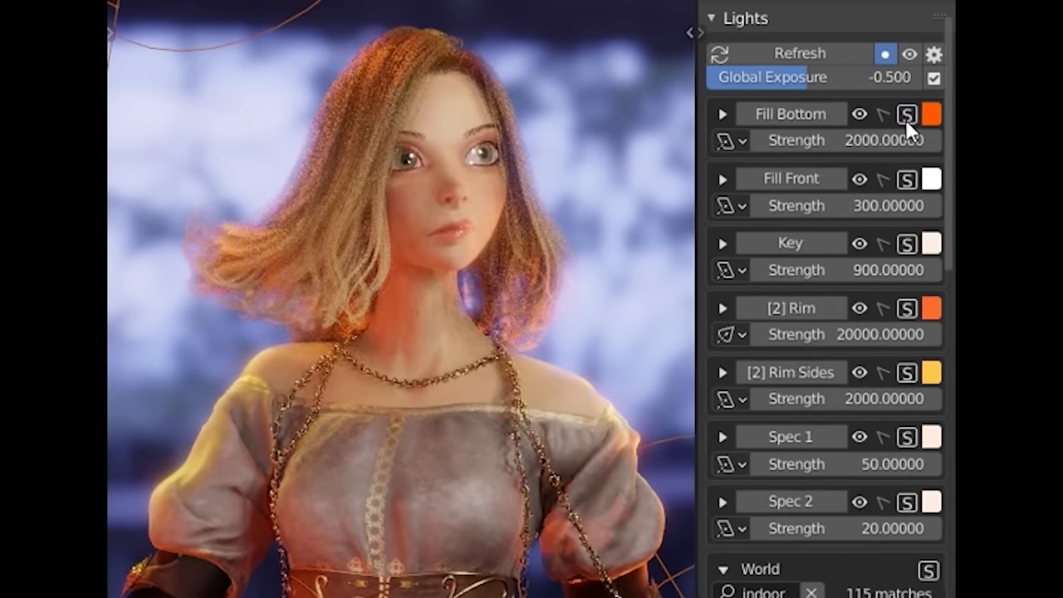
pyautogui.click(724, 243)
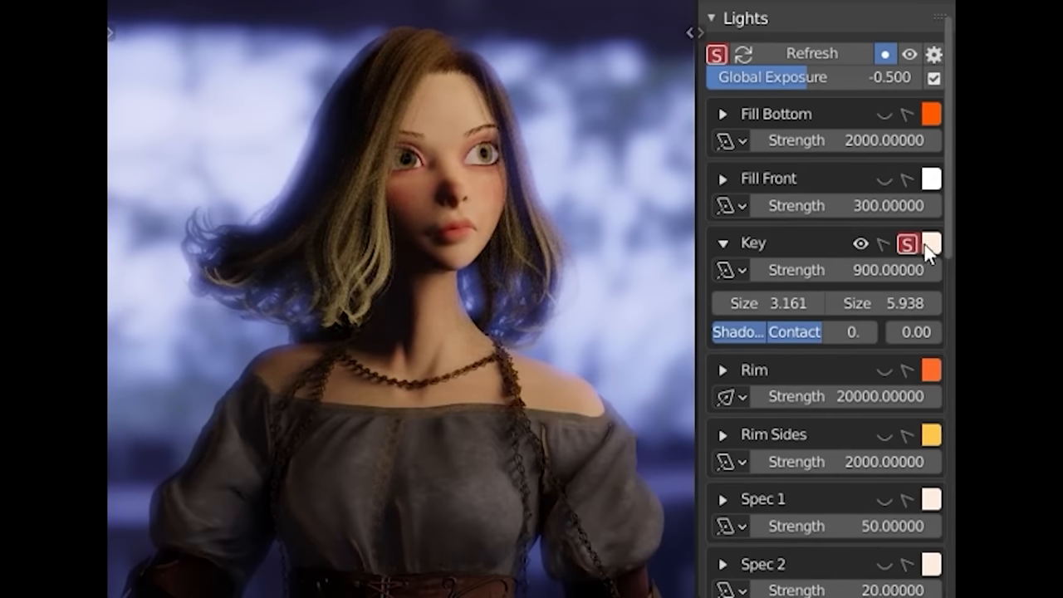
pyautogui.scroll(-3)
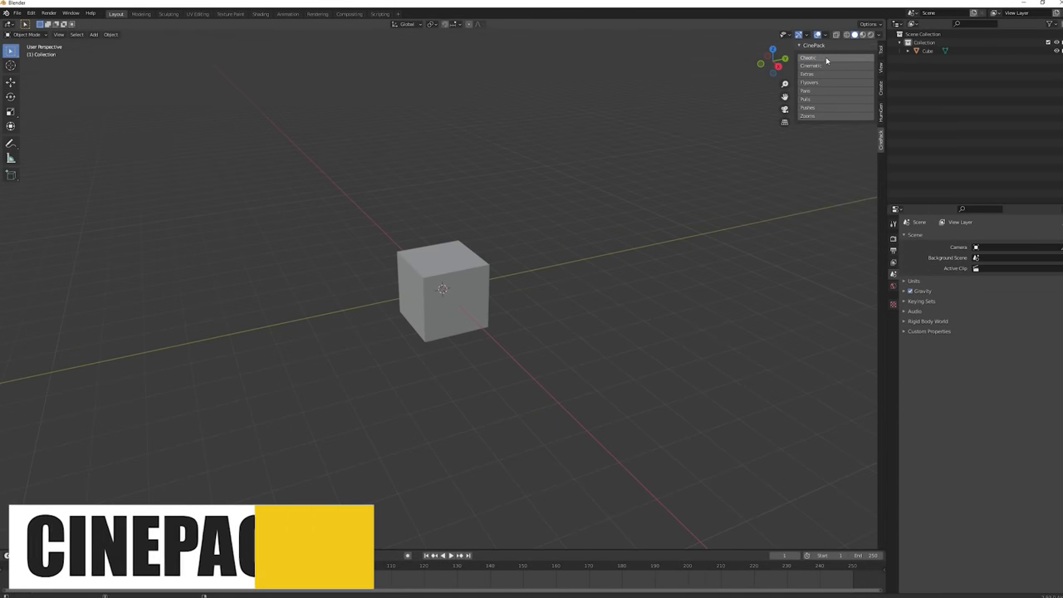
# - Add the CinePack Classic camera move to the cube scene
pyautogui.click(834, 65)
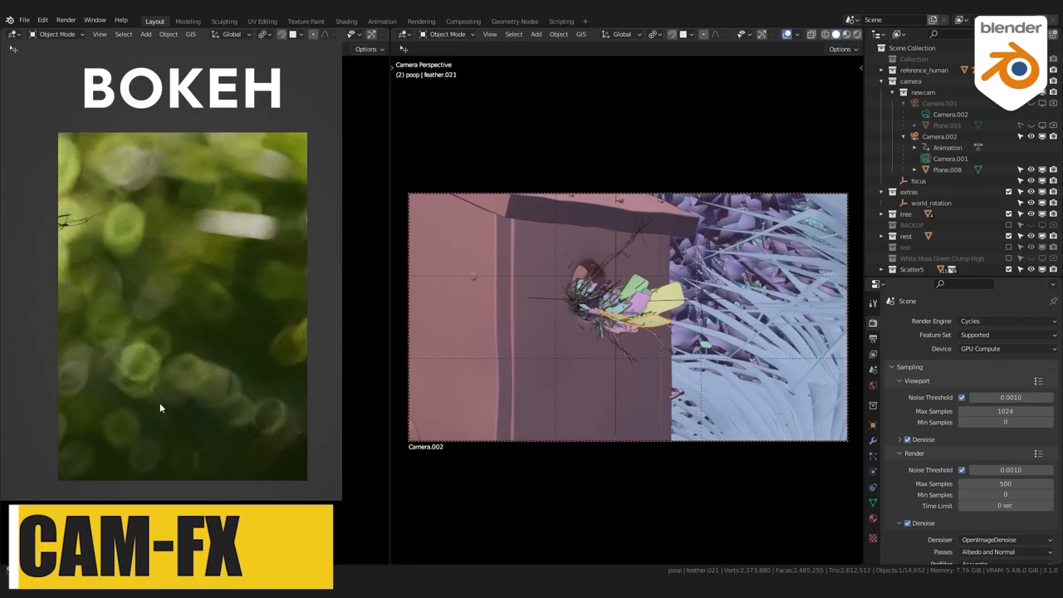
# - Pick a bokeh texture for Camera.002 in the CAM-FX panel
pyautogui.click(947, 170)
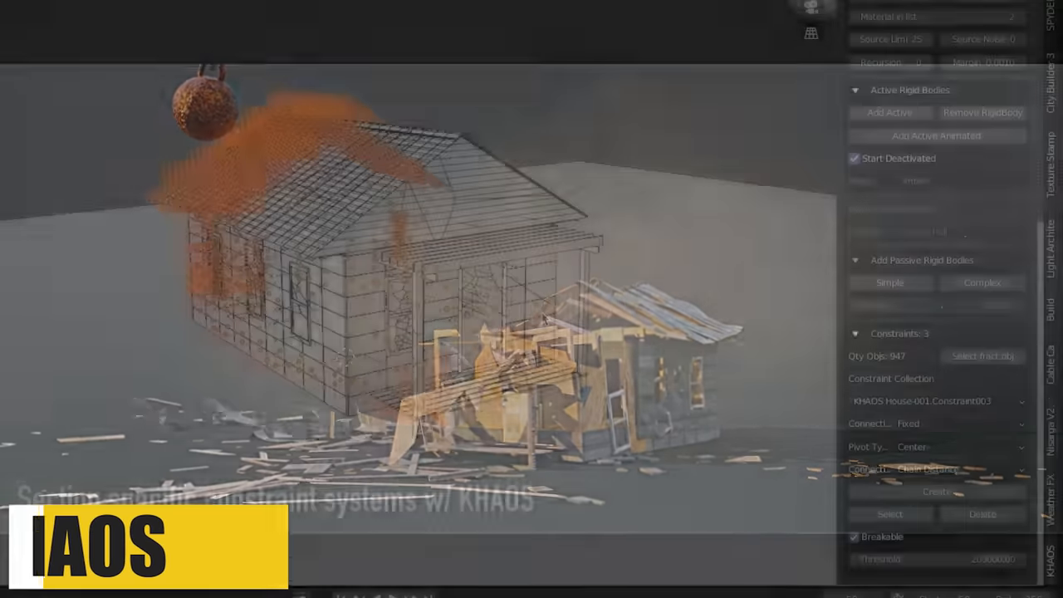
# - Create breakable KHAOS constraints between the house's rigid-body pieces
pyautogui.click(937, 401)
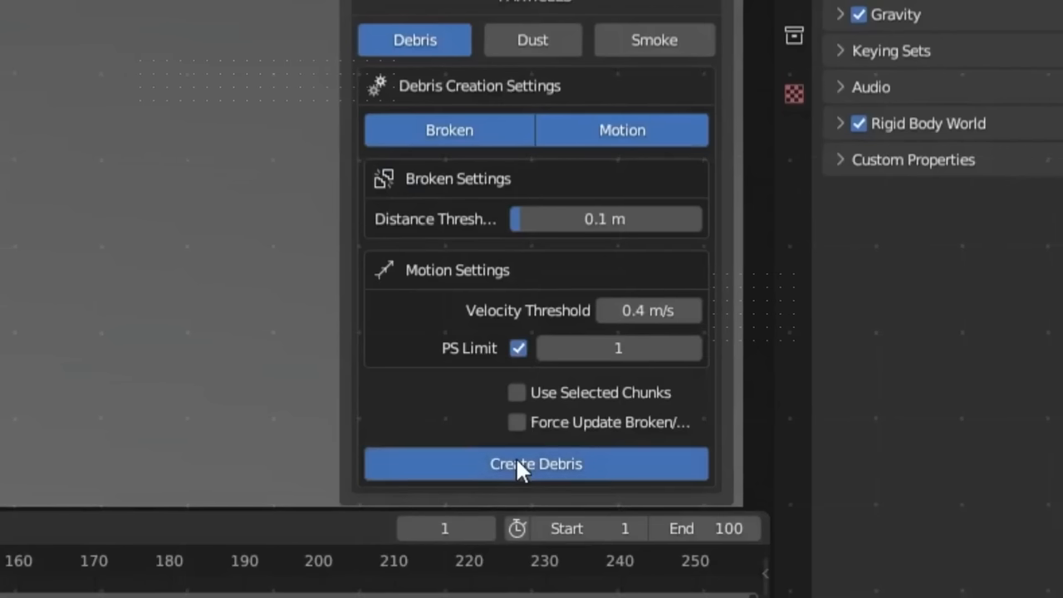
# - Generate debris from the broken chunks with Create Debris
pyautogui.click(536, 463)
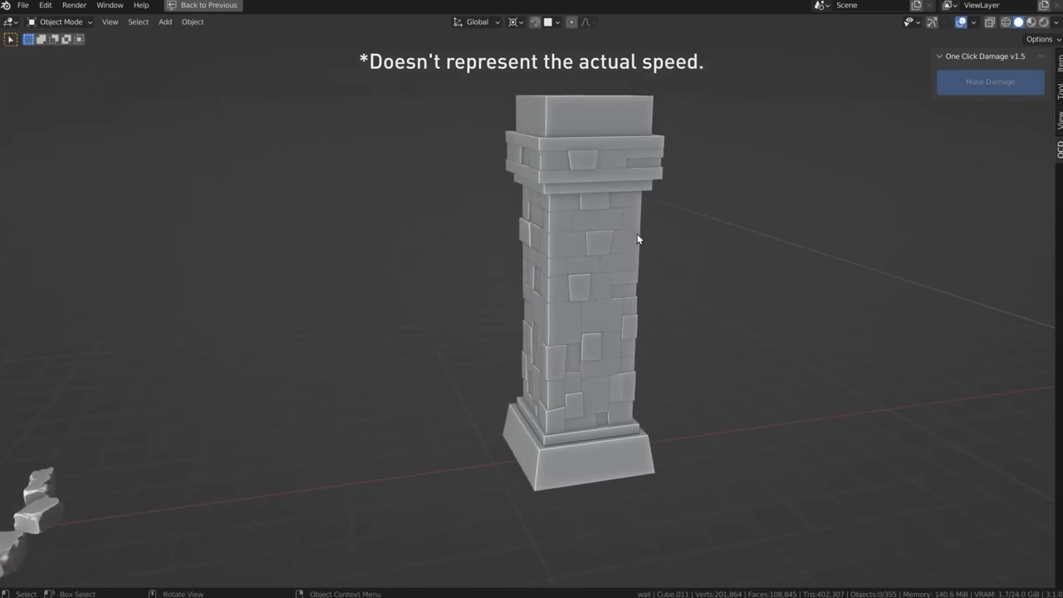
# - Make Damage on the pillar, then on the selected 1 and dot of the 1.5 text
pyautogui.click(989, 81)
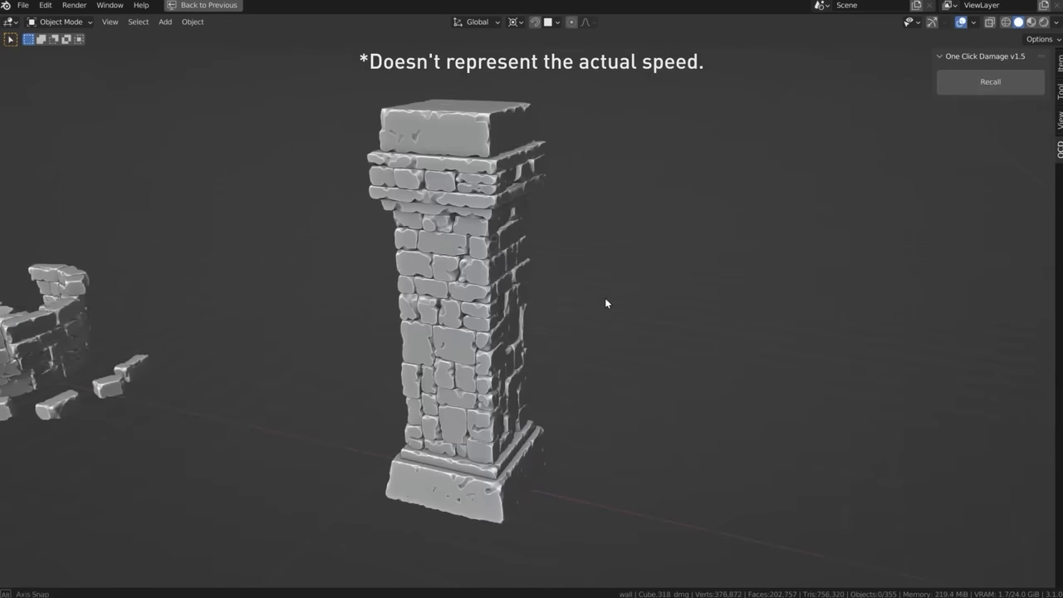
pyautogui.moveTo(606, 303); pyautogui.dragTo(668, 285)
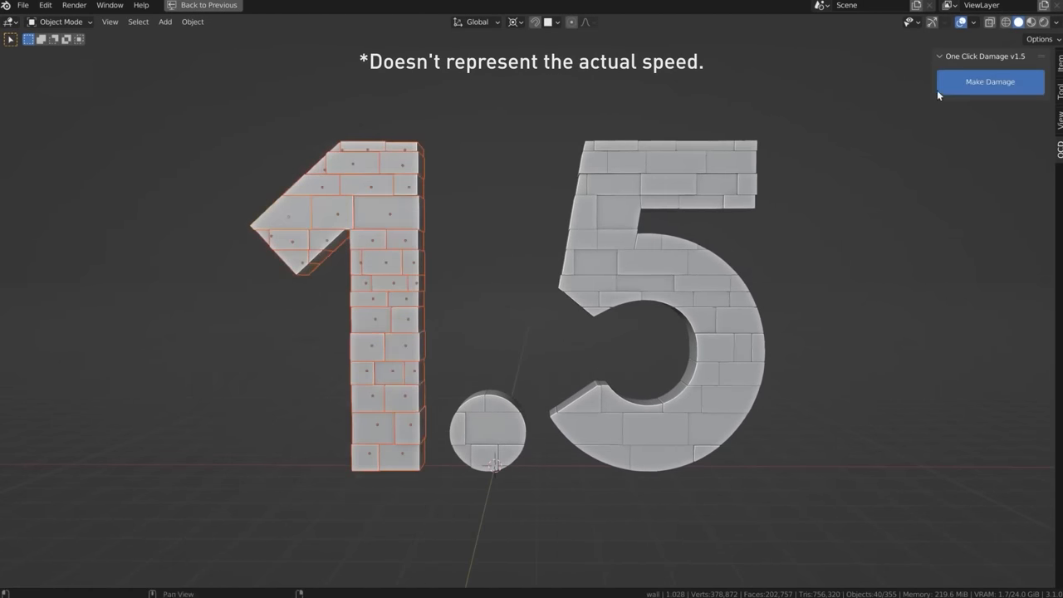
pyautogui.click(989, 82)
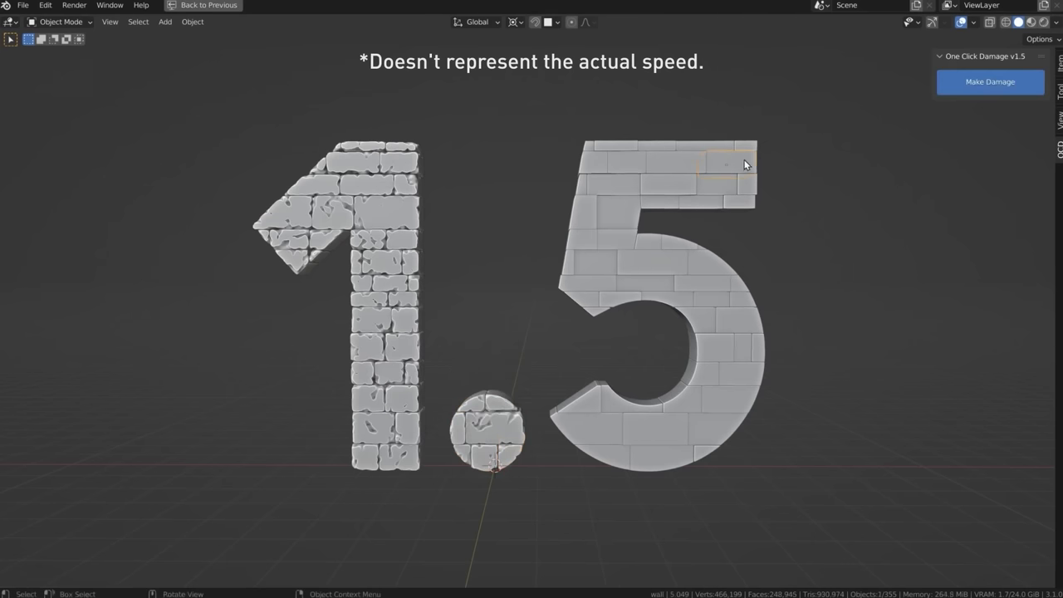
pyautogui.click(990, 81)
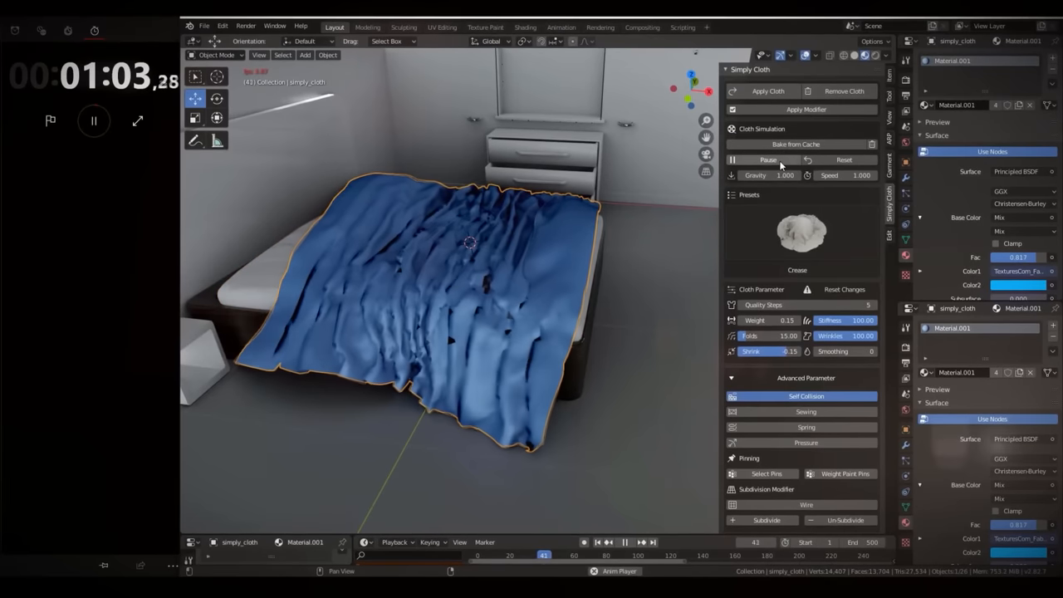
# - Run the Simply Cloth simulation on the sheet and pause once it drapes over the bed
pyautogui.click(625, 542)
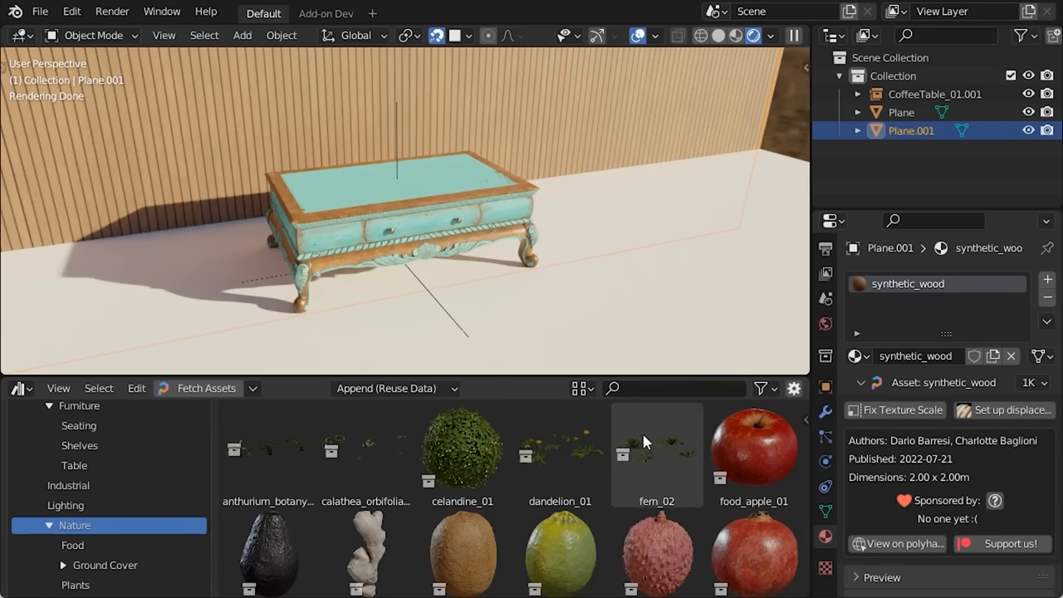
# - Browse the plant and fruit assets in the Poly Haven Nature category
pyautogui.click(462, 448)
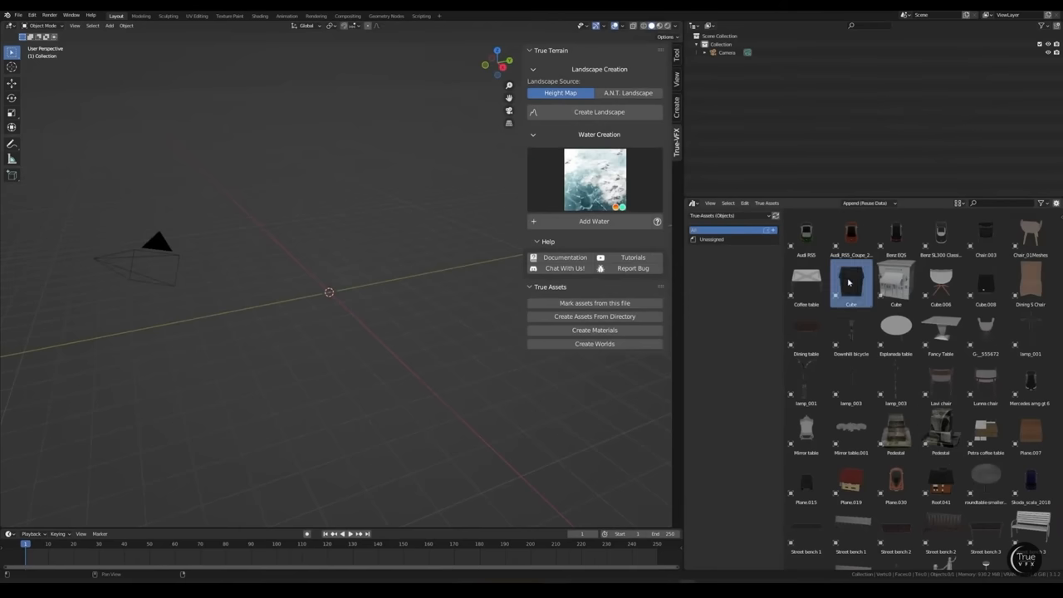
# - Place the striped-awning Cube storefront from True Assets into the empty viewport
pyautogui.scroll(-3)
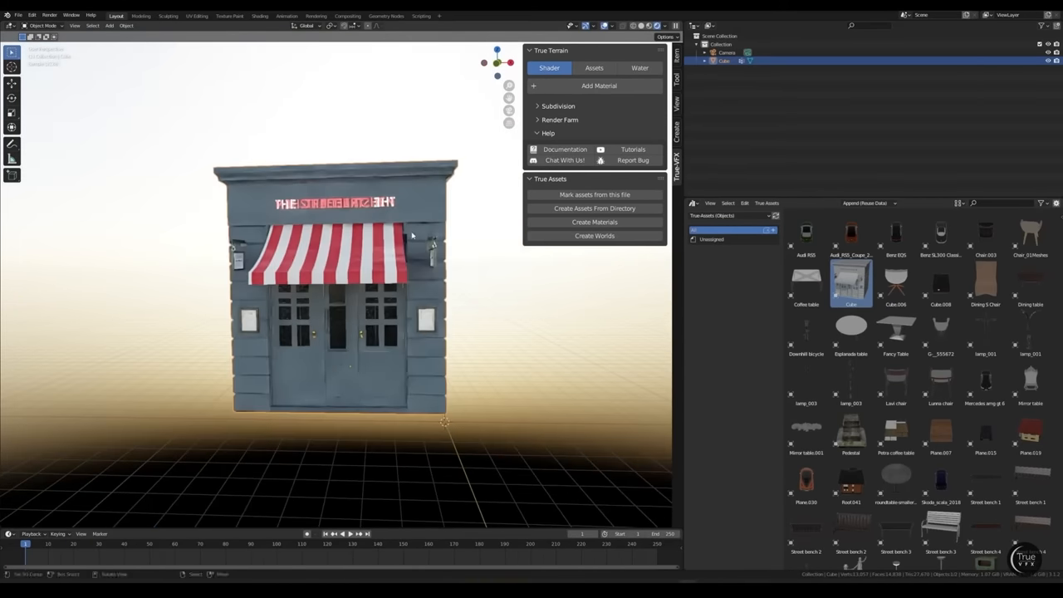
pyautogui.click(896, 378)
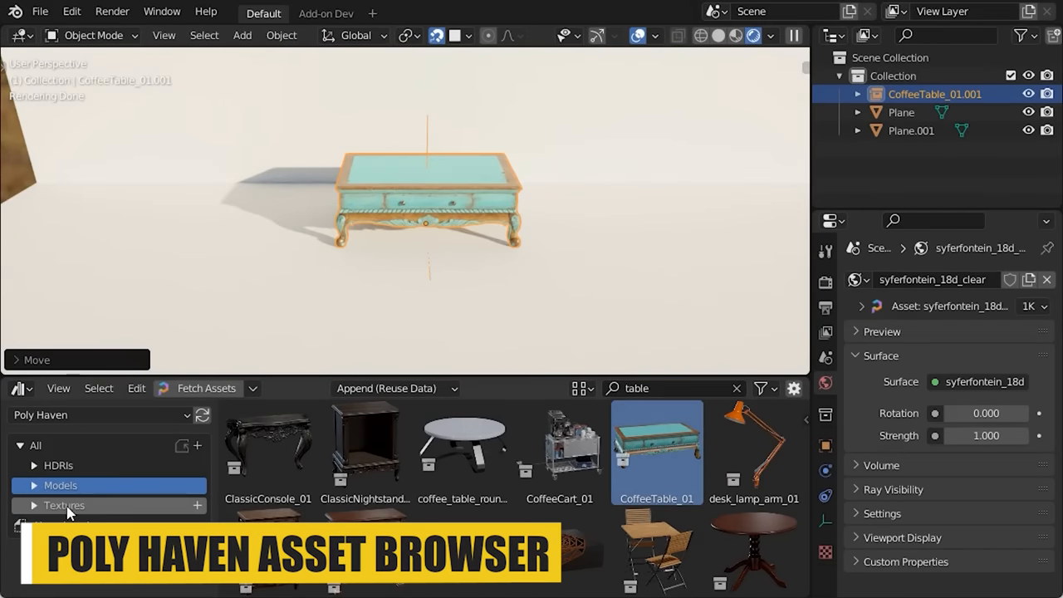
# - Append the CoffeeTable_01 Poly Haven model and browse the wood textures
pyautogui.click(64, 505)
pyautogui.write('wood')
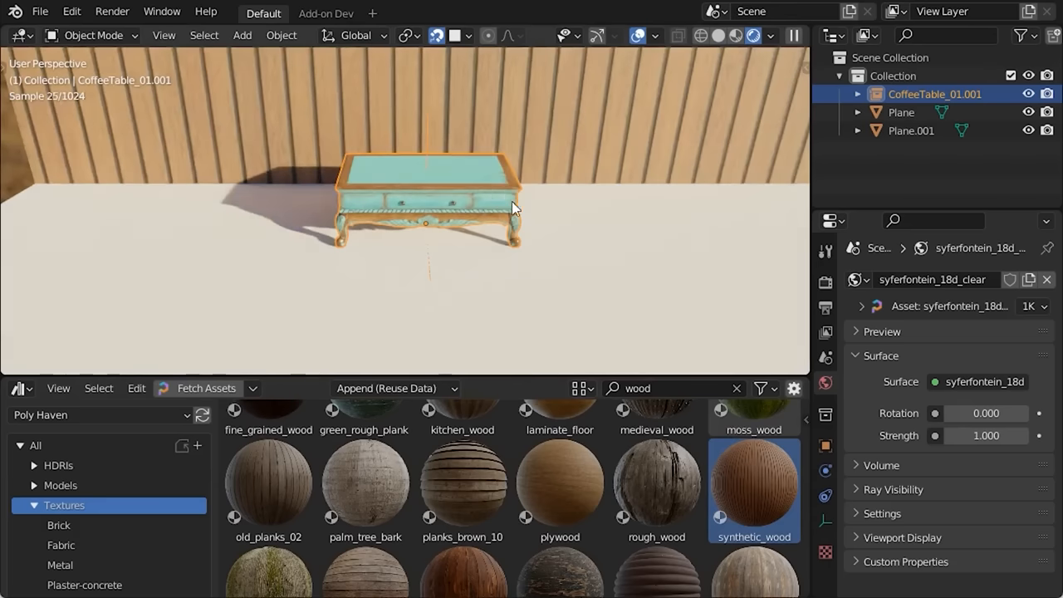
pyautogui.click(911, 130)
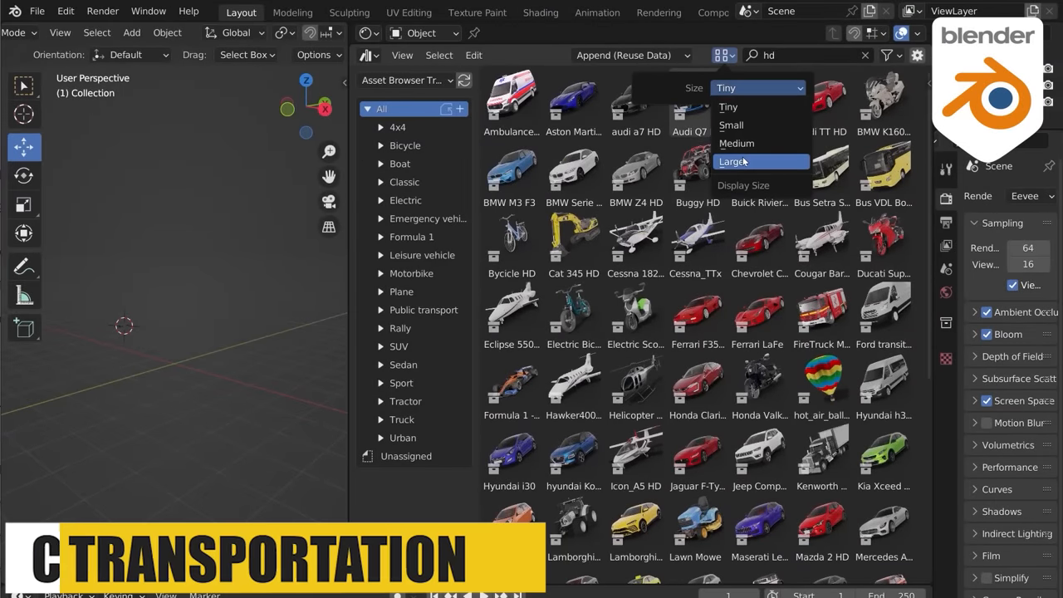
# - Add the Audi RS4 Avant from the Transportation library, with thumbnails set to Large
pyautogui.click(733, 162)
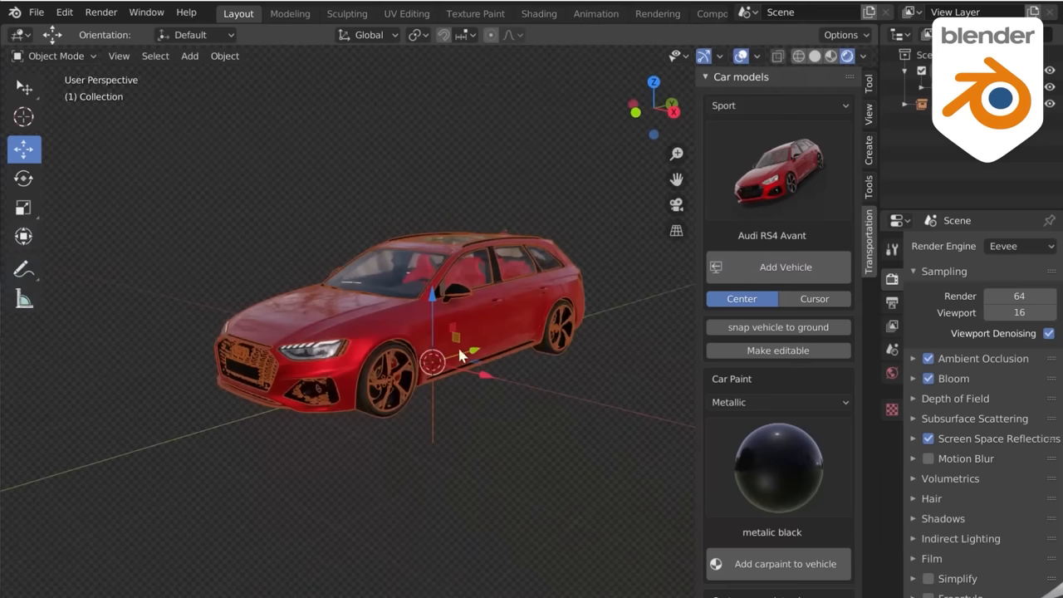
# - Apply the metallic brown car paint preset to the Audi RS4 Avant
pyautogui.click(777, 564)
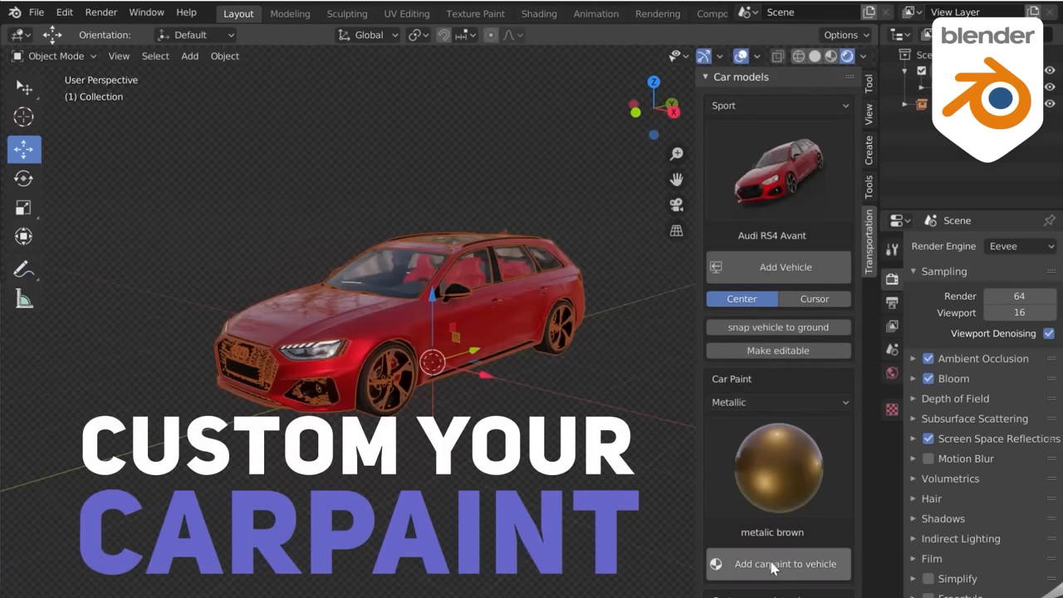
pyautogui.click(778, 564)
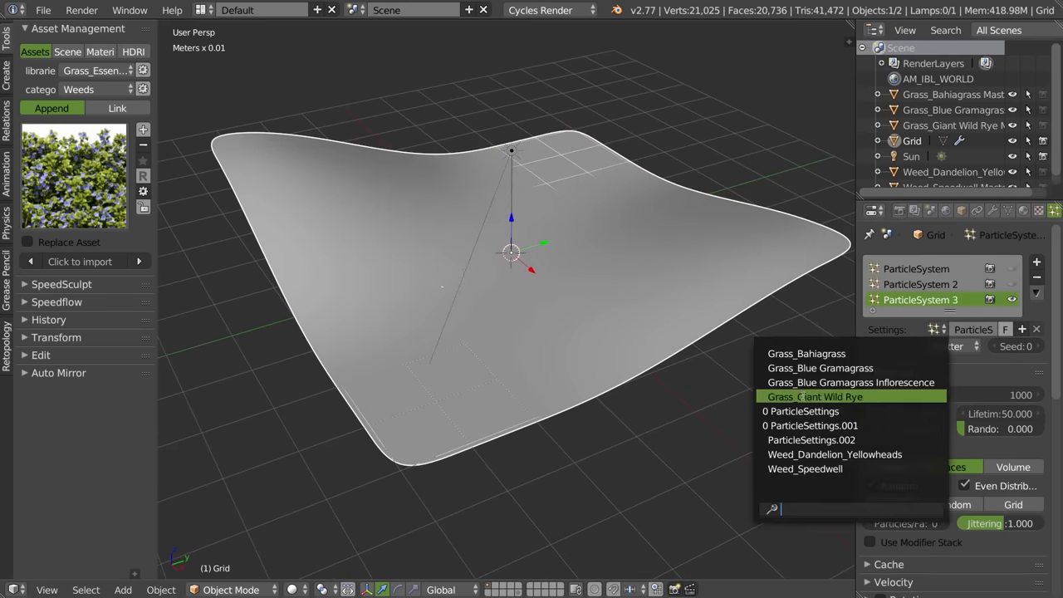
# - Assign Grass_Giant Wild Rye, add a Weed_Dandelion_Yellowheads particle system, and render the terrain
pyautogui.click(815, 396)
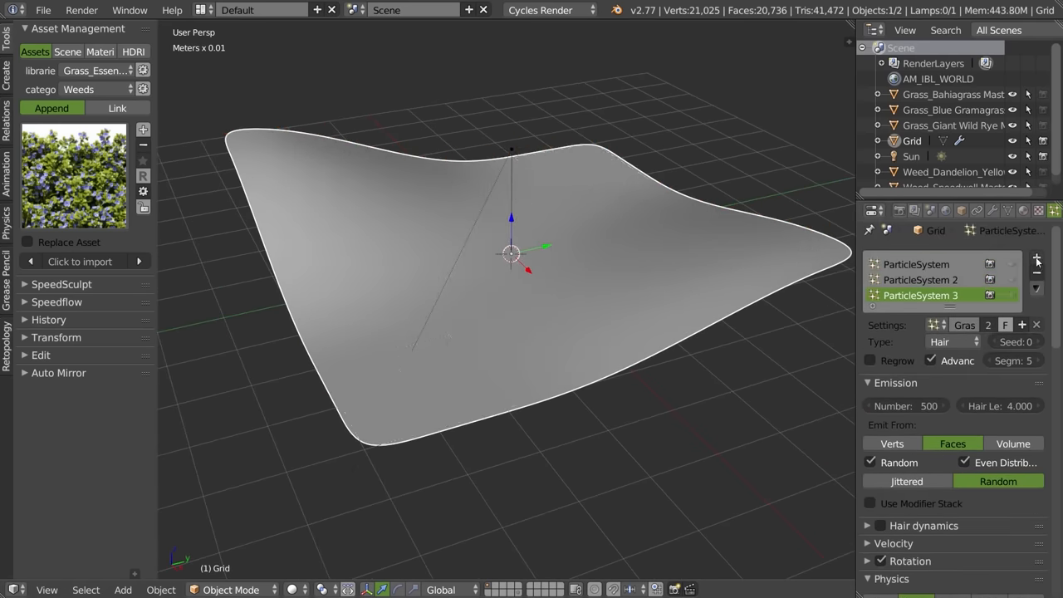
pyautogui.click(1037, 248)
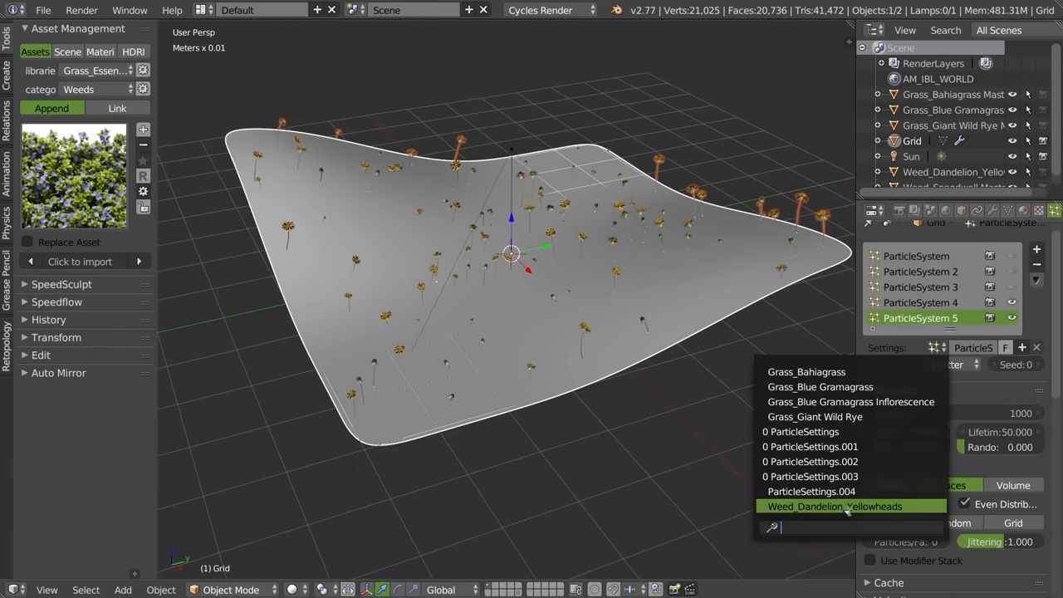
pyautogui.click(834, 506)
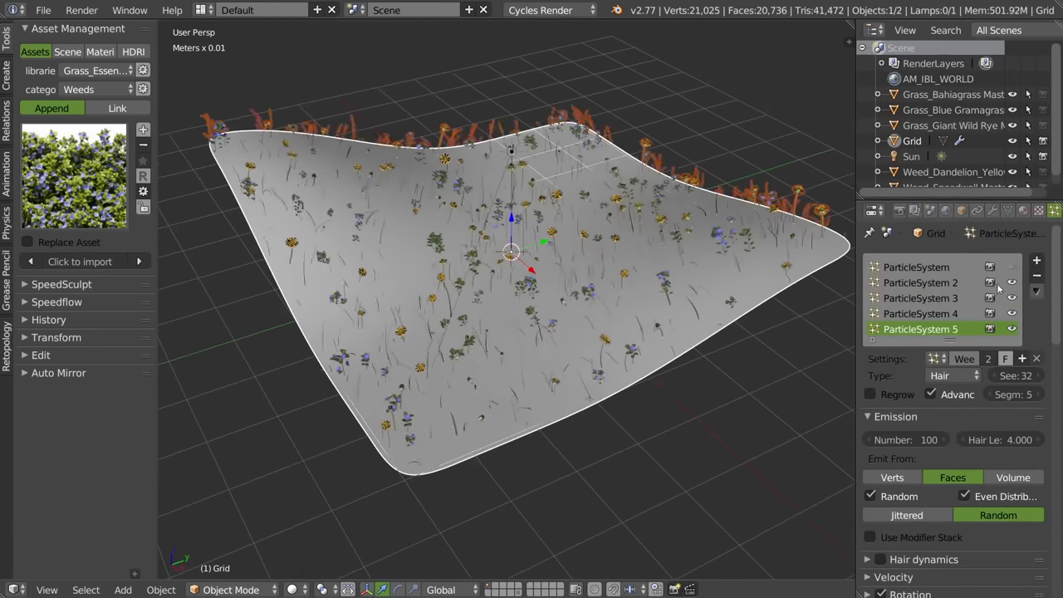
pyautogui.press('F12')
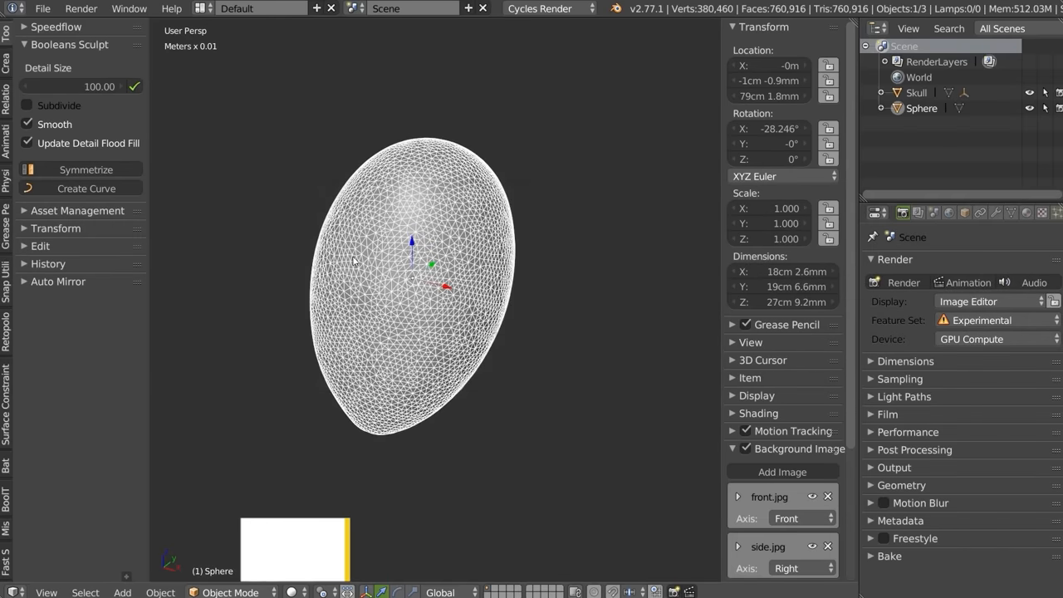
# - Import base_head_001.001 from SpeedSculpt's Assets Library and open RetopoFlow's PolyStrips page
pyautogui.click(231, 592)
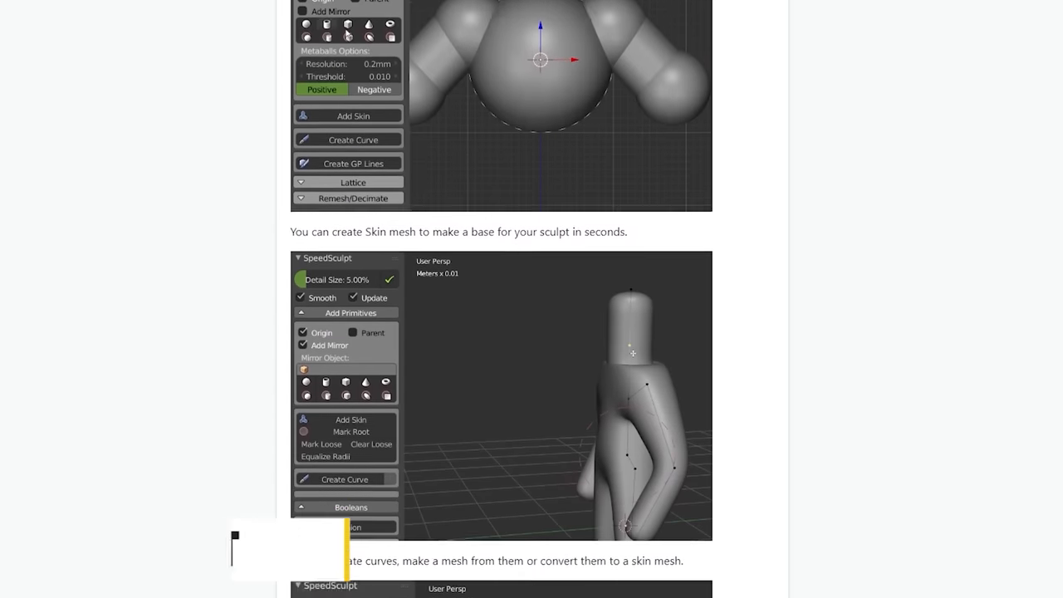
pyautogui.scroll(-3)
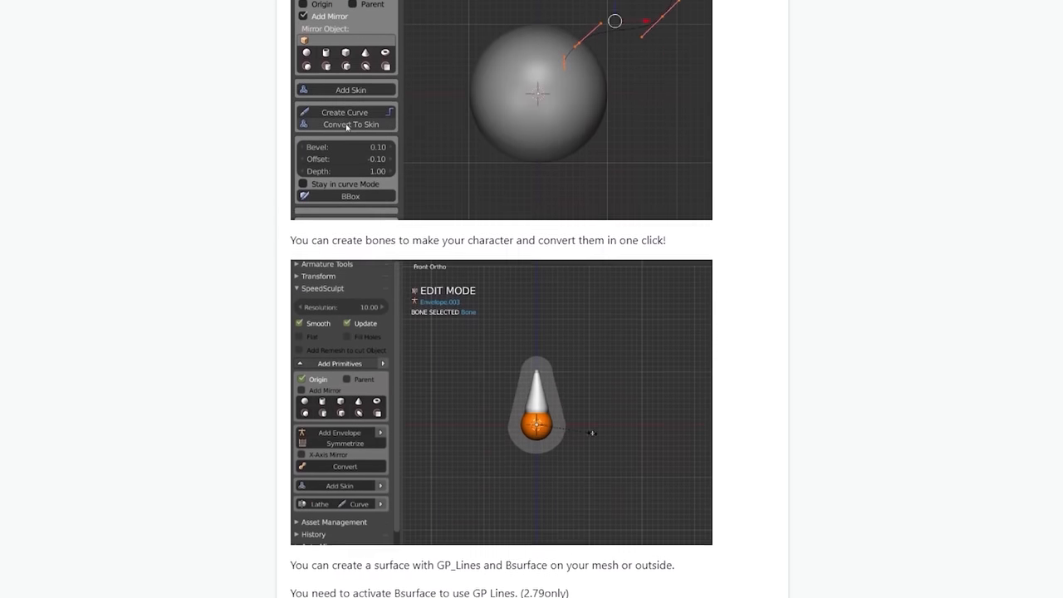
pyautogui.scroll(-3)
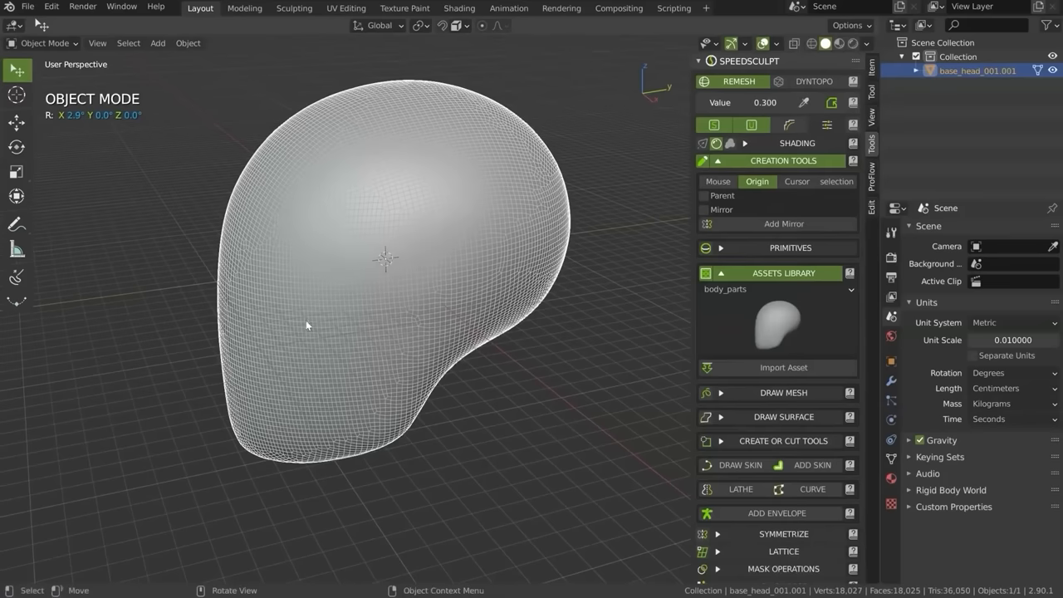
pyautogui.click(43, 42)
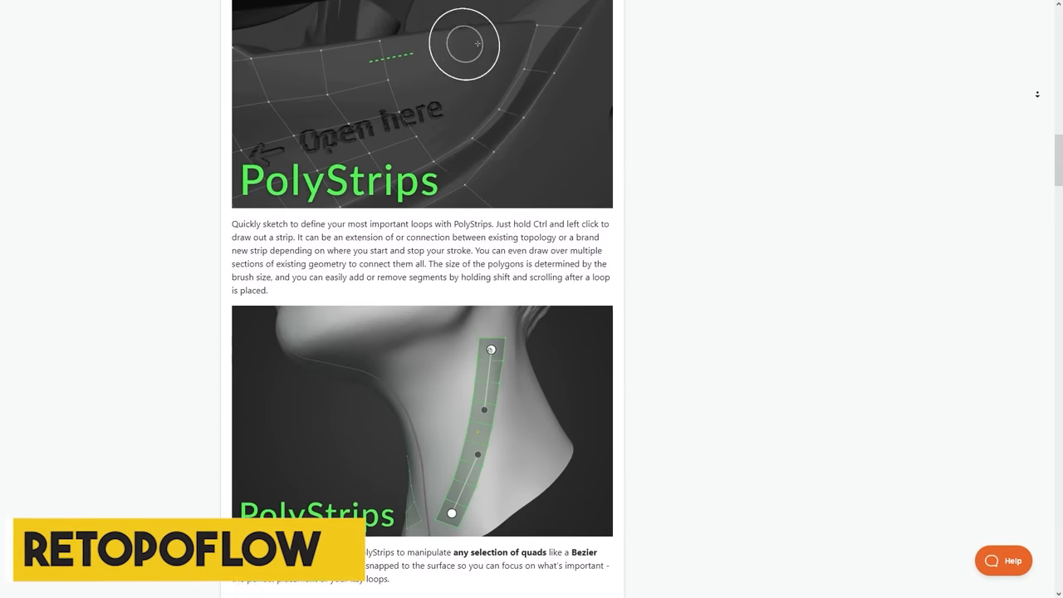
# - Draw quad strips on the creature's head and neck with RetopoFlow Contours, PolyStrips and Strokes
pyautogui.scroll(-3)
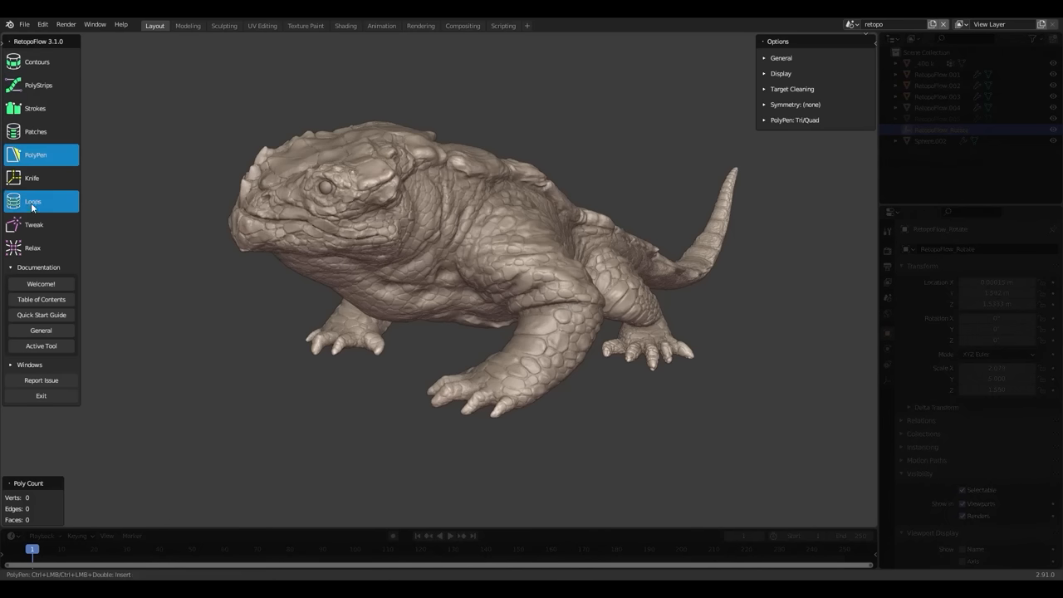
pyautogui.click(36, 61)
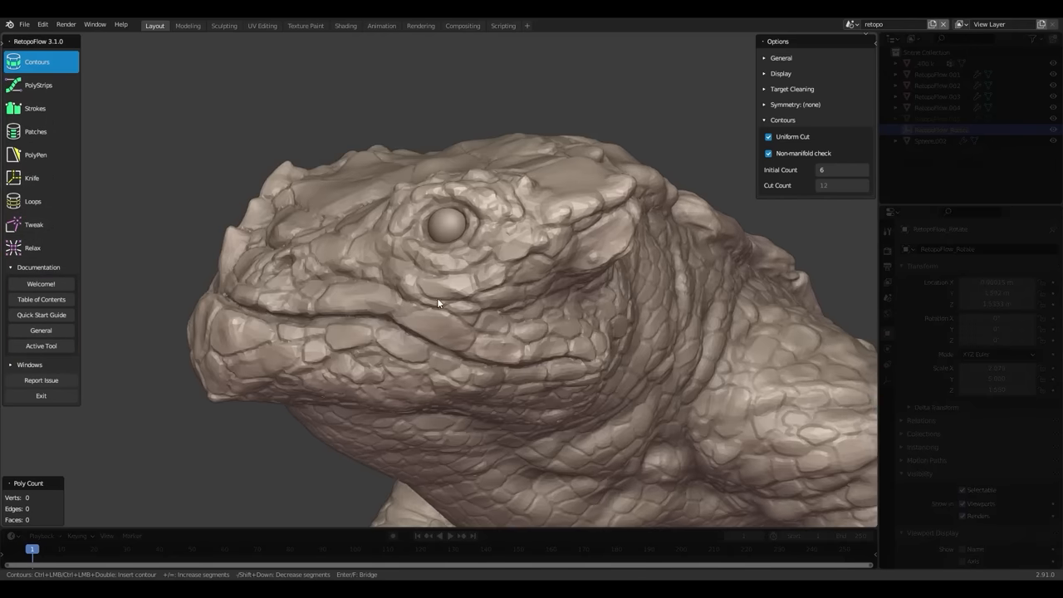
pyautogui.click(38, 85)
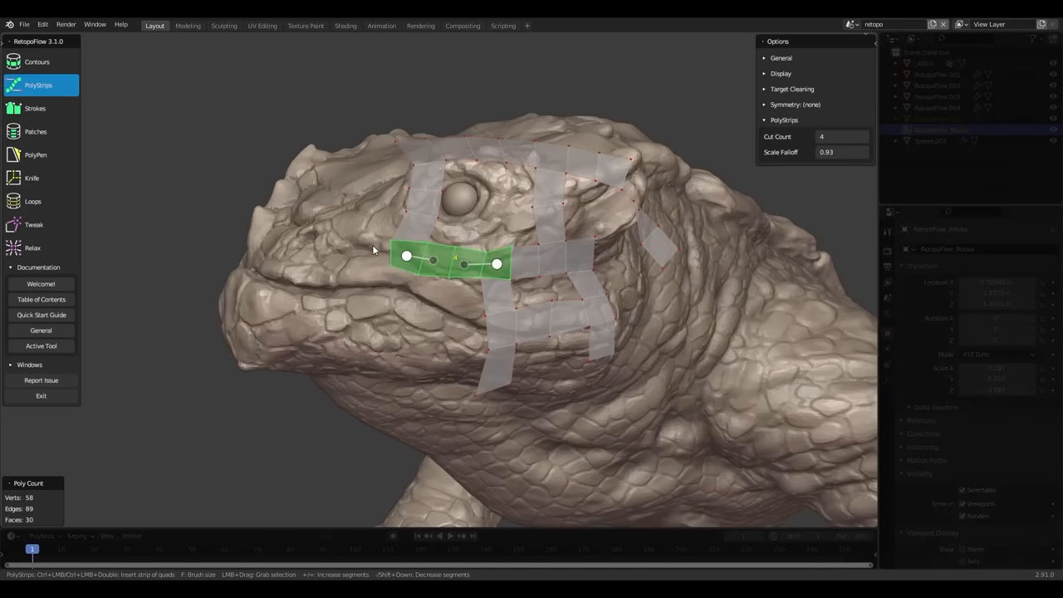
pyautogui.click(34, 108)
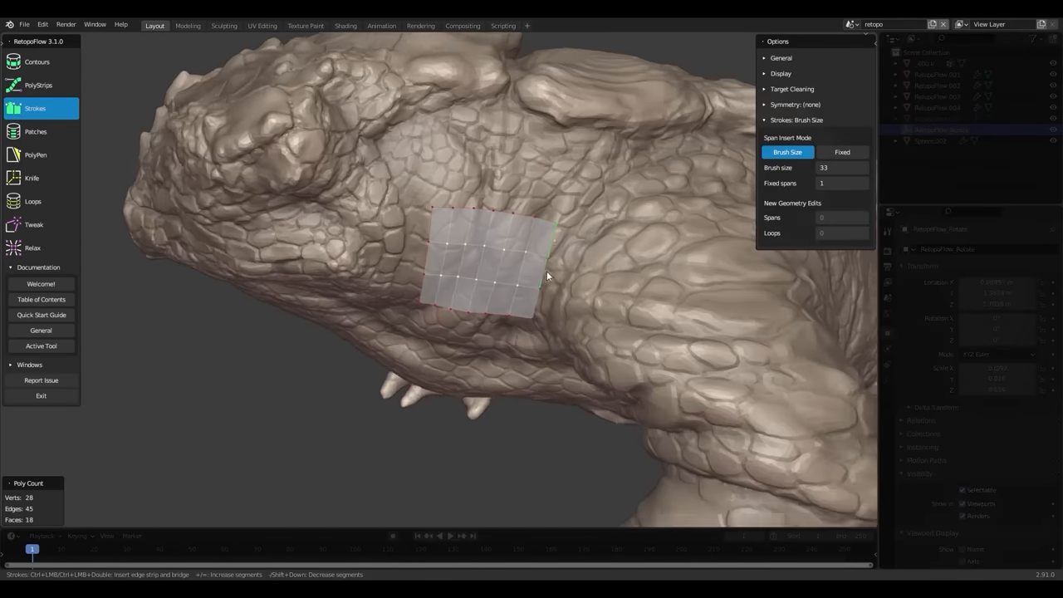
pyautogui.click(35, 131)
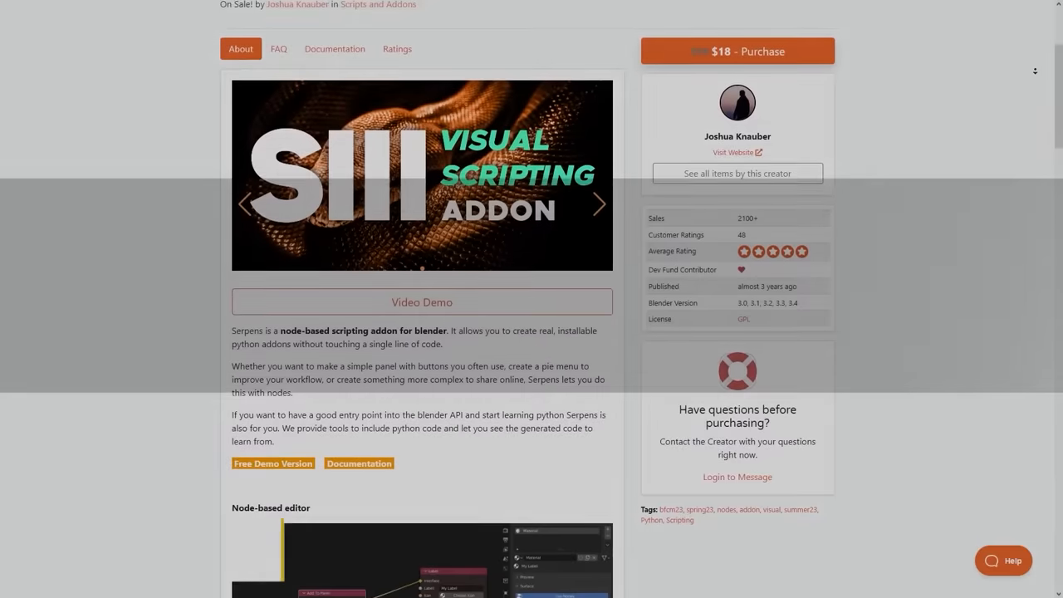
# - Set the Serpens Set Origin pie menu to Custom and add an Interface Grid node
pyautogui.scroll(-3)
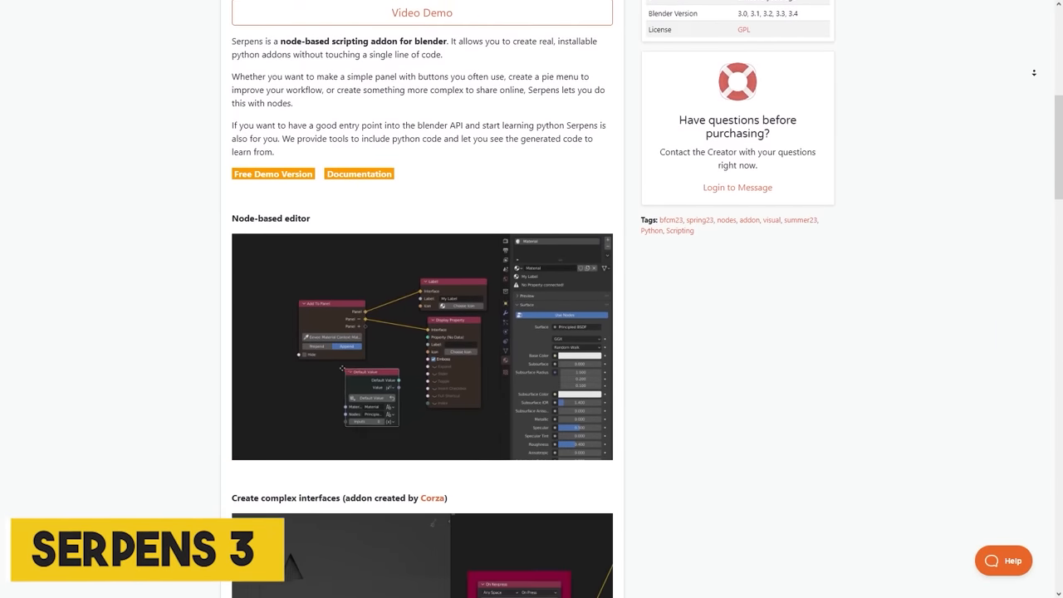
pyautogui.scroll(-3)
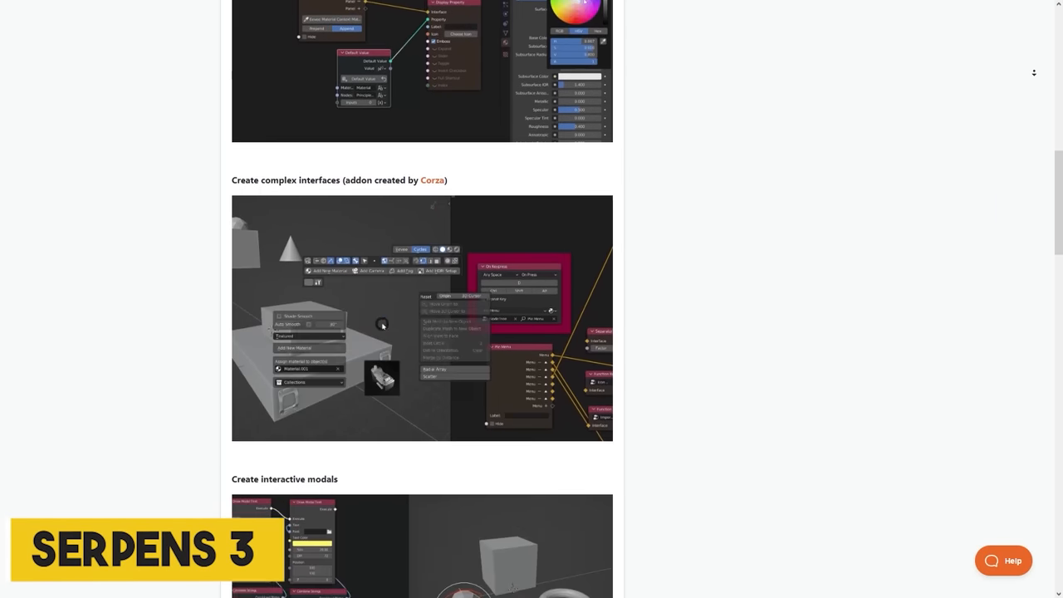
pyautogui.scroll(-3)
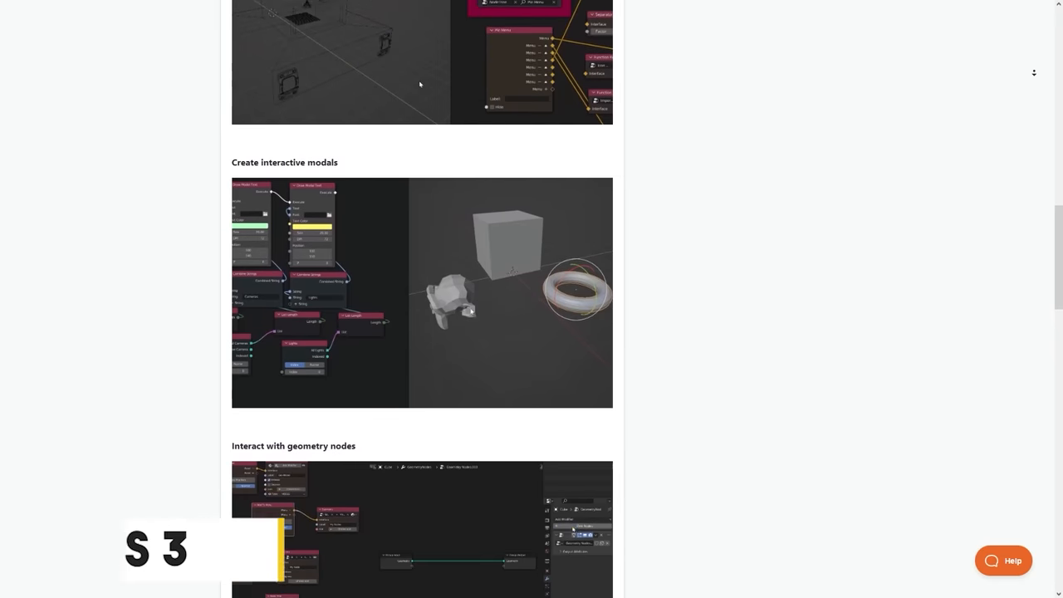
pyautogui.scroll(-3)
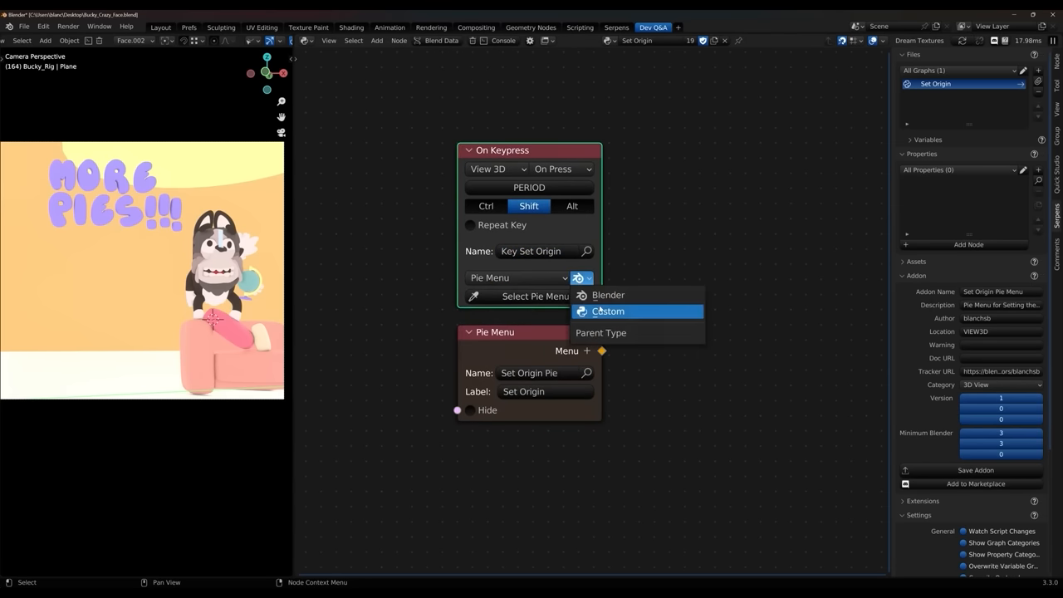
pyautogui.click(608, 311)
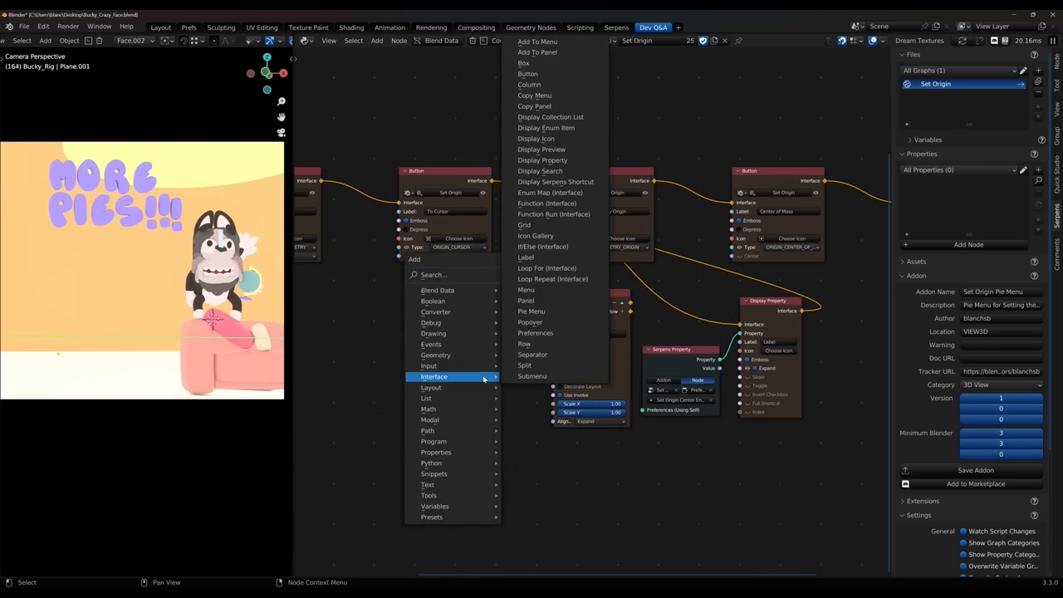
pyautogui.click(546, 204)
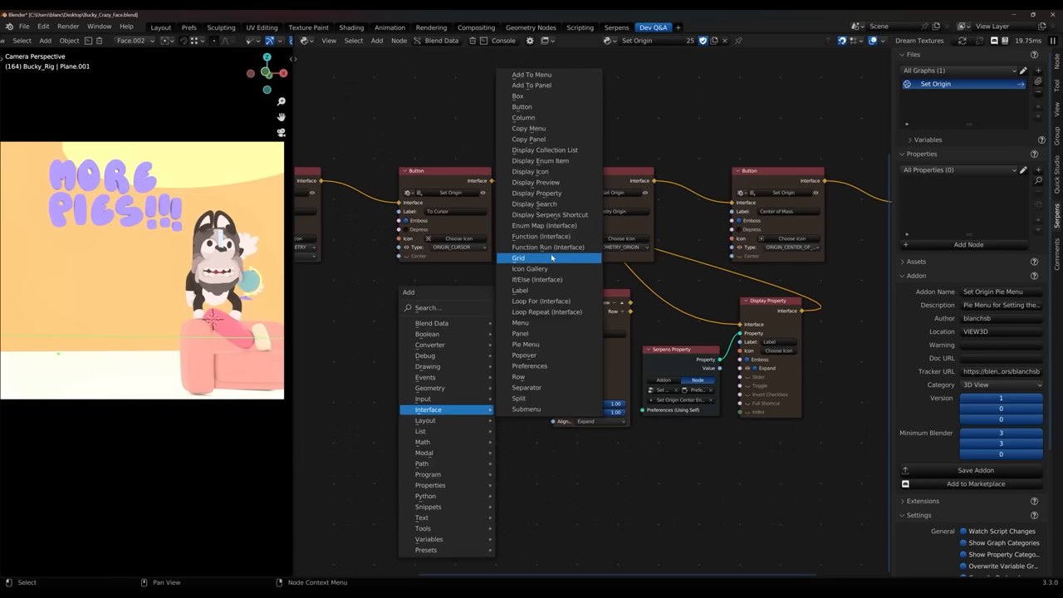
pyautogui.click(548, 247)
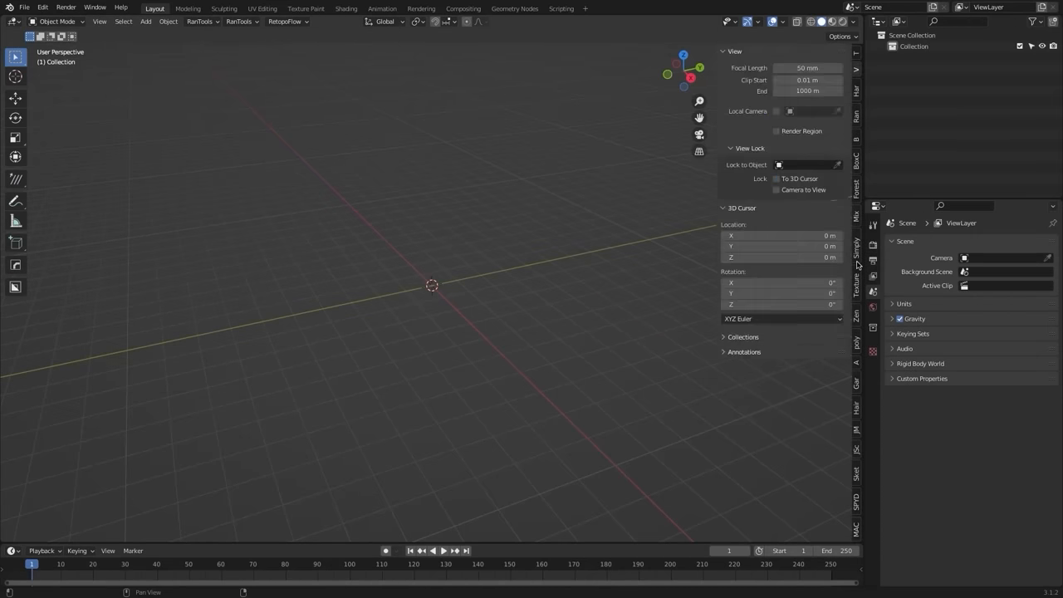
# - Open the add-on preferences and scroll through the installed add-ons list
pyautogui.click(41, 7)
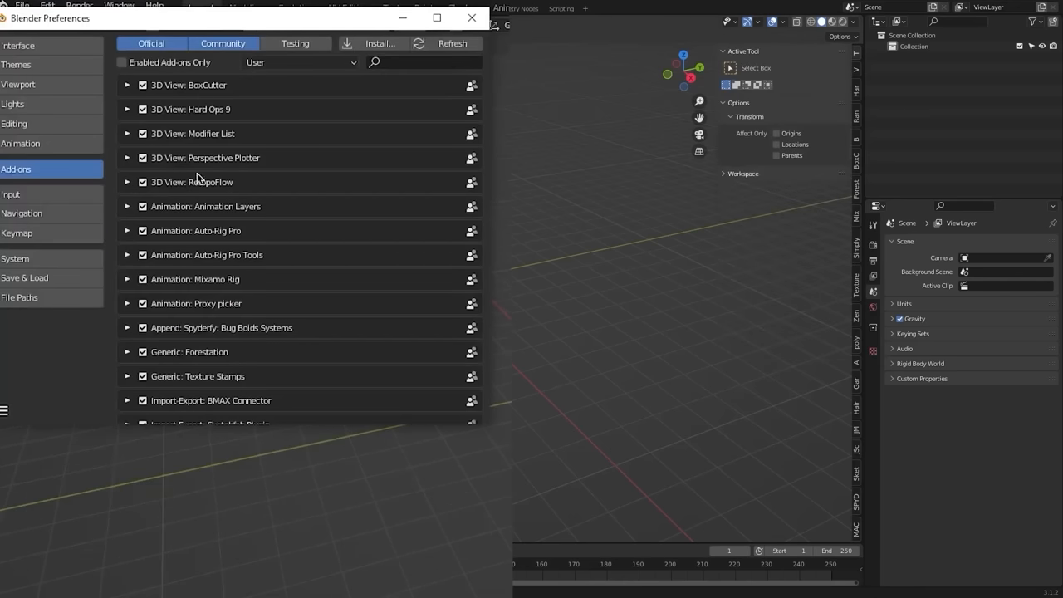
pyautogui.scroll(-3)
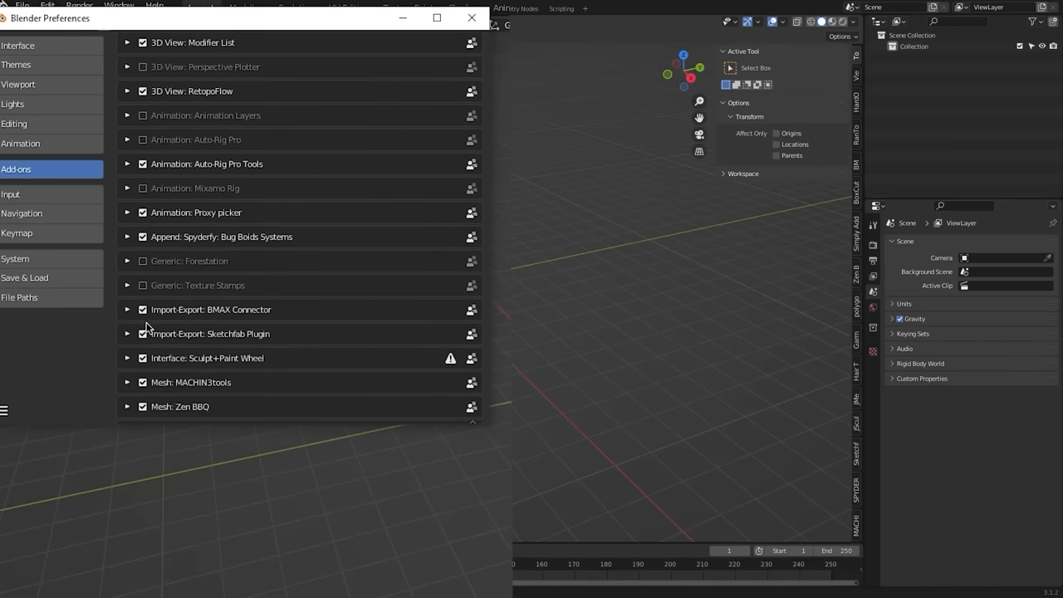
pyautogui.scroll(-3)
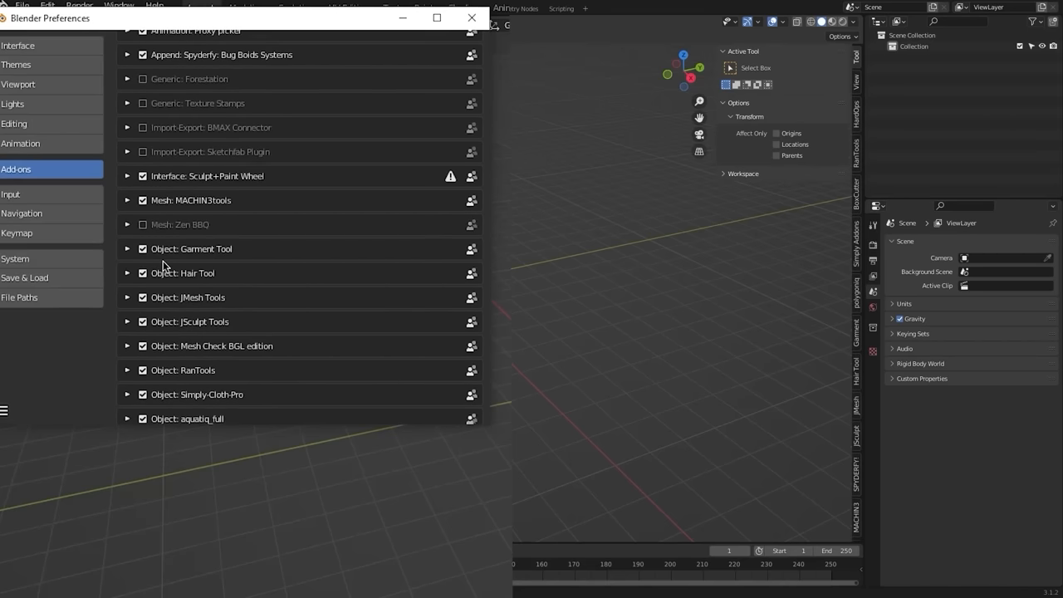
pyautogui.scroll(-3)
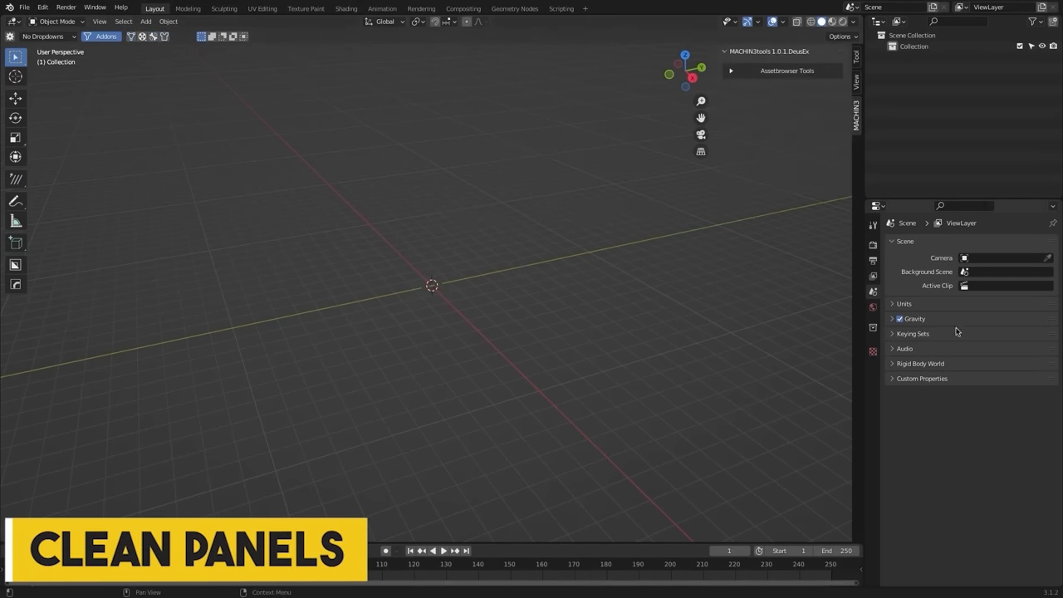
# - Expand Clean Panels to show its pie menu, toggle filter shortcuts and Pie Panels settings
pyautogui.click(46, 36)
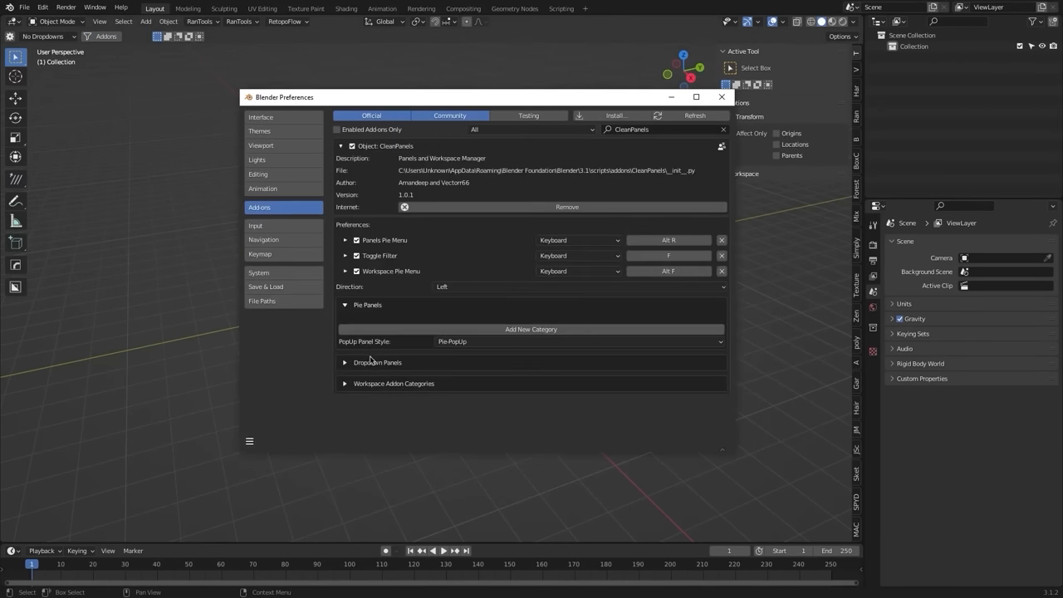
pyautogui.click(345, 304)
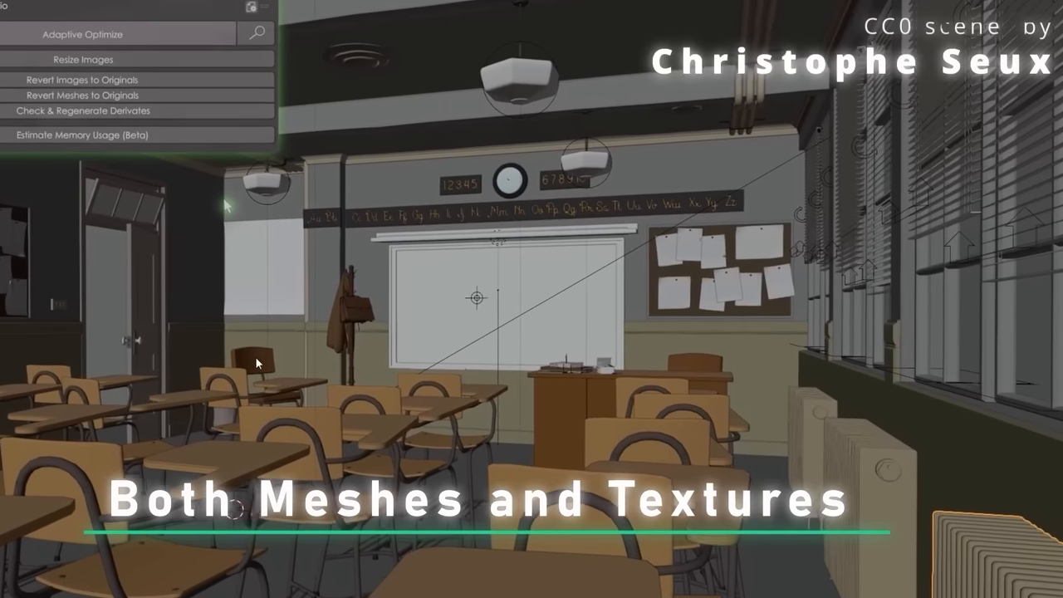
# - Use the classroom scene's optimization panel with Adaptive Optimize and Resize Images
pyautogui.click(83, 58)
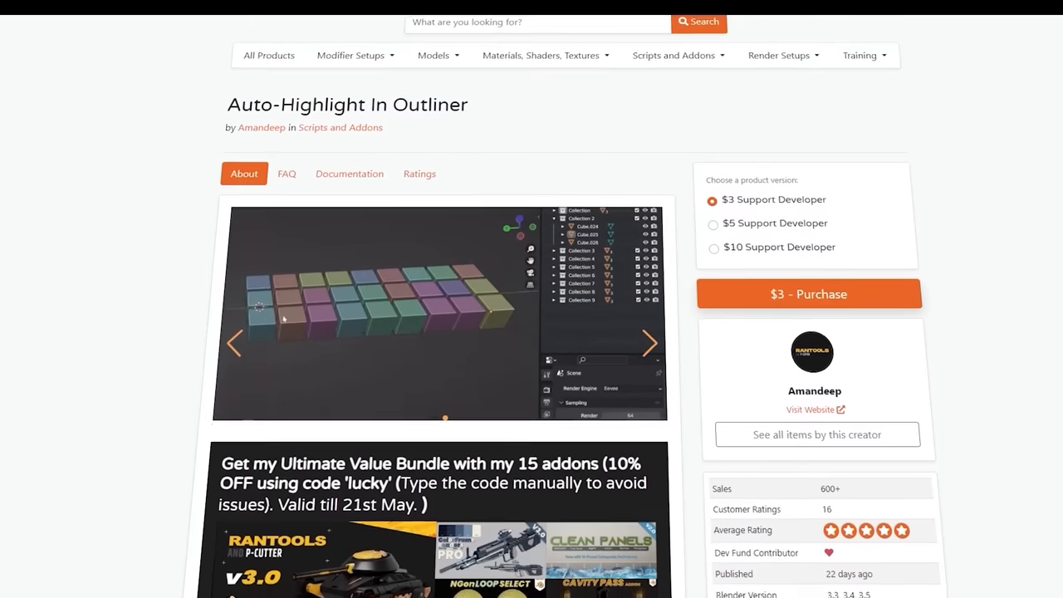
# - Scroll the Auto-Highlight In Outliner product page description
pyautogui.scroll(-3)
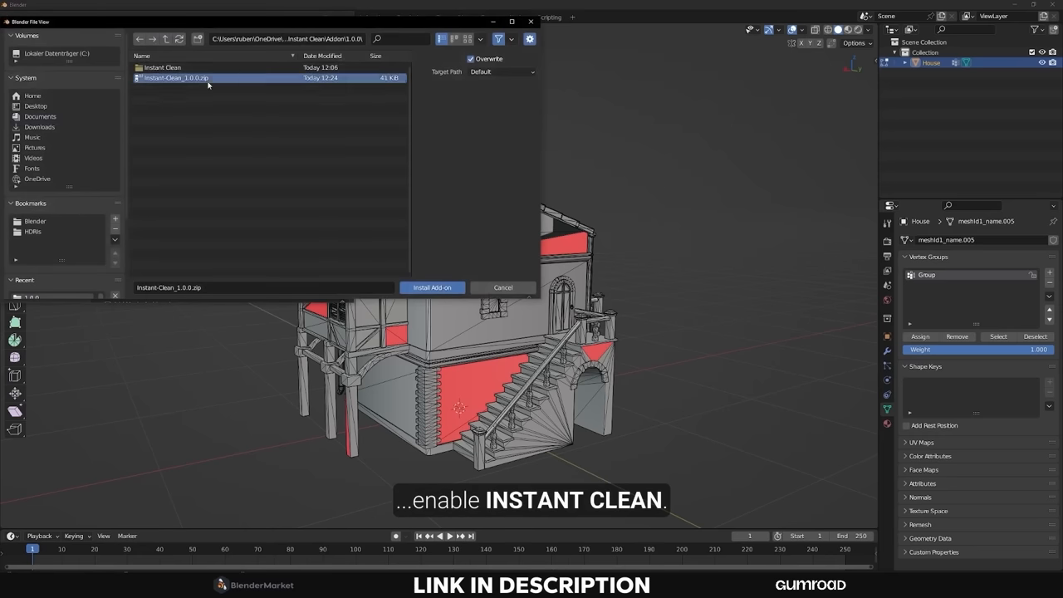
# - Pick Instant-Clean_1.0.0.zip and install it as an add-on
pyautogui.click(431, 287)
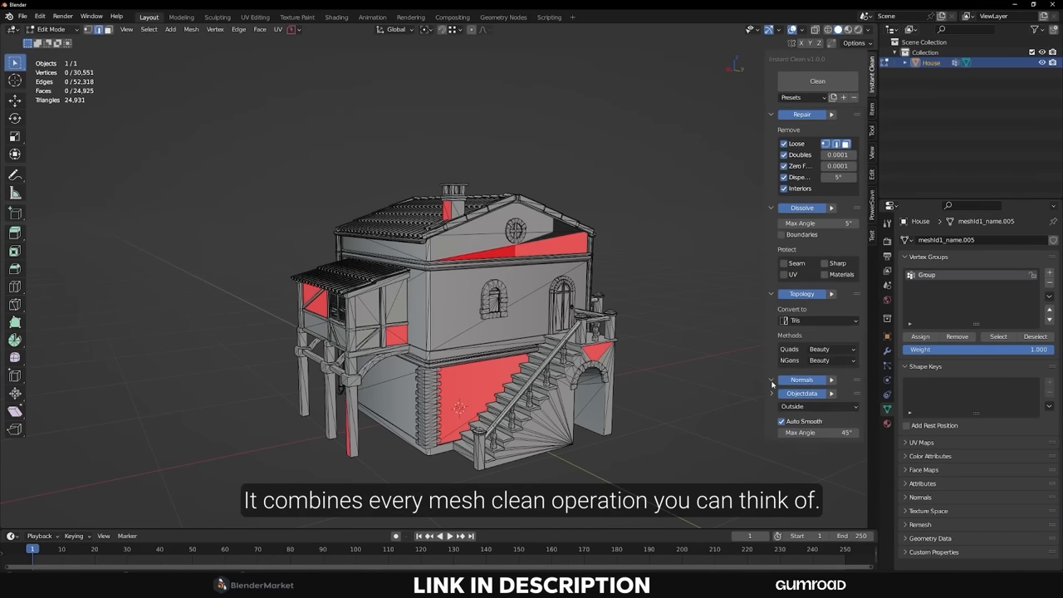
pyautogui.click(817, 81)
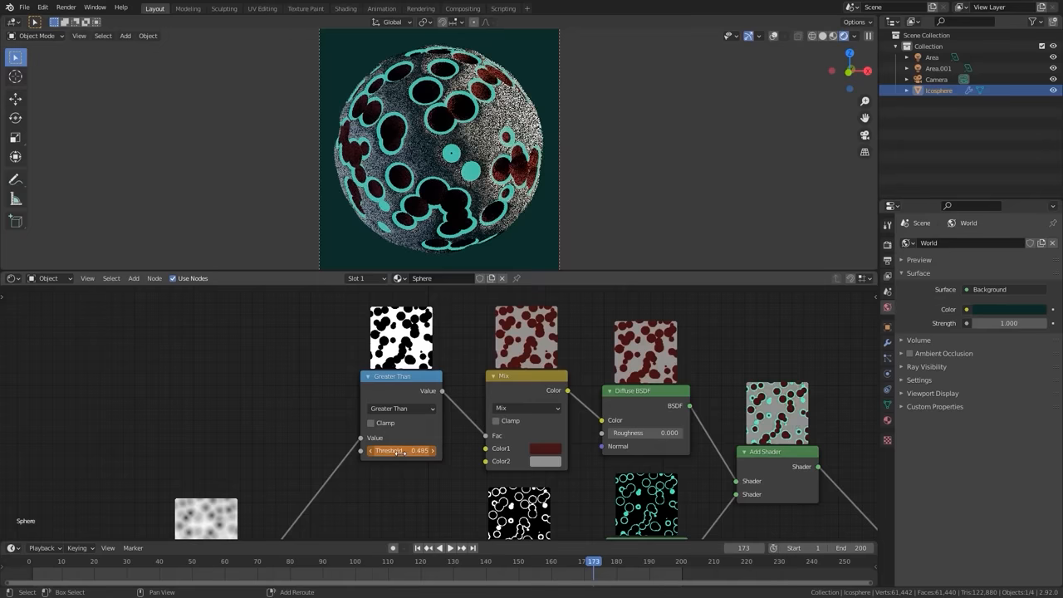
# - Drag the Greater Than node's Threshold to 0.485
pyautogui.moveTo(402, 450); pyautogui.dragTo(416, 450)
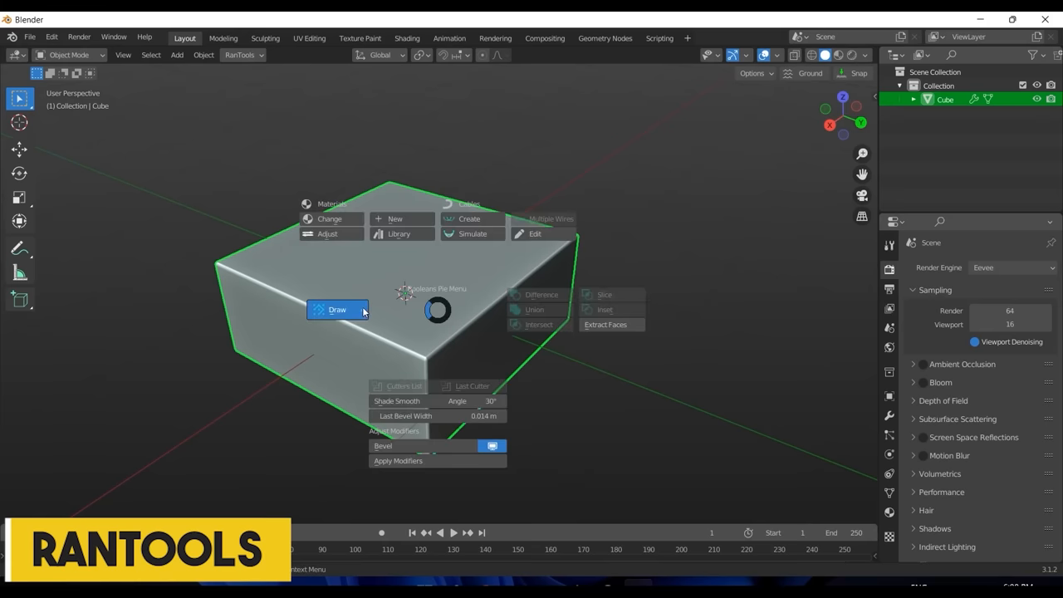
# - Add the RT_Wire curved wire across the chamfered block with RanTools
pyautogui.click(336, 309)
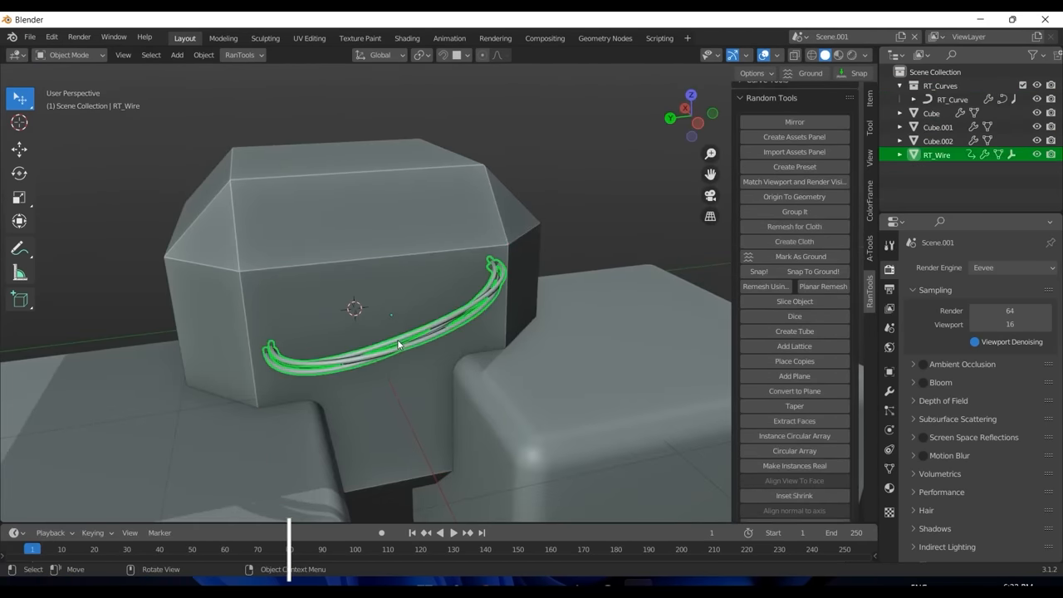
pyautogui.click(309, 38)
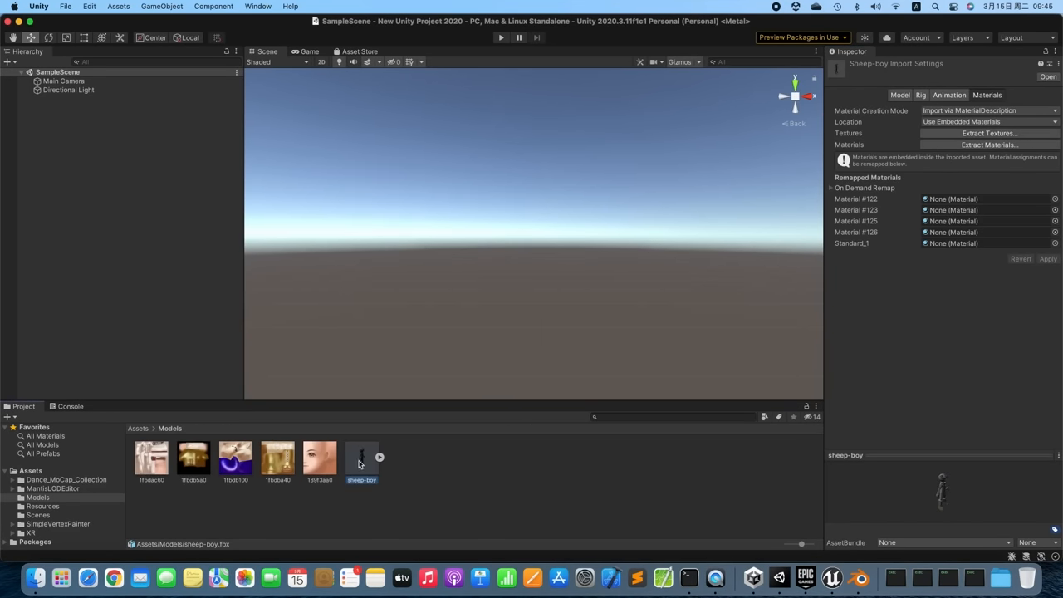
# - Place sheep-boy in the scene and apply a Humanoid rig
pyautogui.click(920, 95)
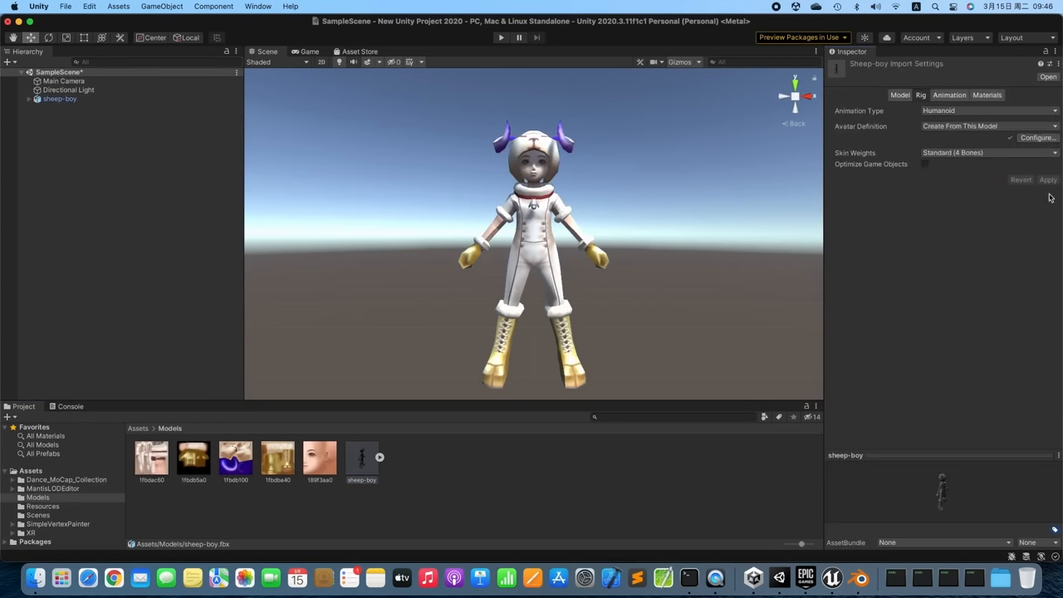
pyautogui.click(68, 497)
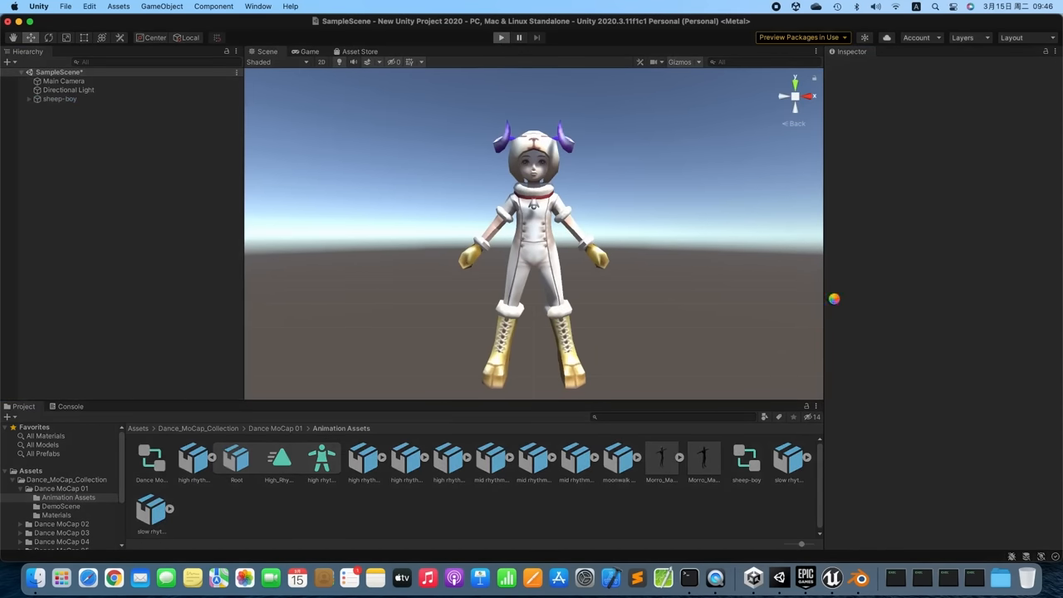
pyautogui.click(500, 38)
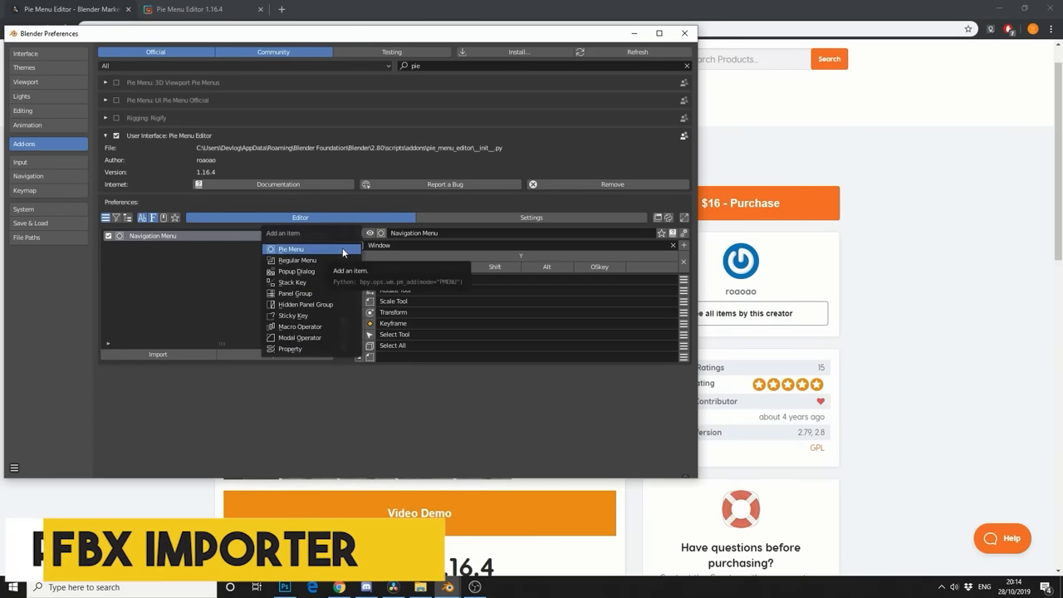
# - Add a Pie Menu item in the Pie Menu Editor preferences
pyautogui.click(291, 249)
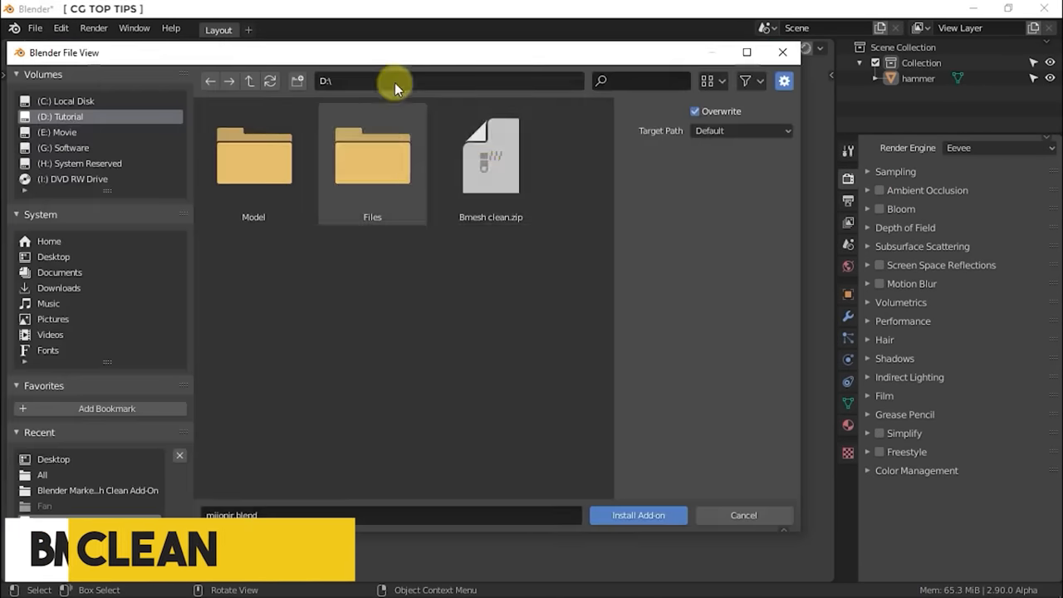
# - Install Bmesh Clean, close Preferences, and expand its cleanup panel settings
pyautogui.click(637, 515)
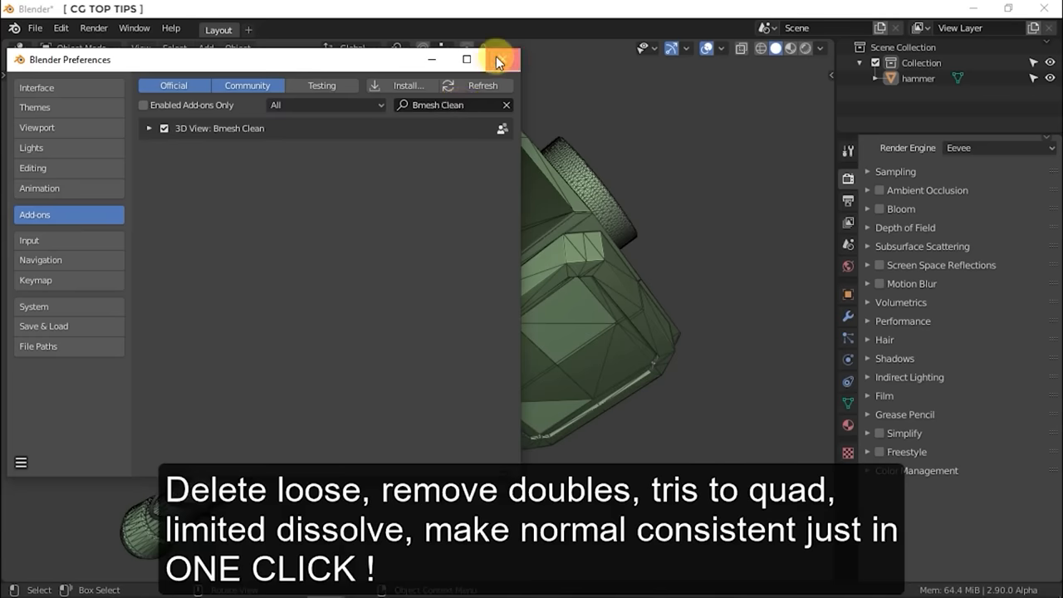
pyautogui.click(499, 59)
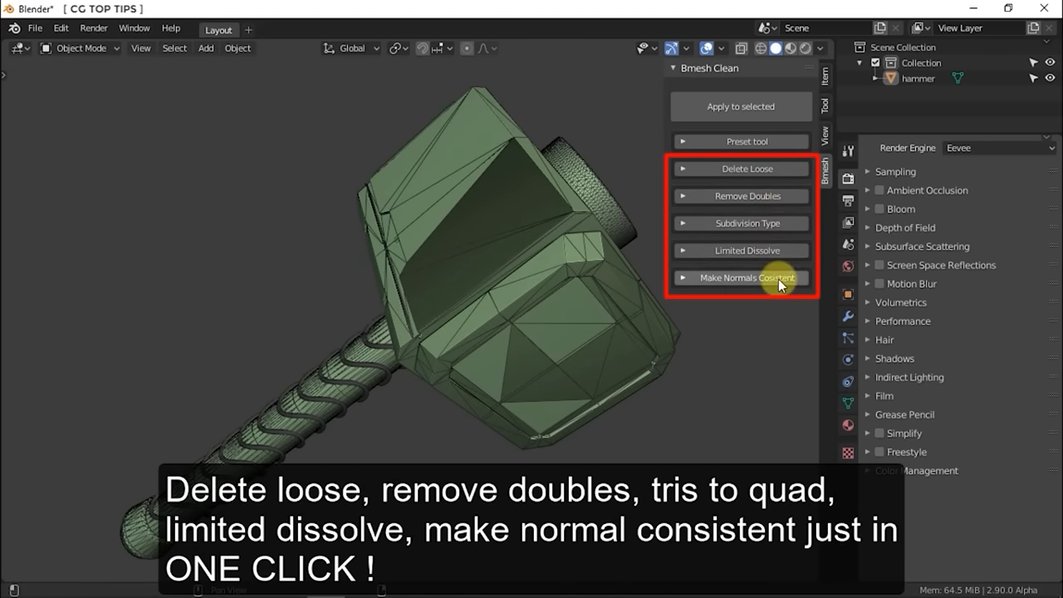
pyautogui.click(740, 141)
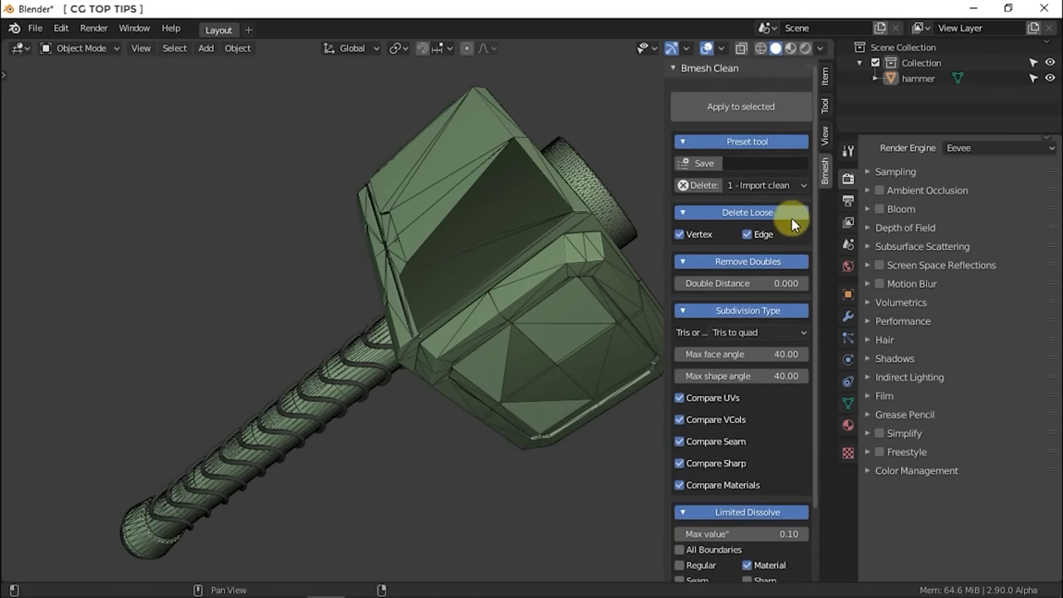